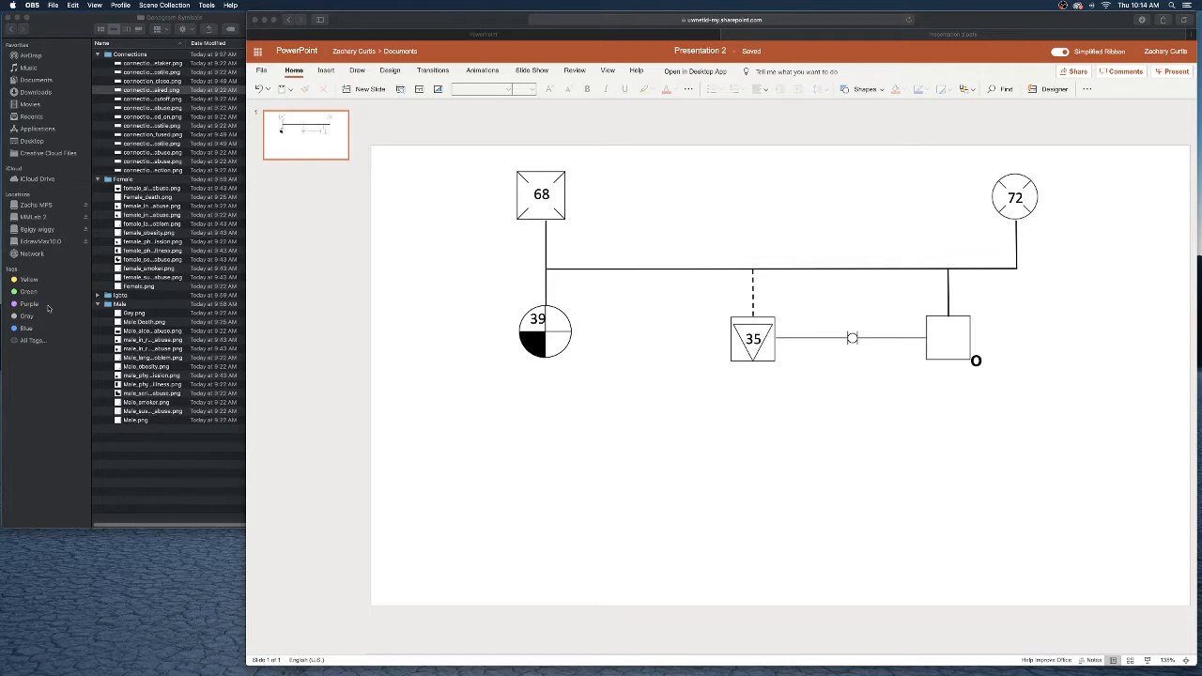
mouse_move(49, 309)
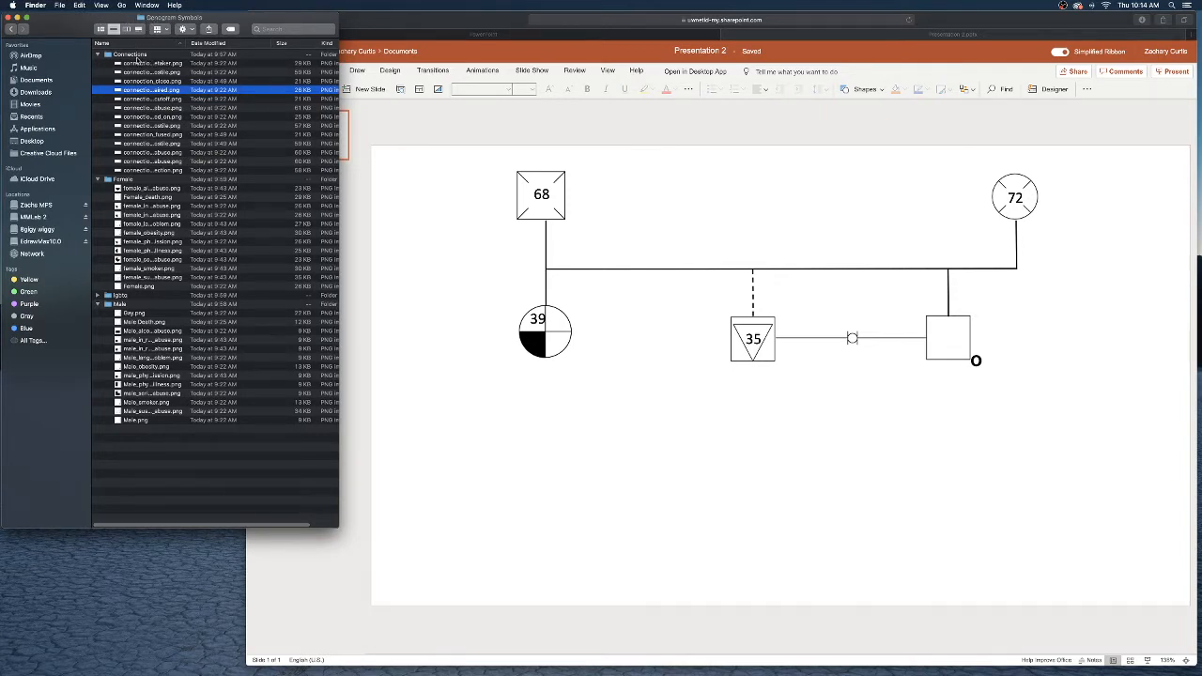
Step: Preview the cutoff connection symbol file, then insert a new slide after the genogram
left_click(150, 71)
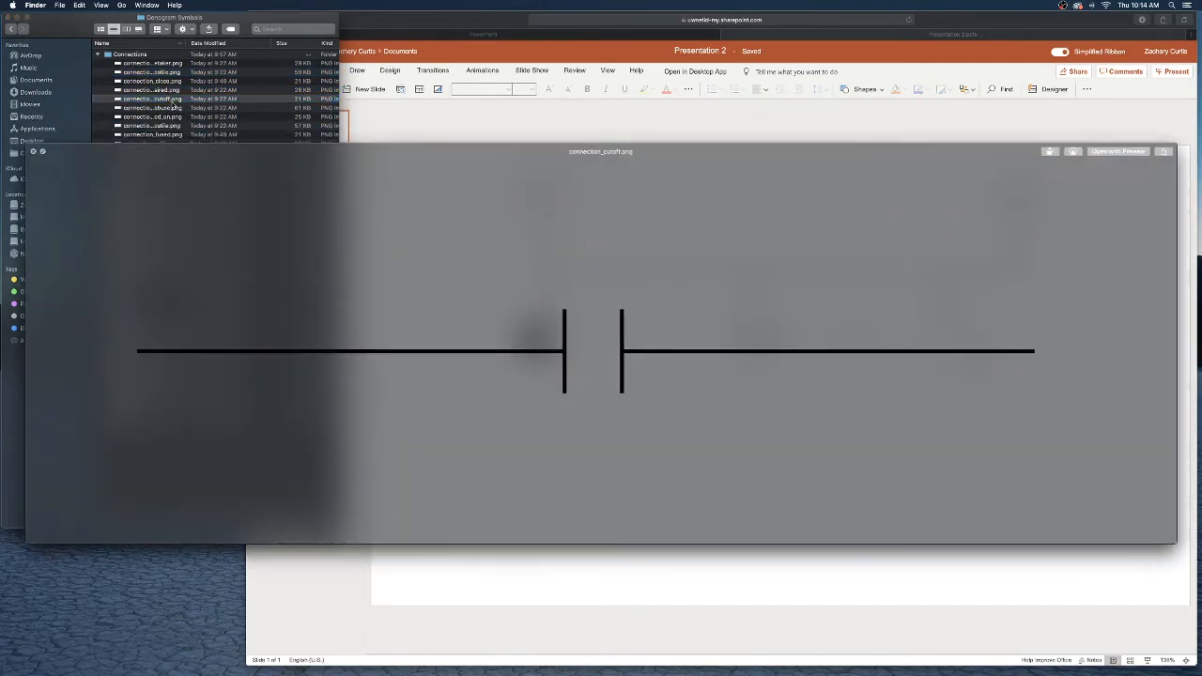
left_click(122, 179)
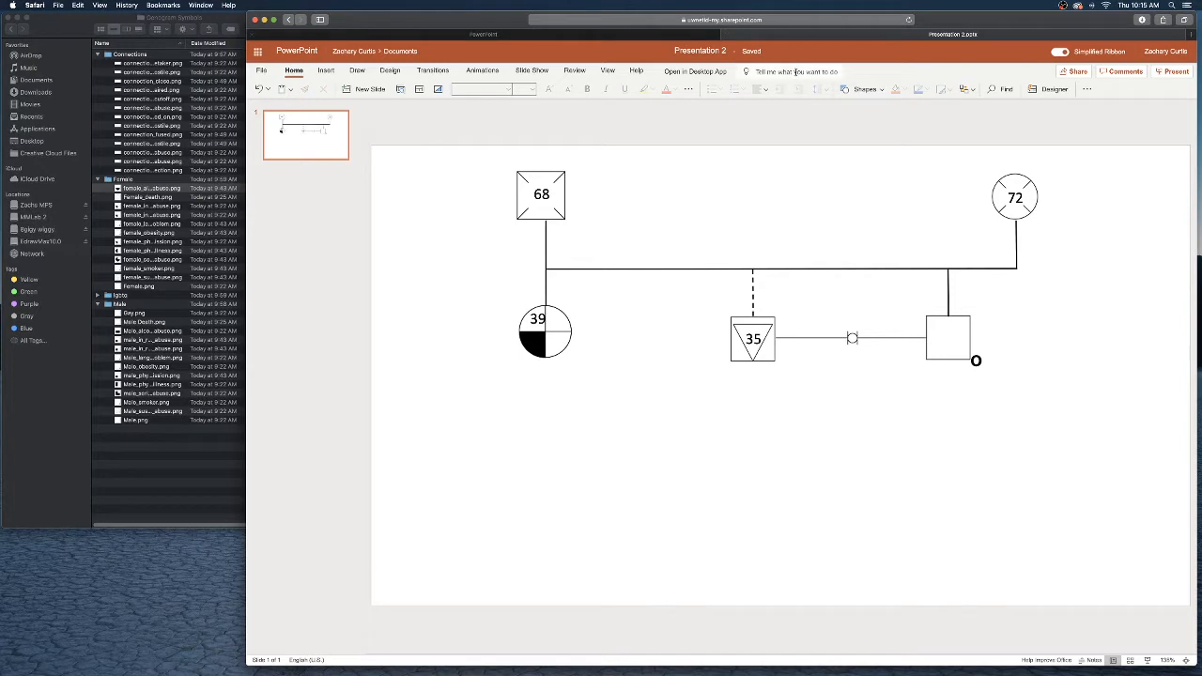
mouse_move(730, 218)
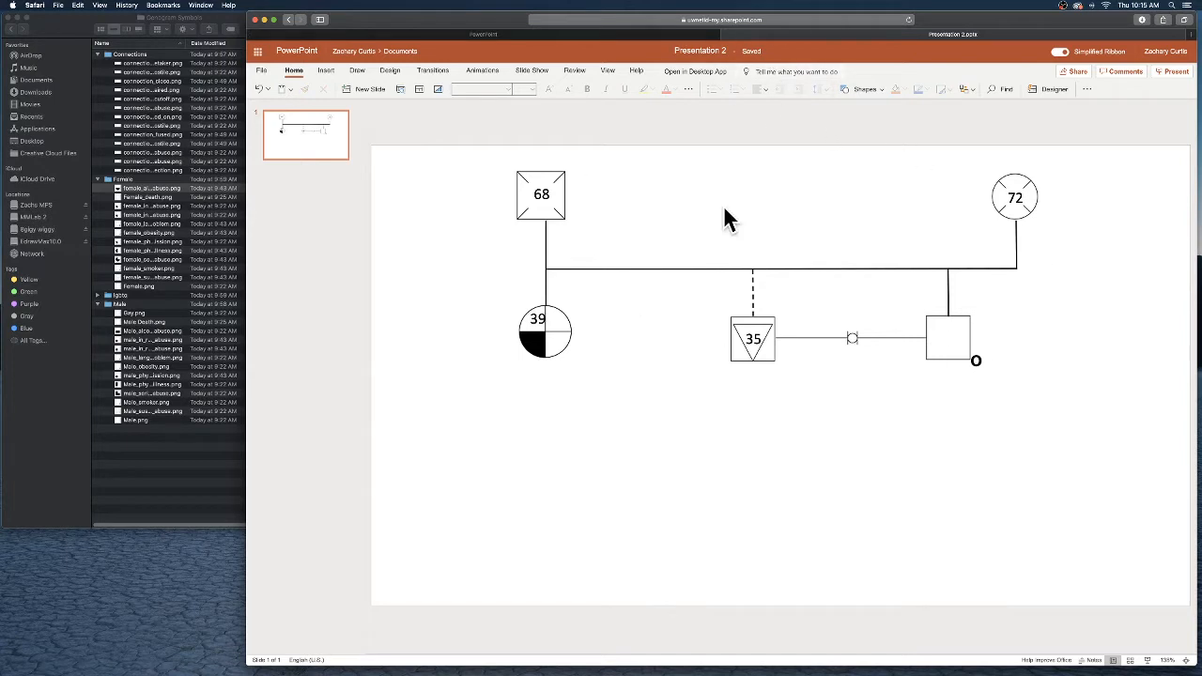
mouse_move(777, 280)
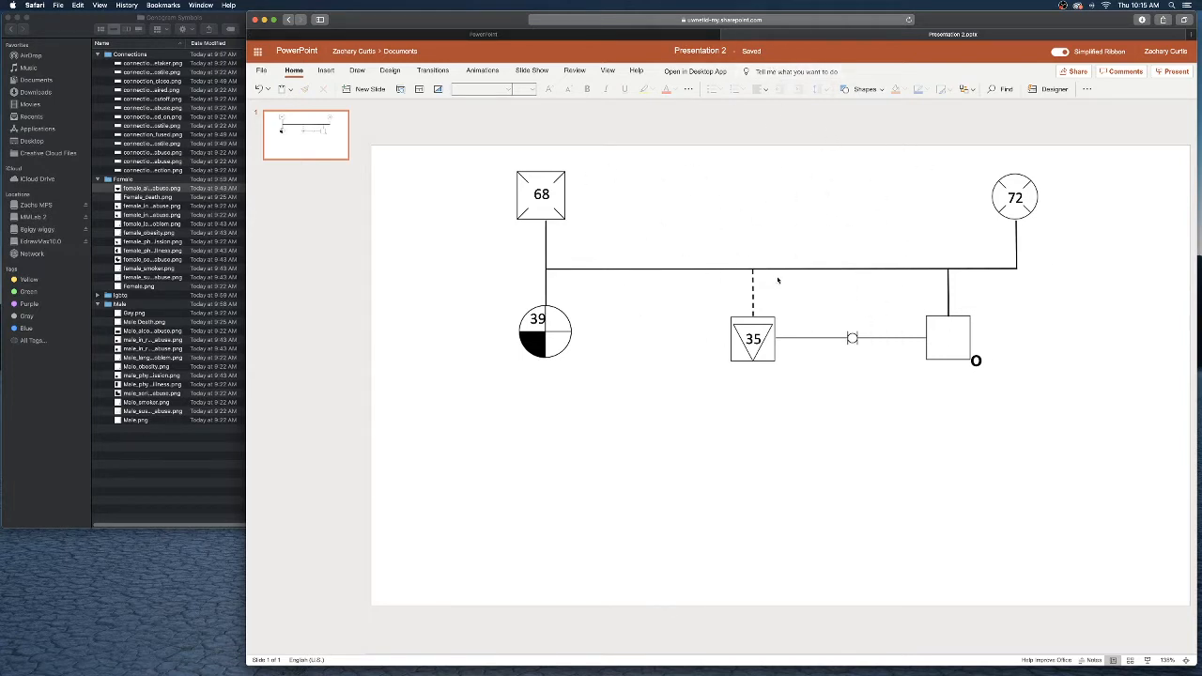
mouse_move(799, 294)
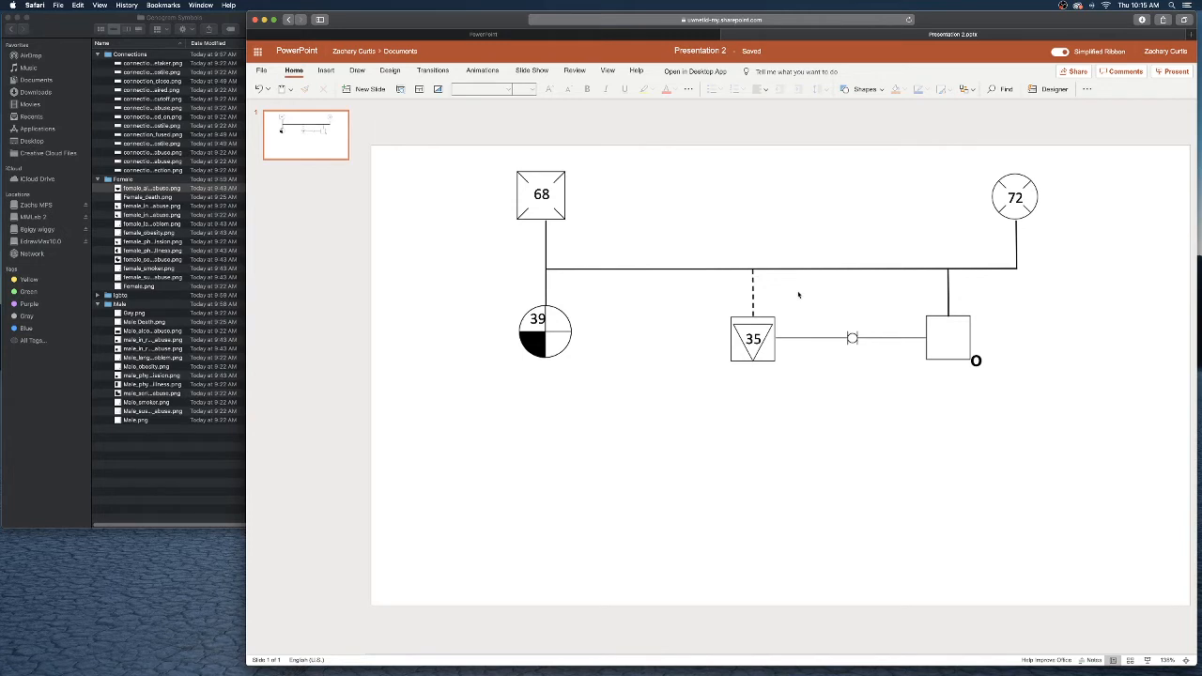
mouse_move(438, 129)
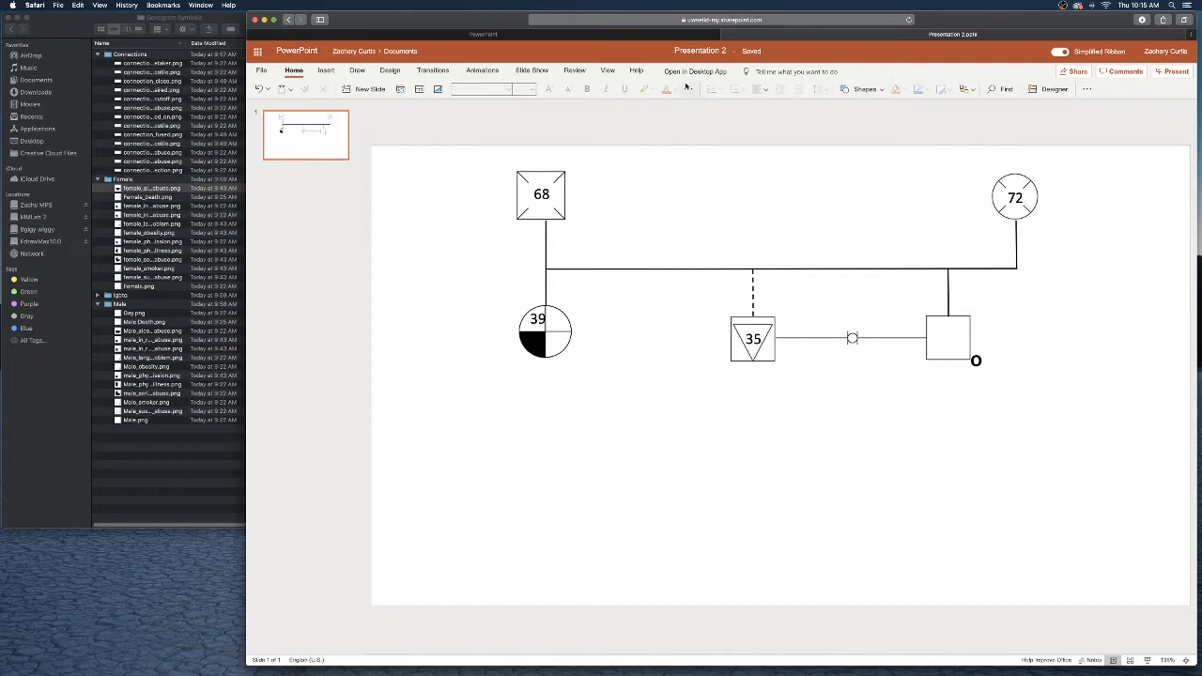
mouse_move(751, 90)
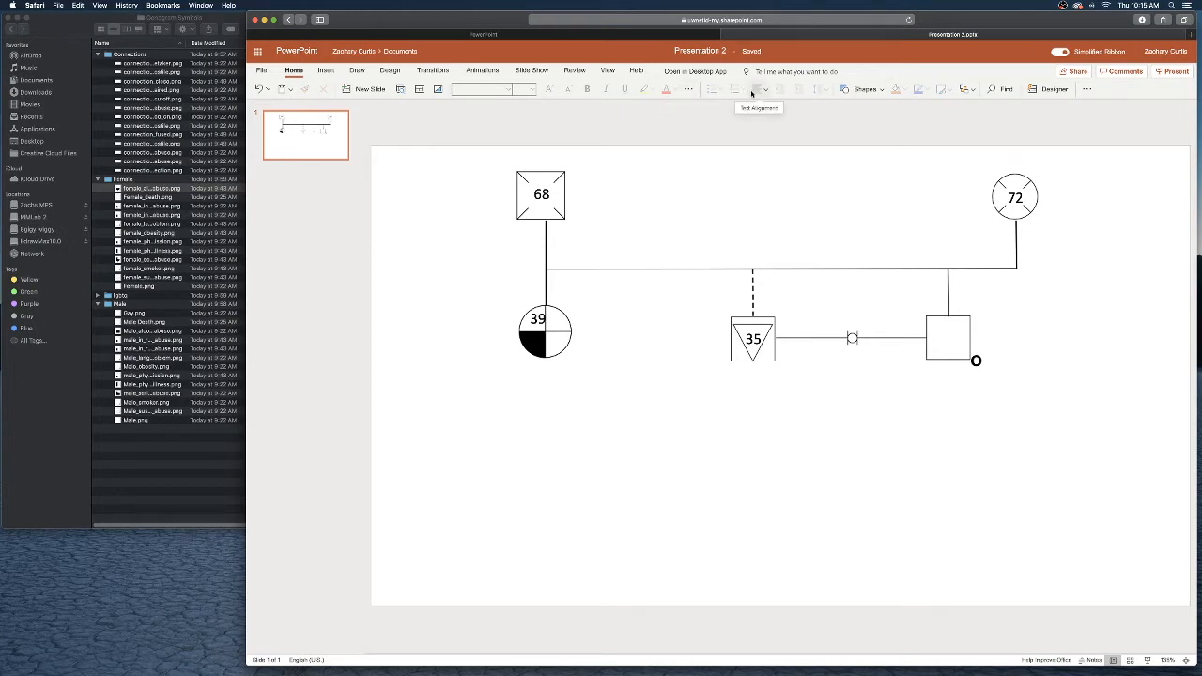
mouse_move(500, 162)
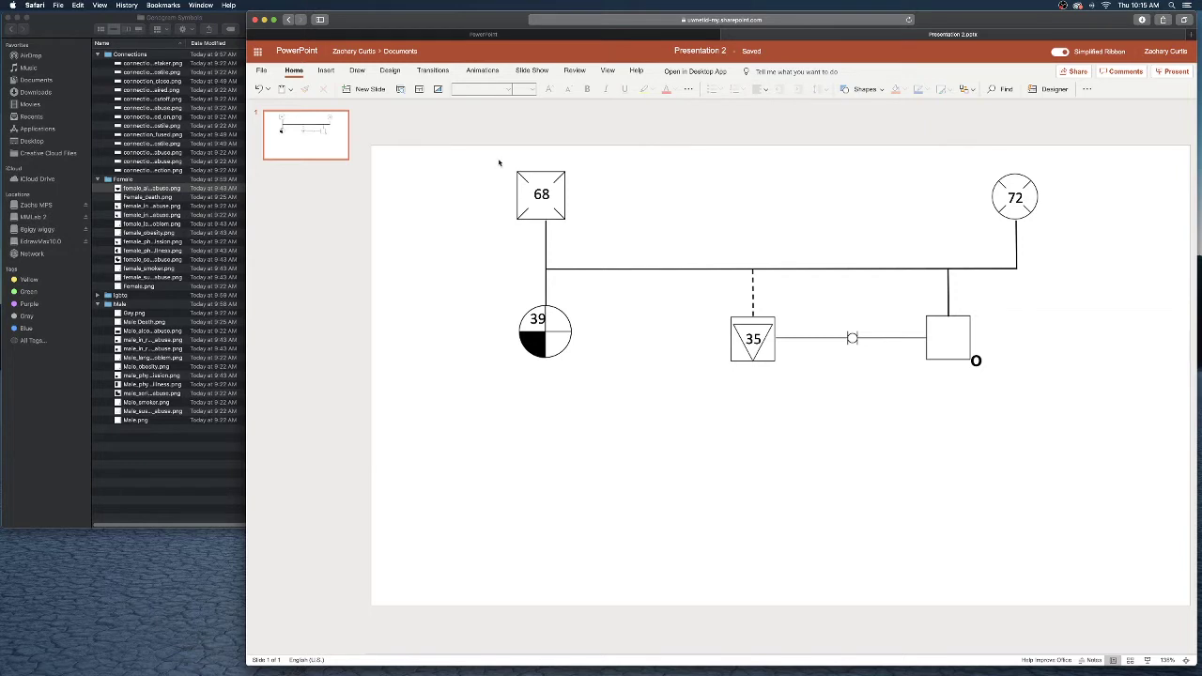
right_click(305, 134)
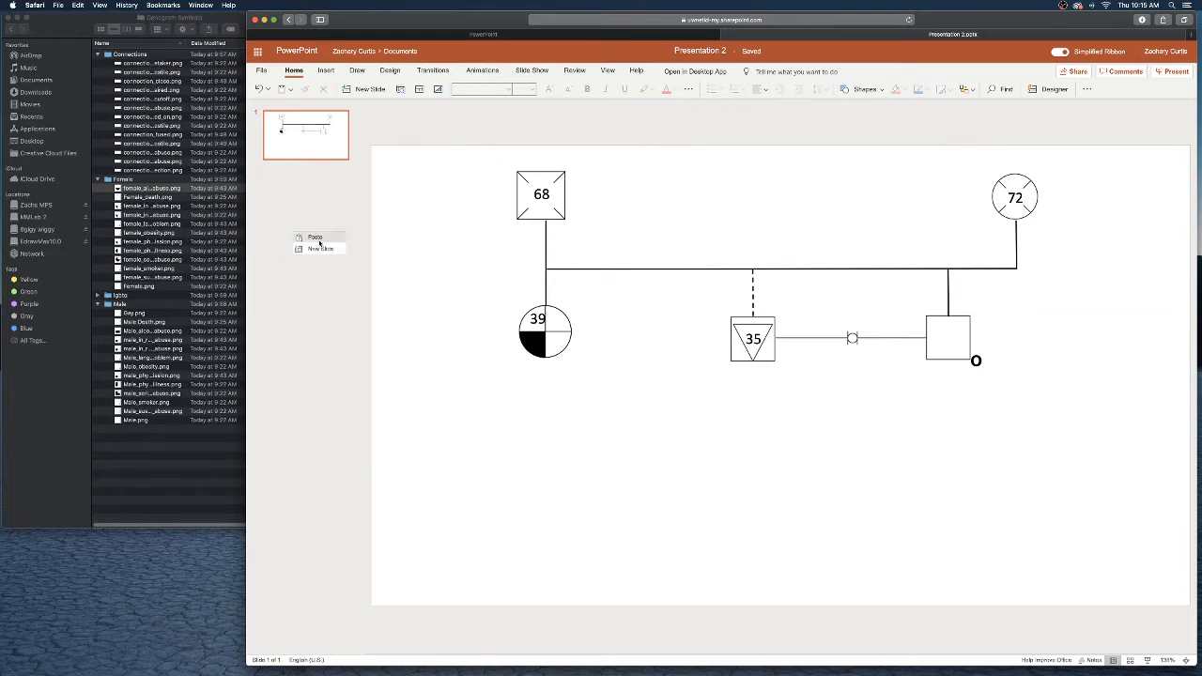
left_click(319, 248)
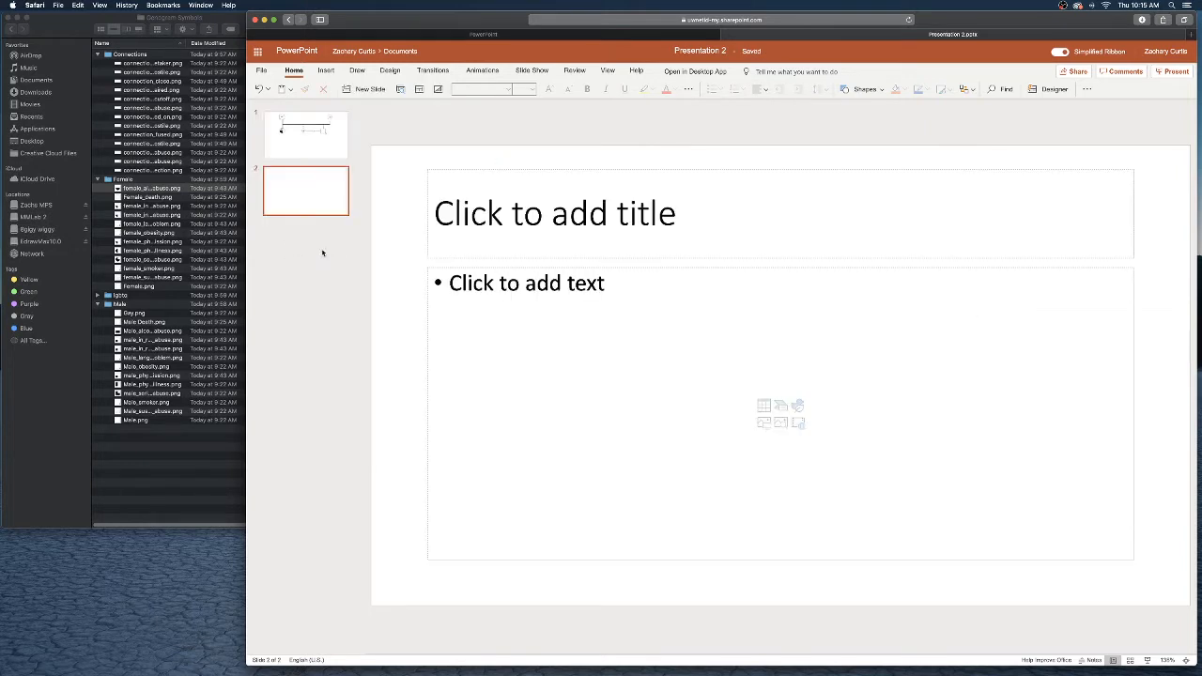
Step: Delete the new slide's title and content placeholders and select Male Death.png in Finder
left_click(554, 213)
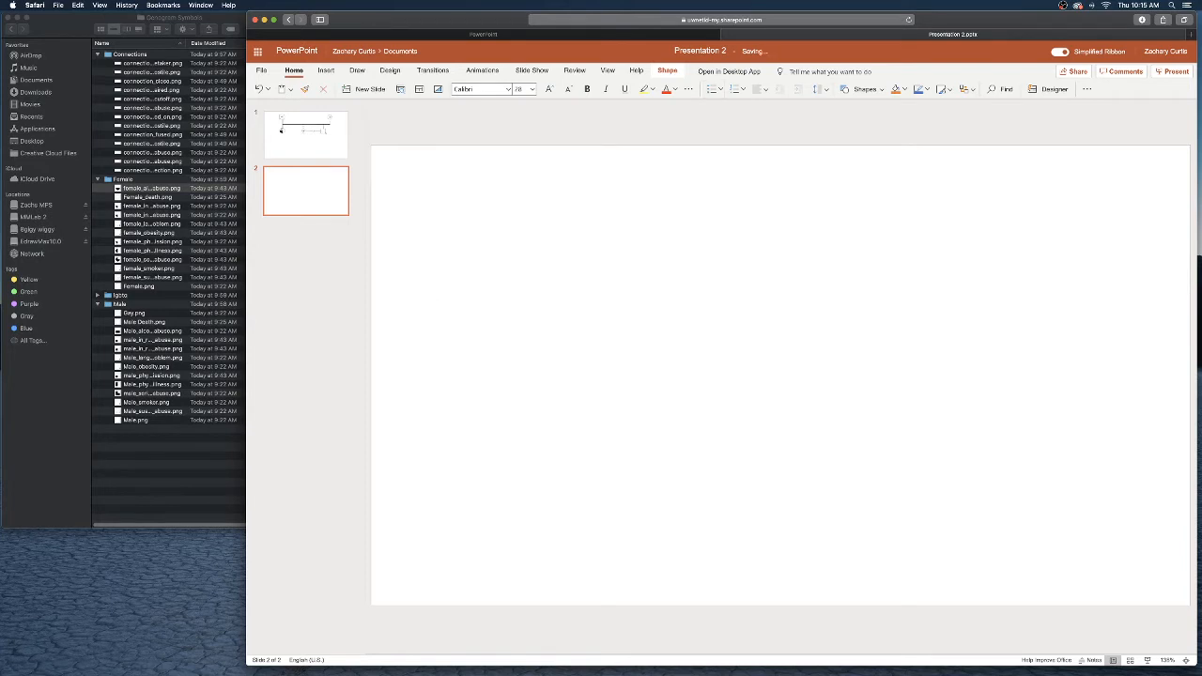
left_click(431, 214)
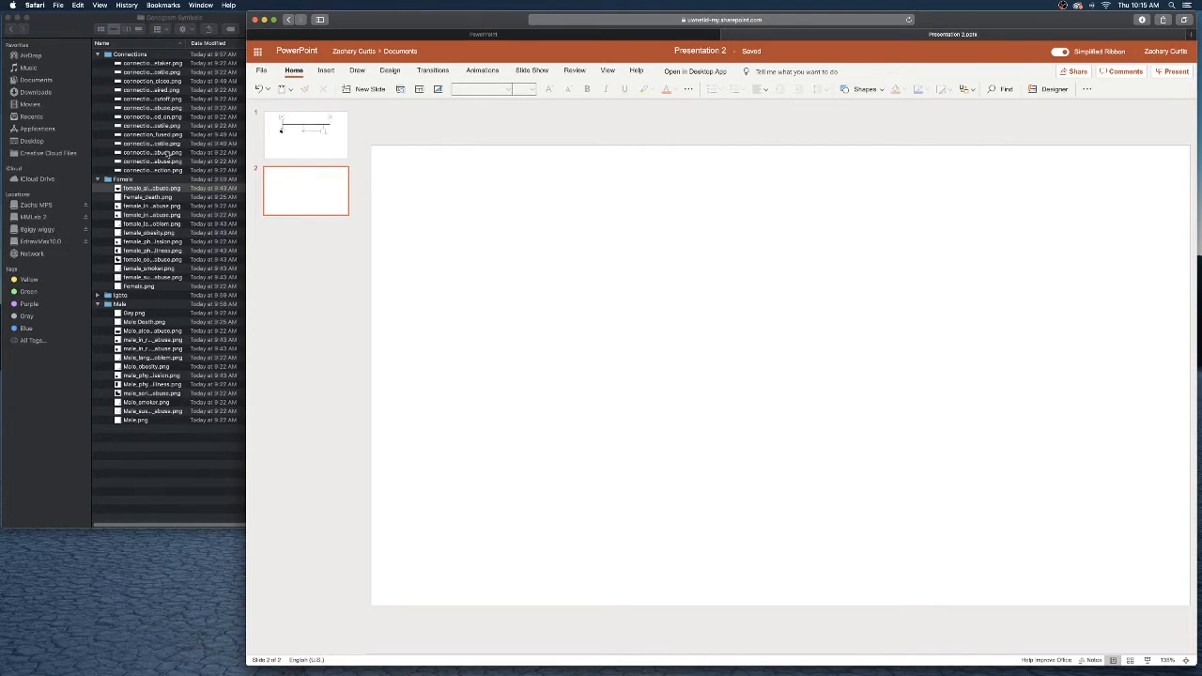
mouse_move(150, 312)
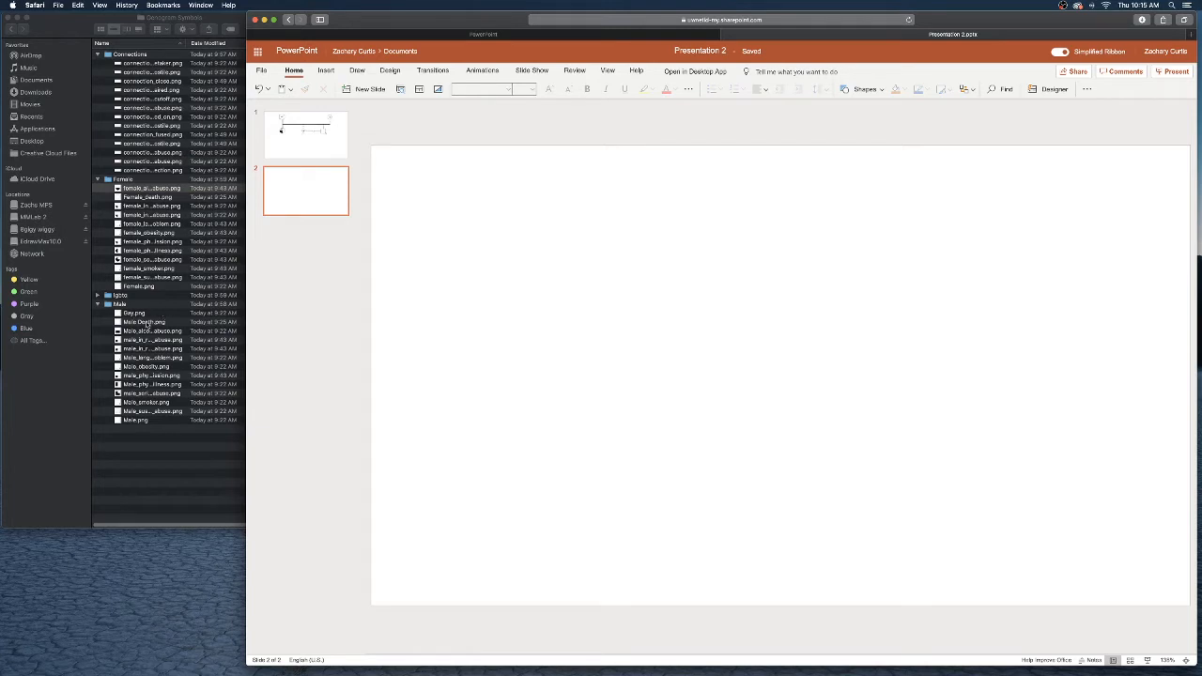
left_click(143, 321)
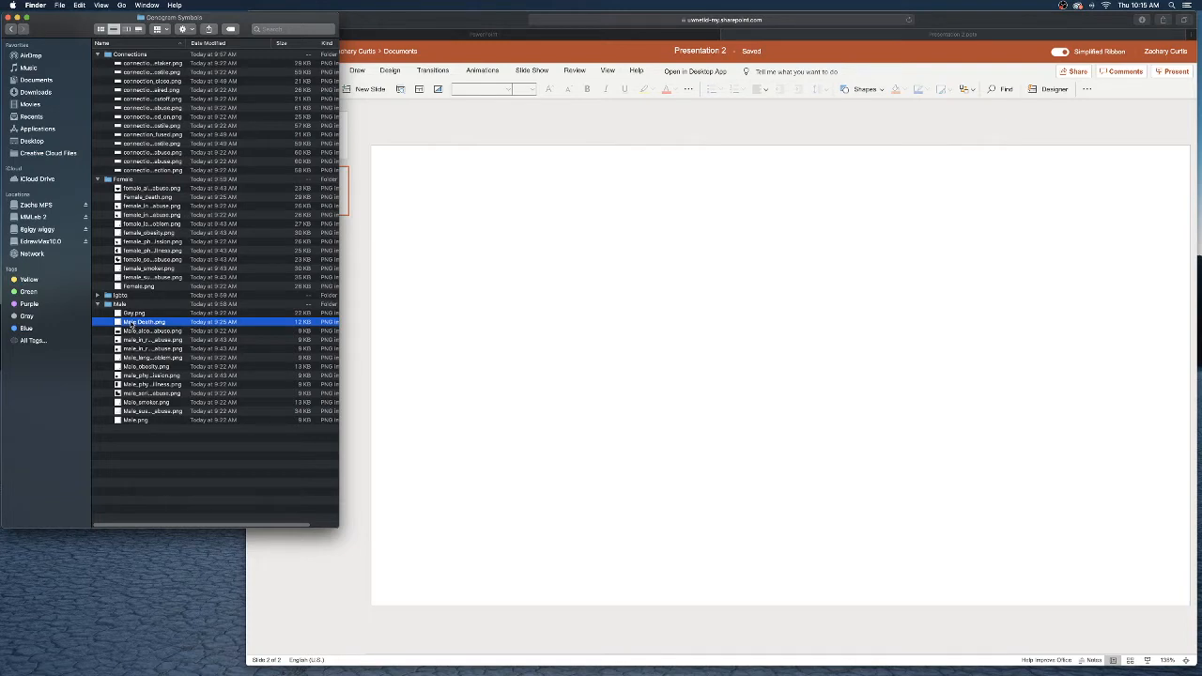
Step: Drop Male Death.png onto slide 2, shrink it and place it at the upper left
left_click_drag(143, 321, 401, 272)
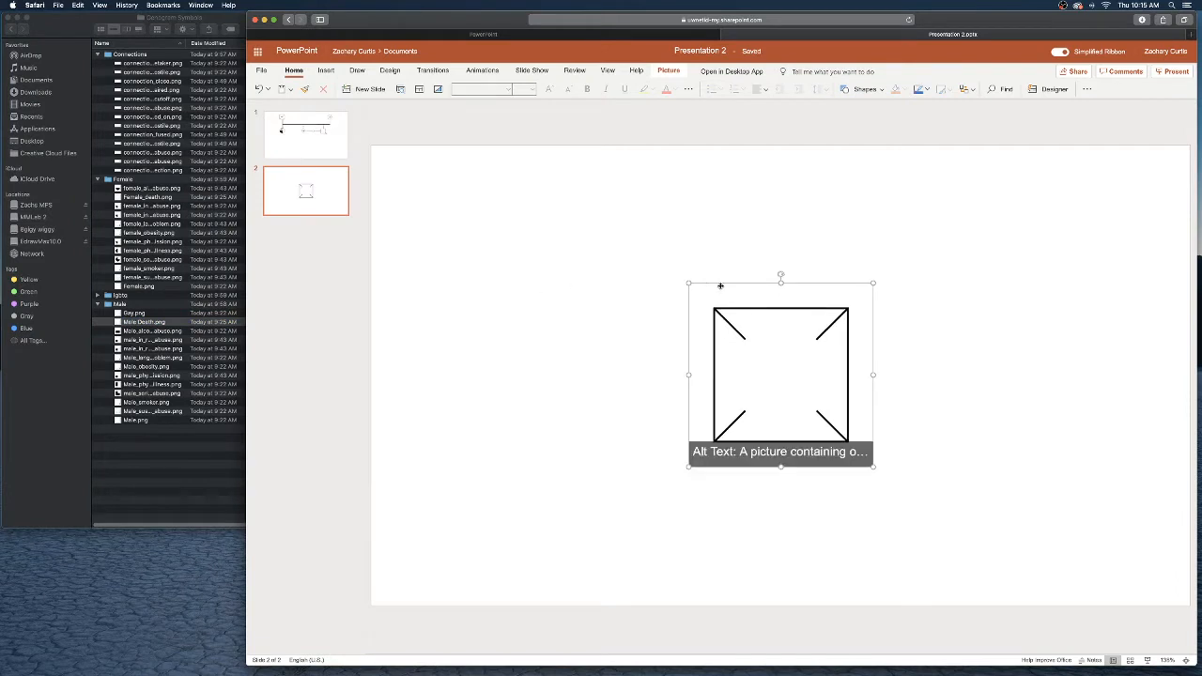
left_click(1054, 88)
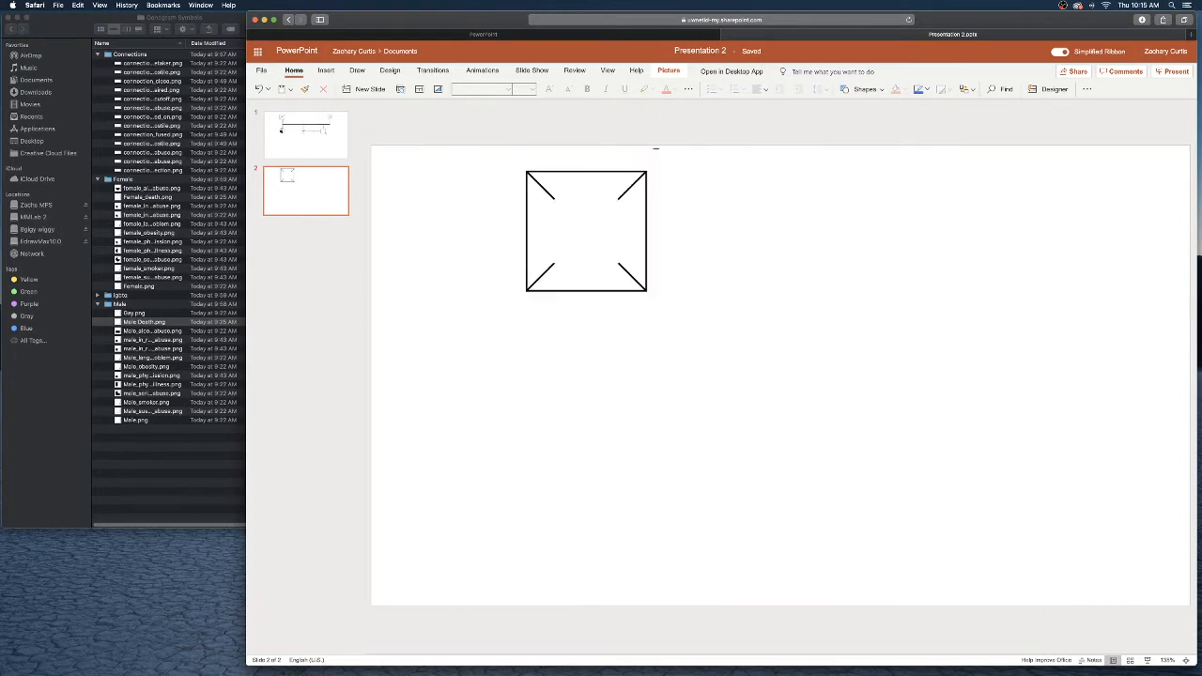
left_click_drag(586, 232, 549, 268)
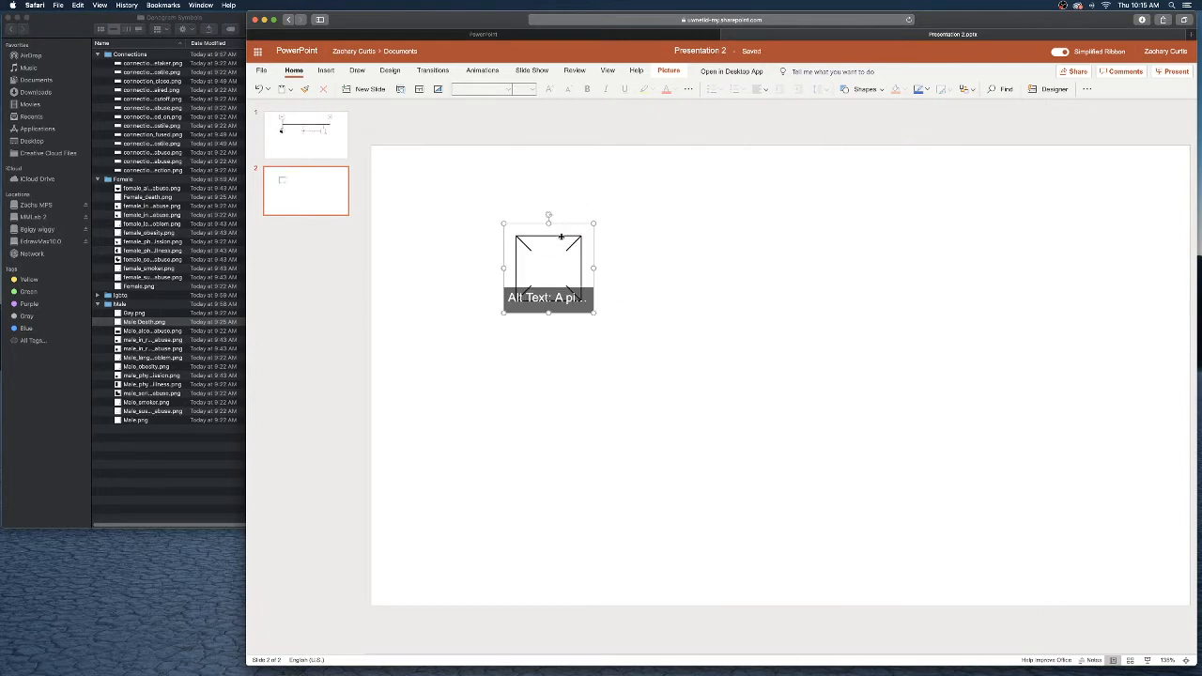
left_click_drag(548, 266, 573, 194)
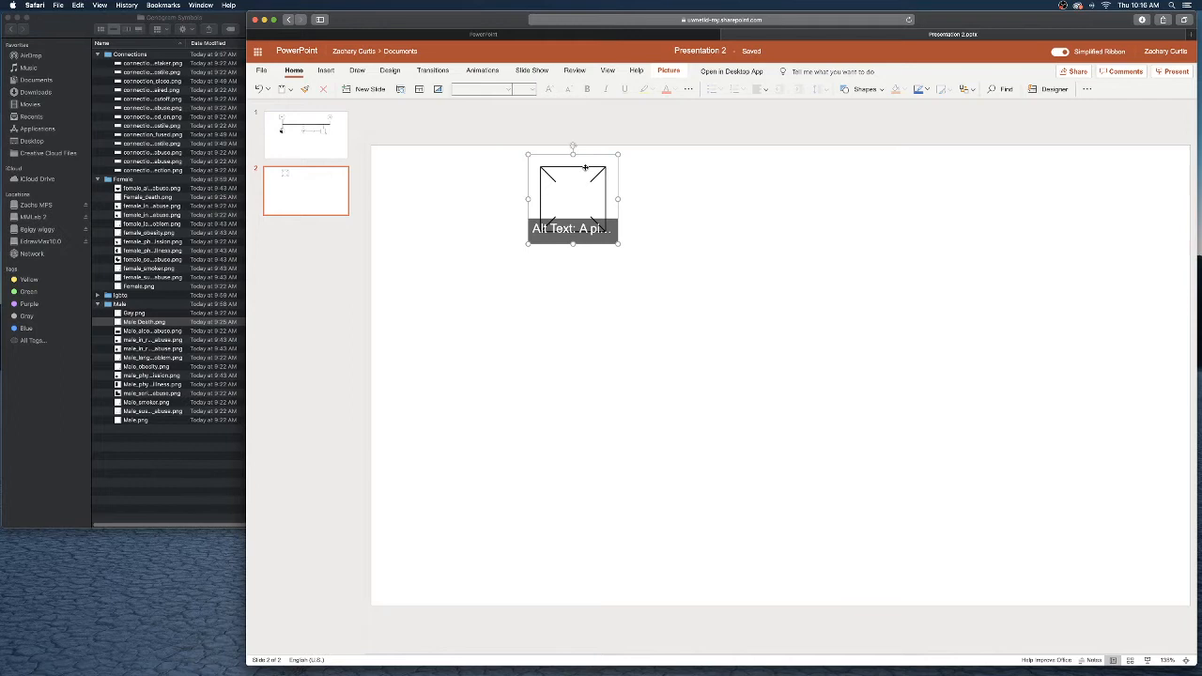
left_click(144, 321)
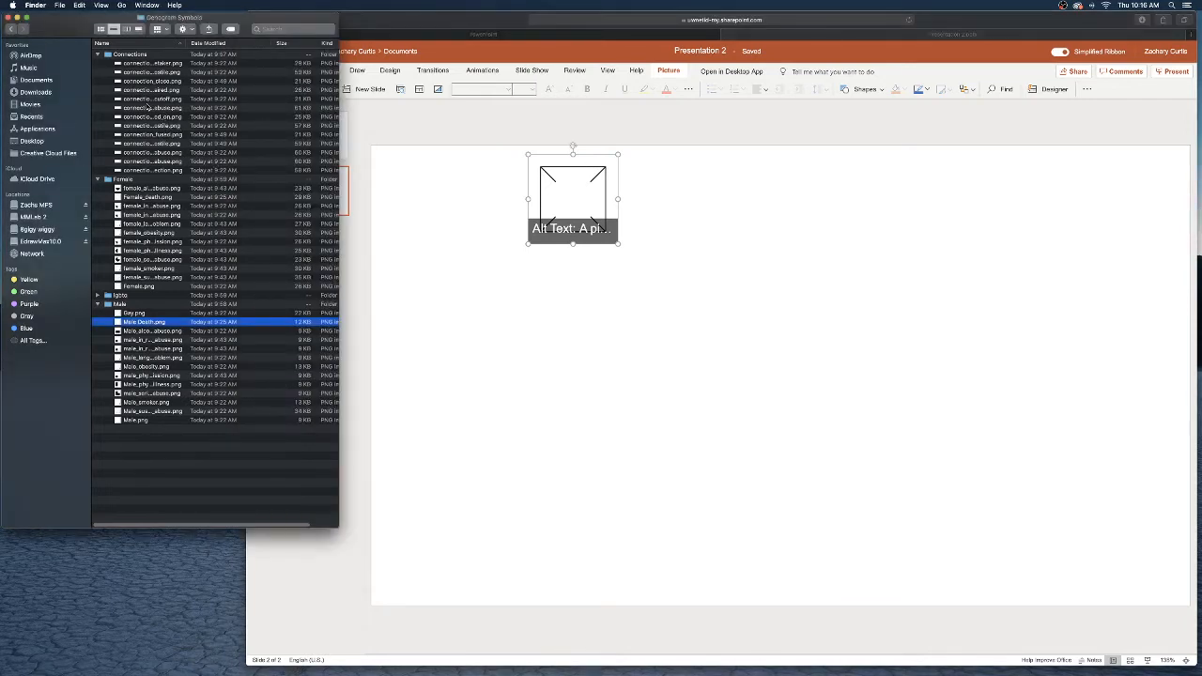
Step: Add Female_death.png, shrink it, and align it upper right, level with the square
left_click(138, 286)
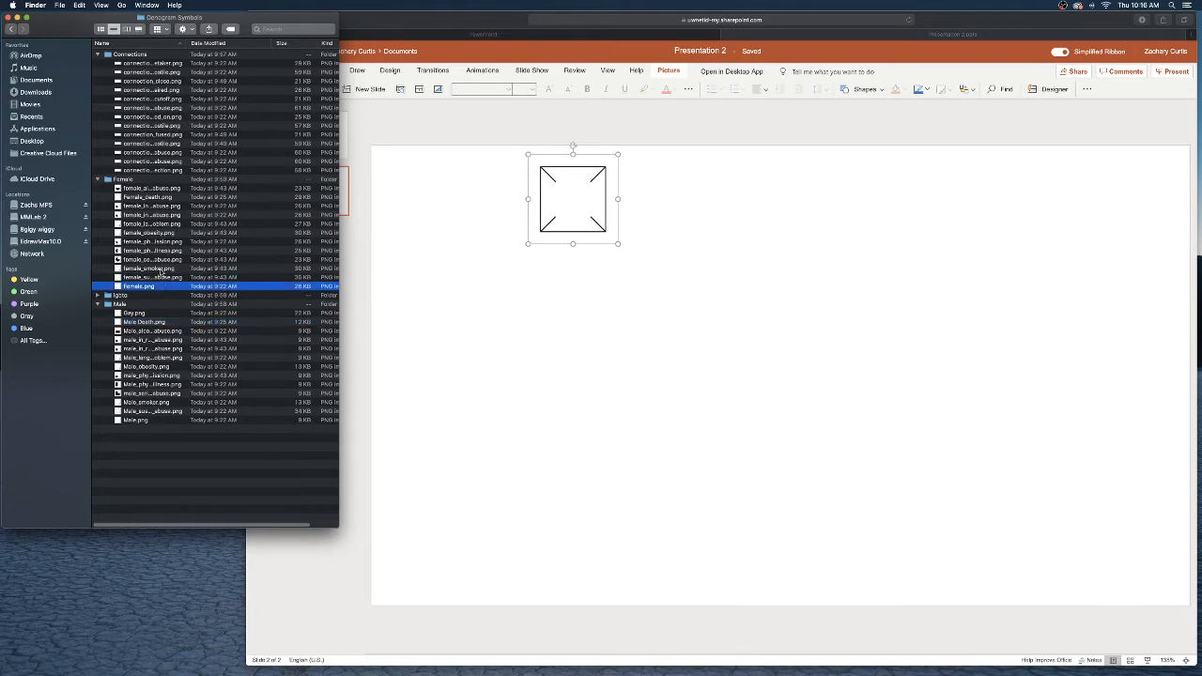
left_click(127, 179)
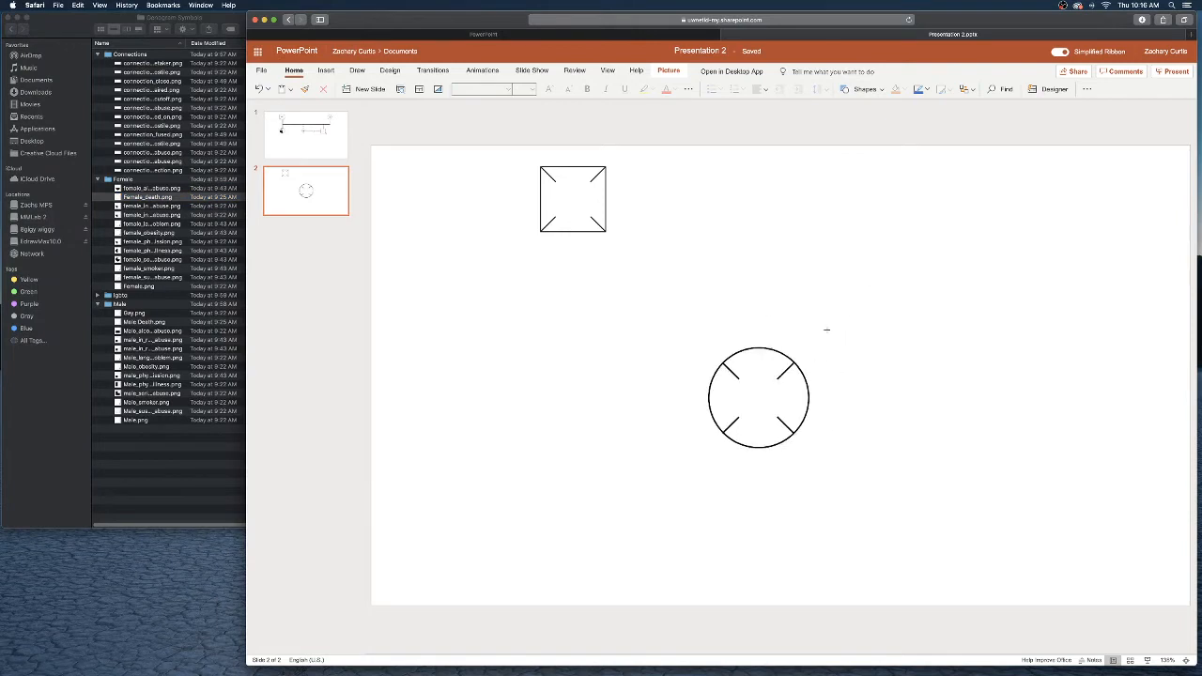
left_click_drag(759, 396, 866, 207)
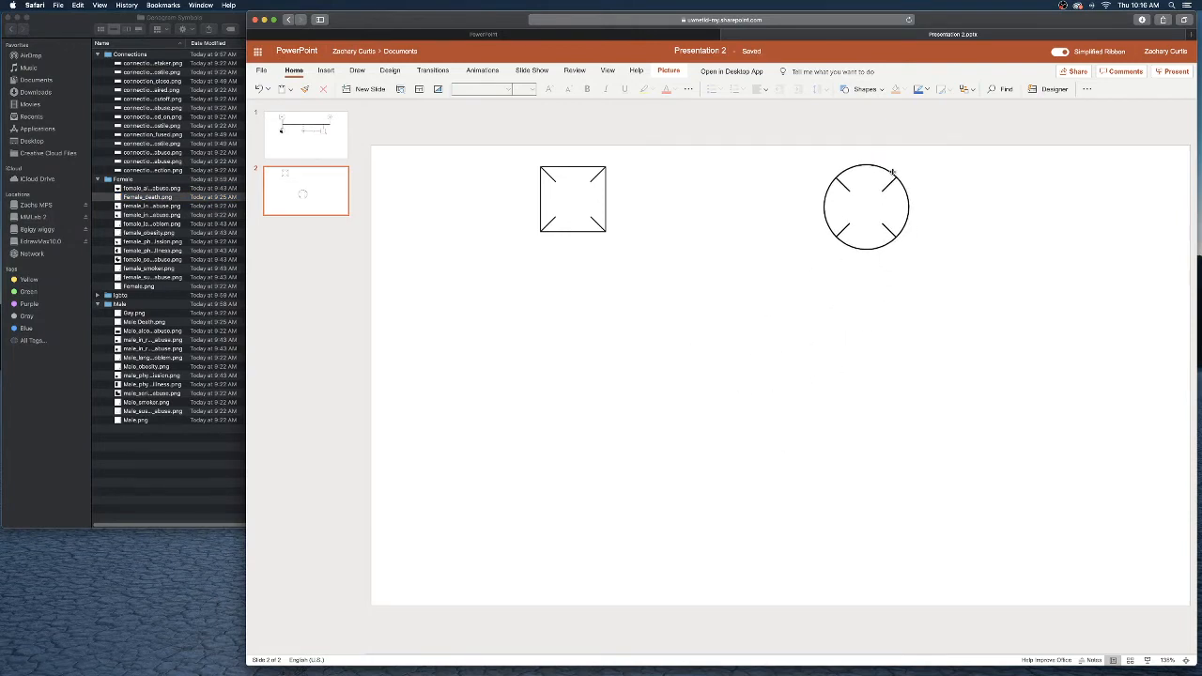
left_click(864, 207)
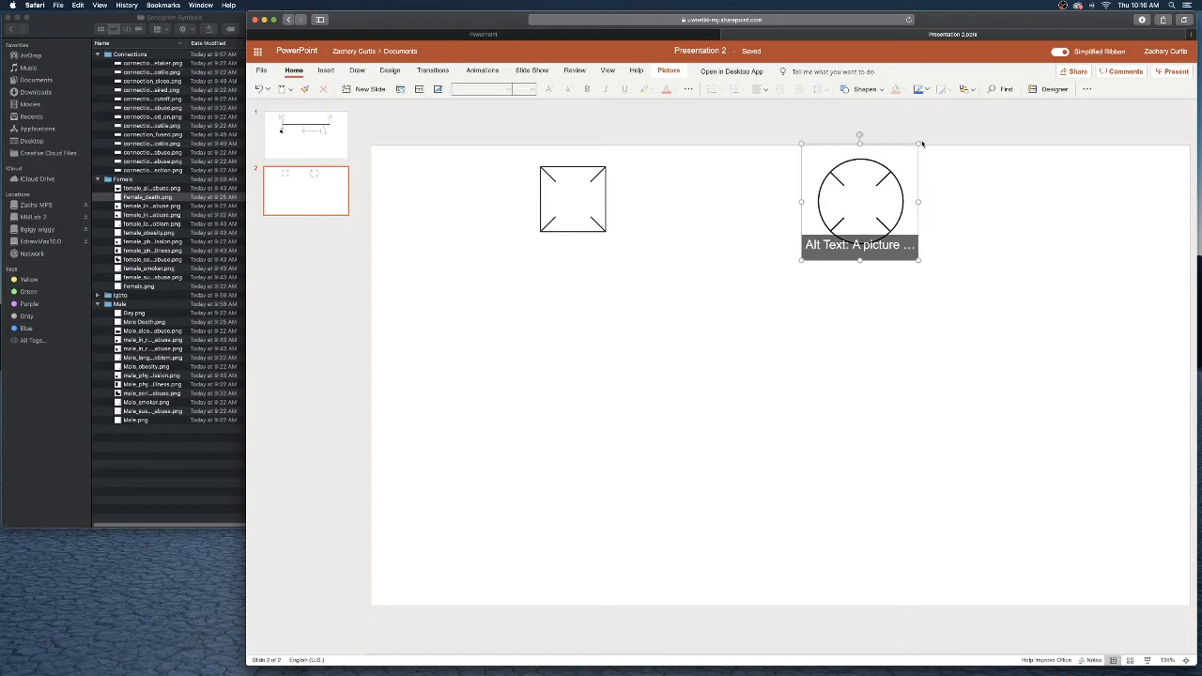
left_click_drag(859, 202, 873, 197)
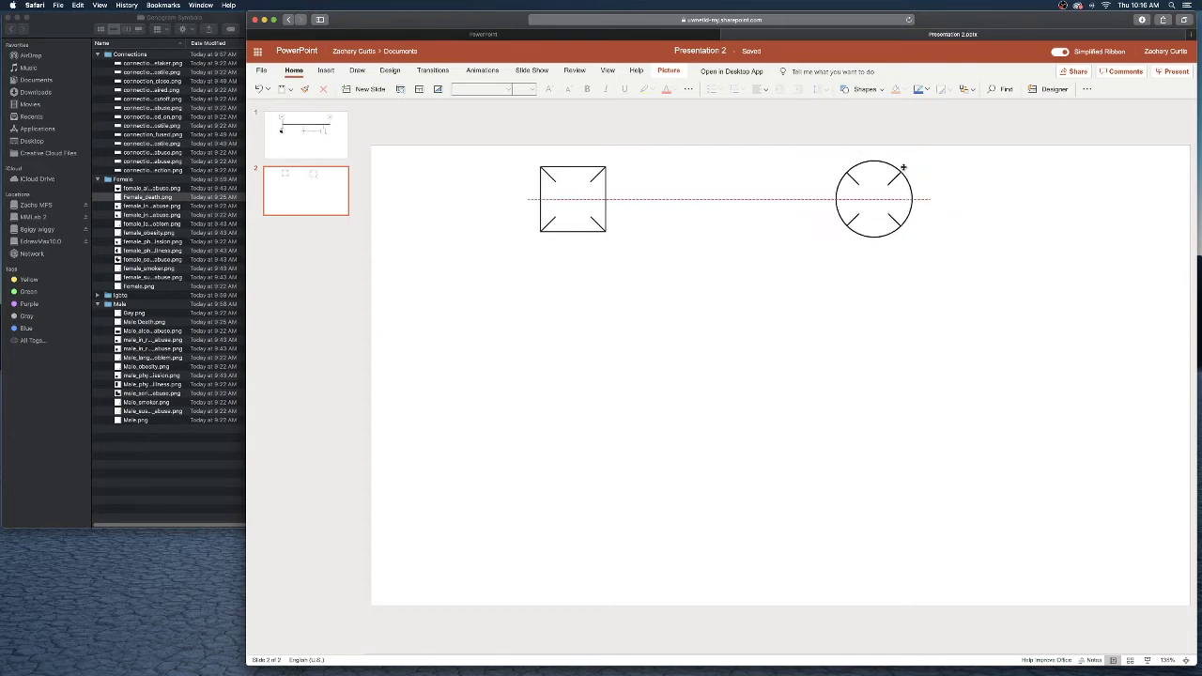
left_click_drag(873, 197, 988, 195)
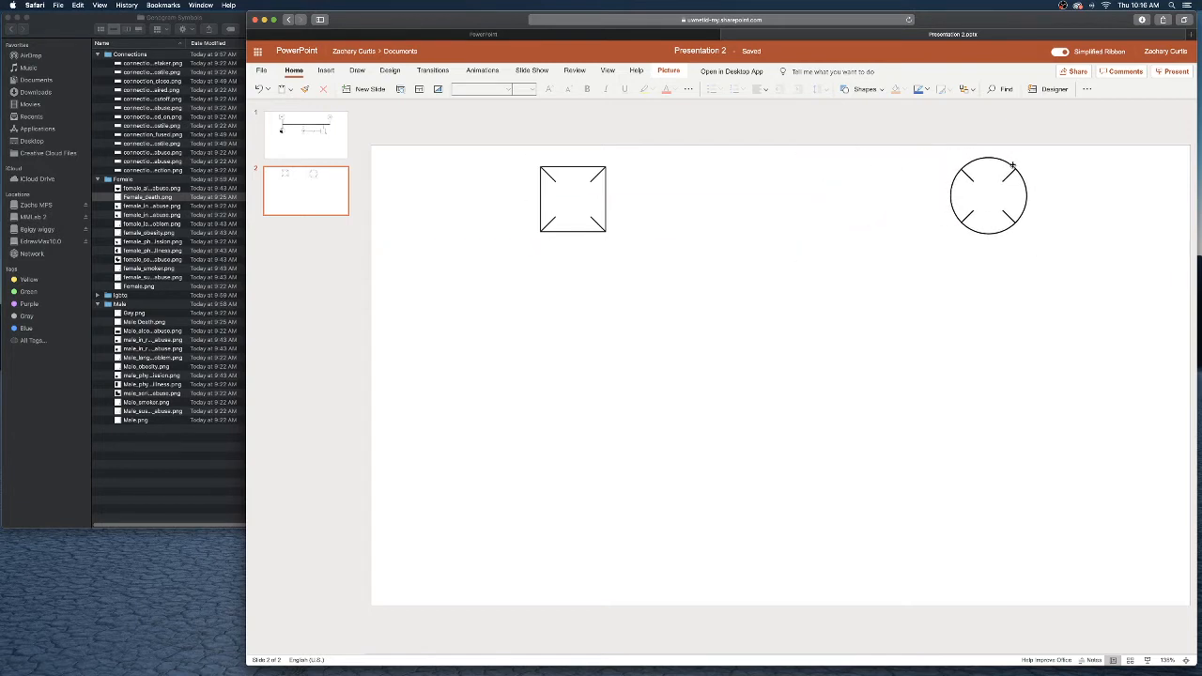
left_click(744, 138)
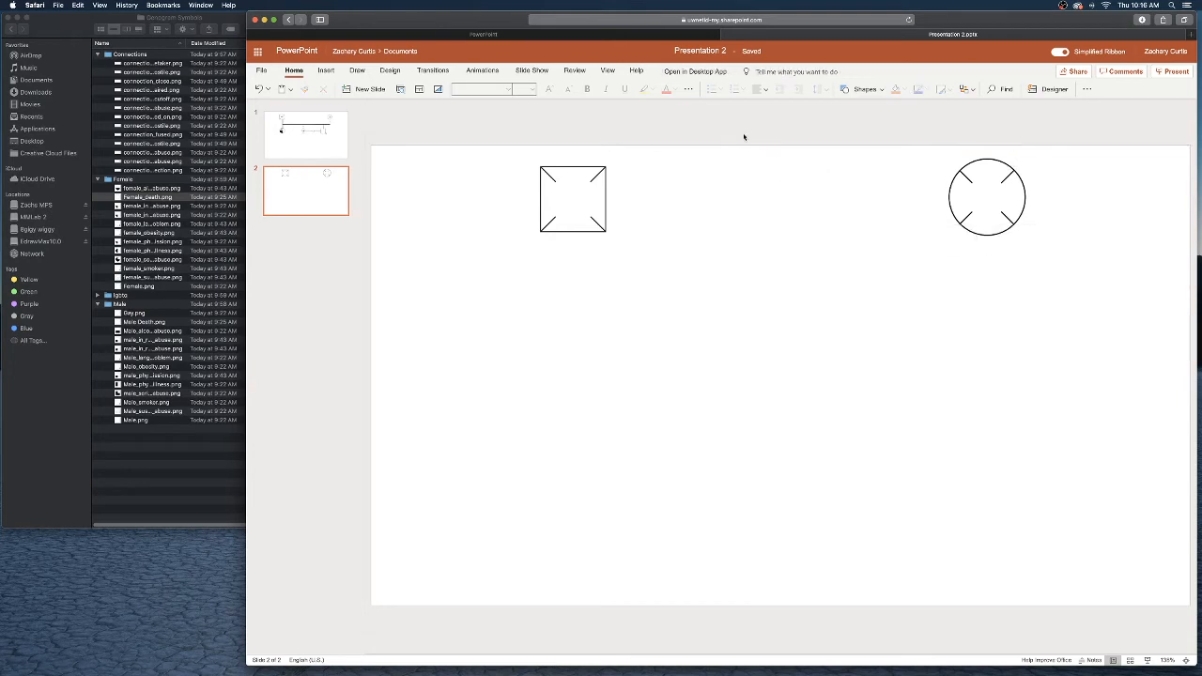
mouse_move(695, 192)
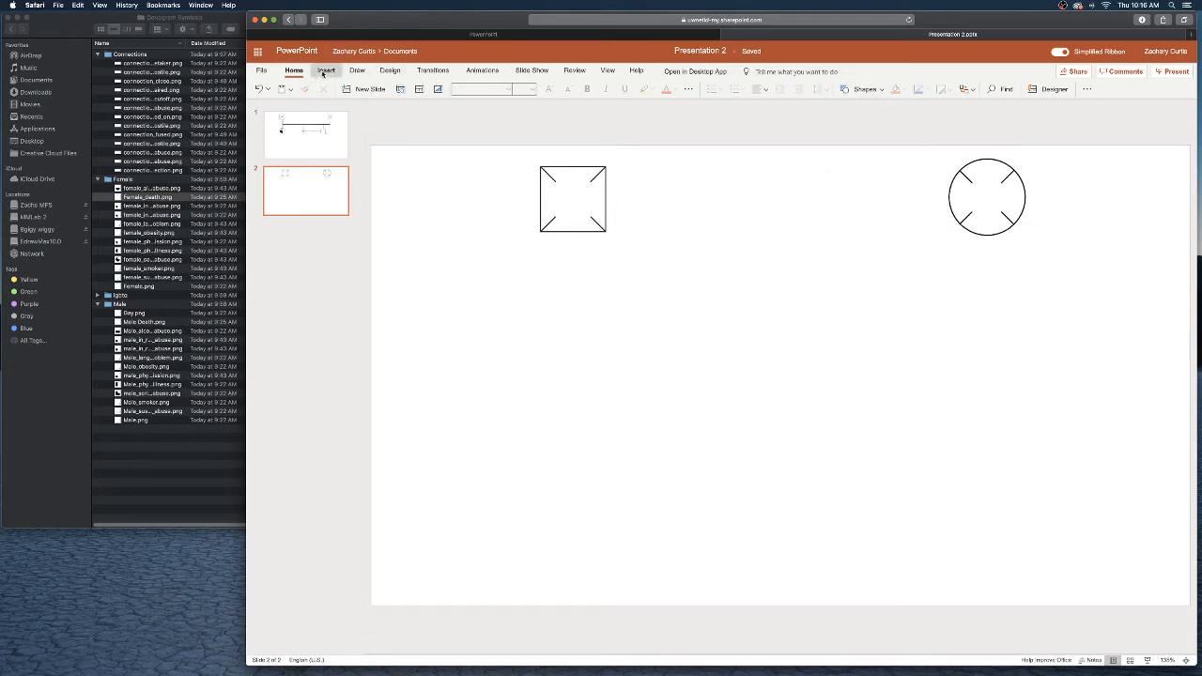
Step: Insert a text box reading "72" and place it inside the square symbol
left_click(326, 70)
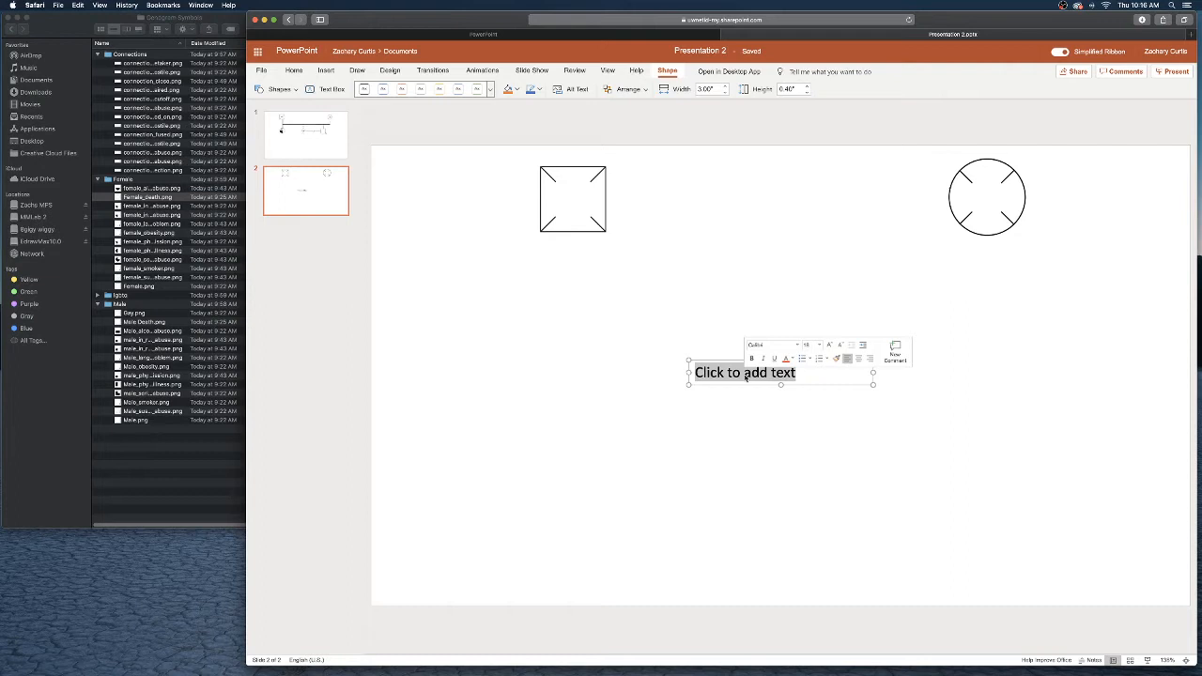
type("72")
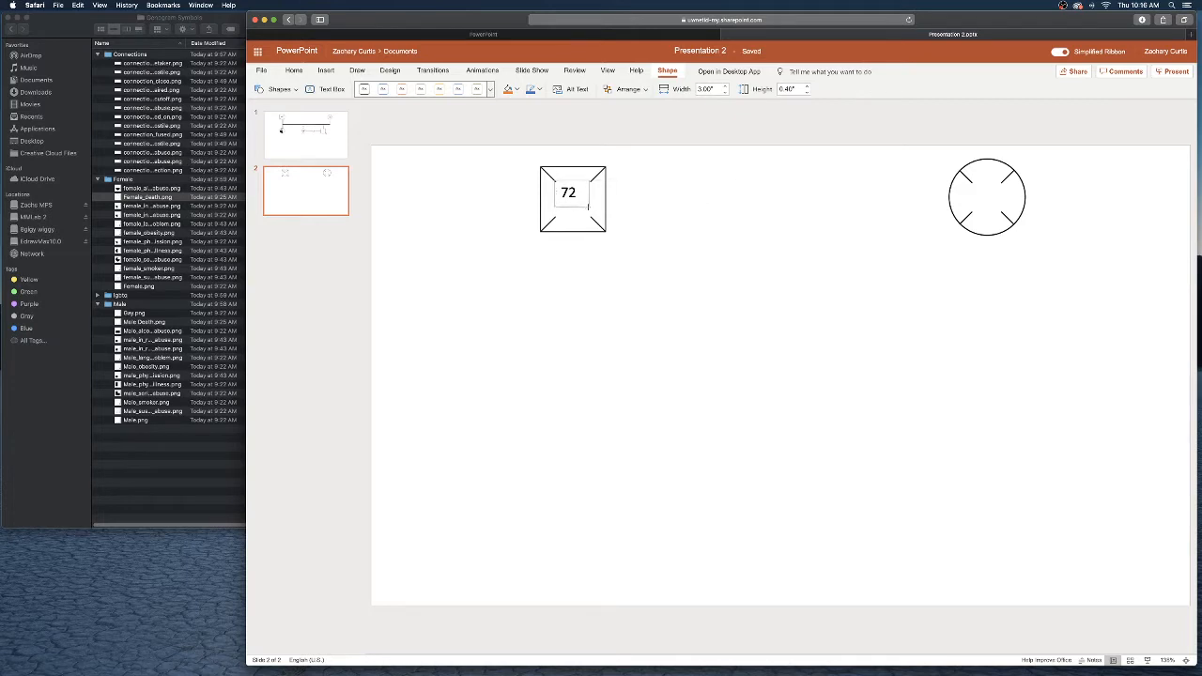
left_click(573, 198)
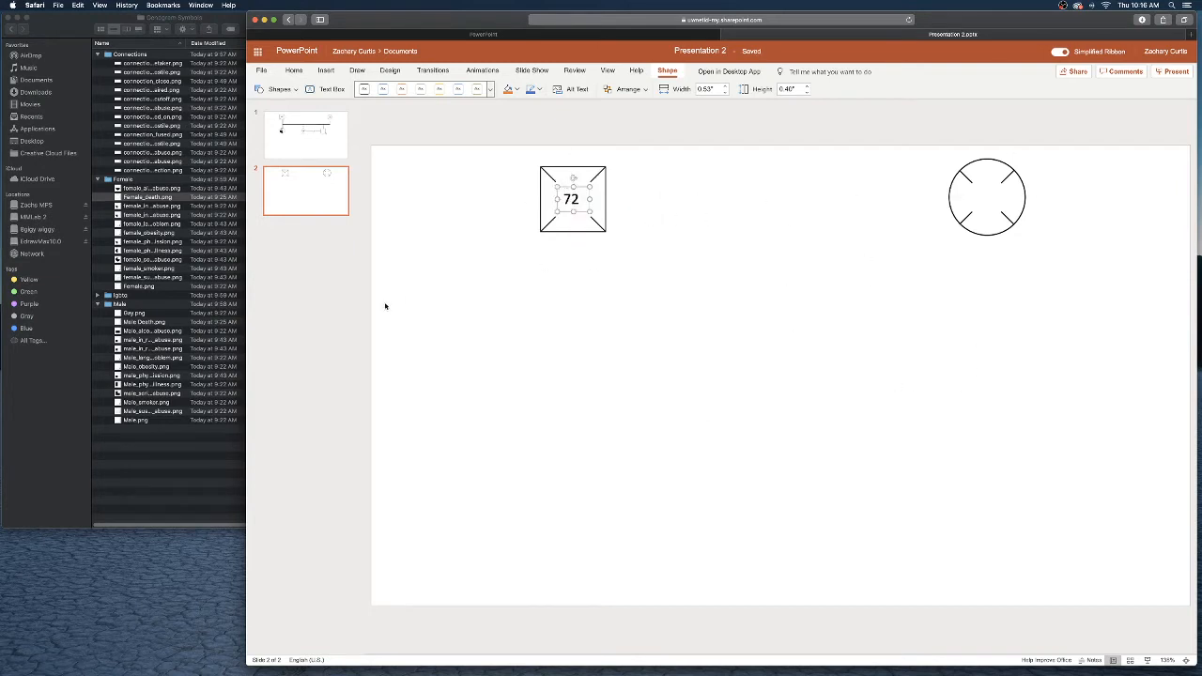
mouse_move(733, 355)
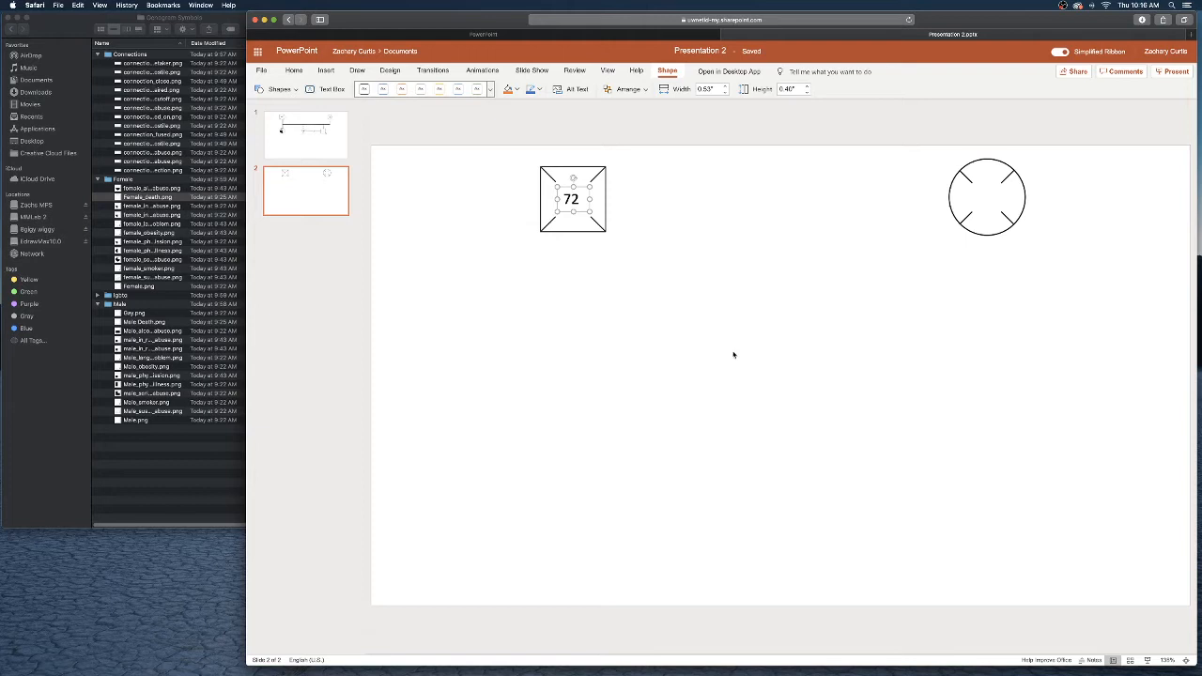
mouse_move(798, 286)
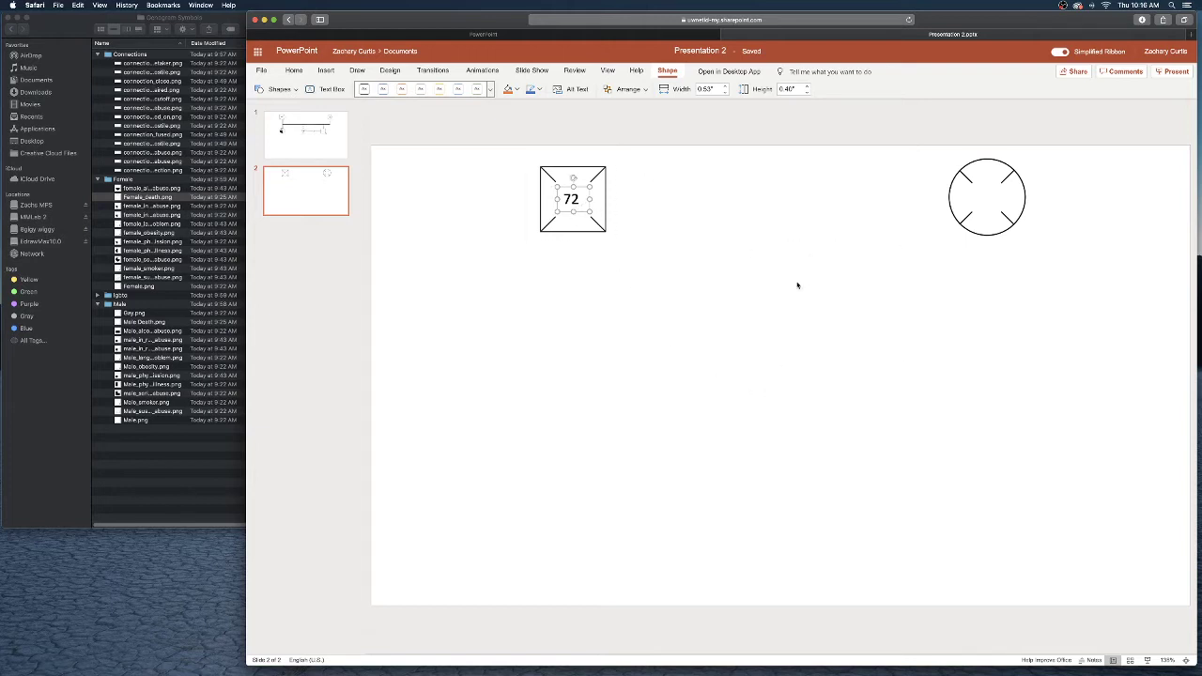
mouse_move(920, 358)
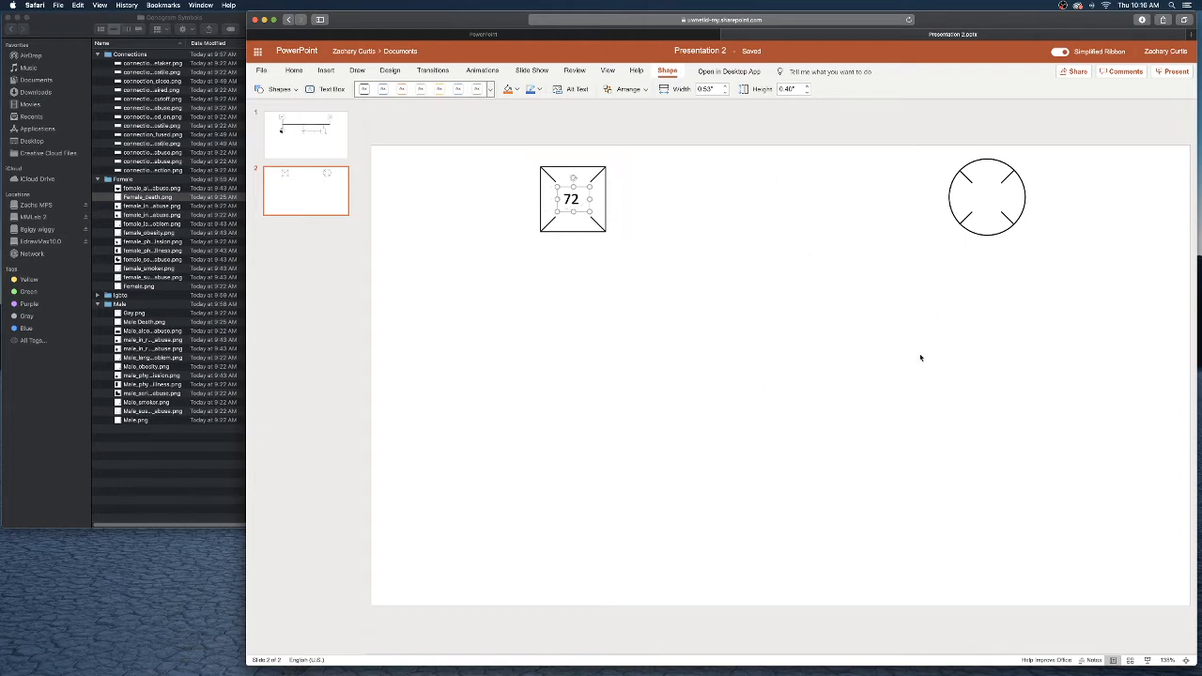
double_click(572, 198)
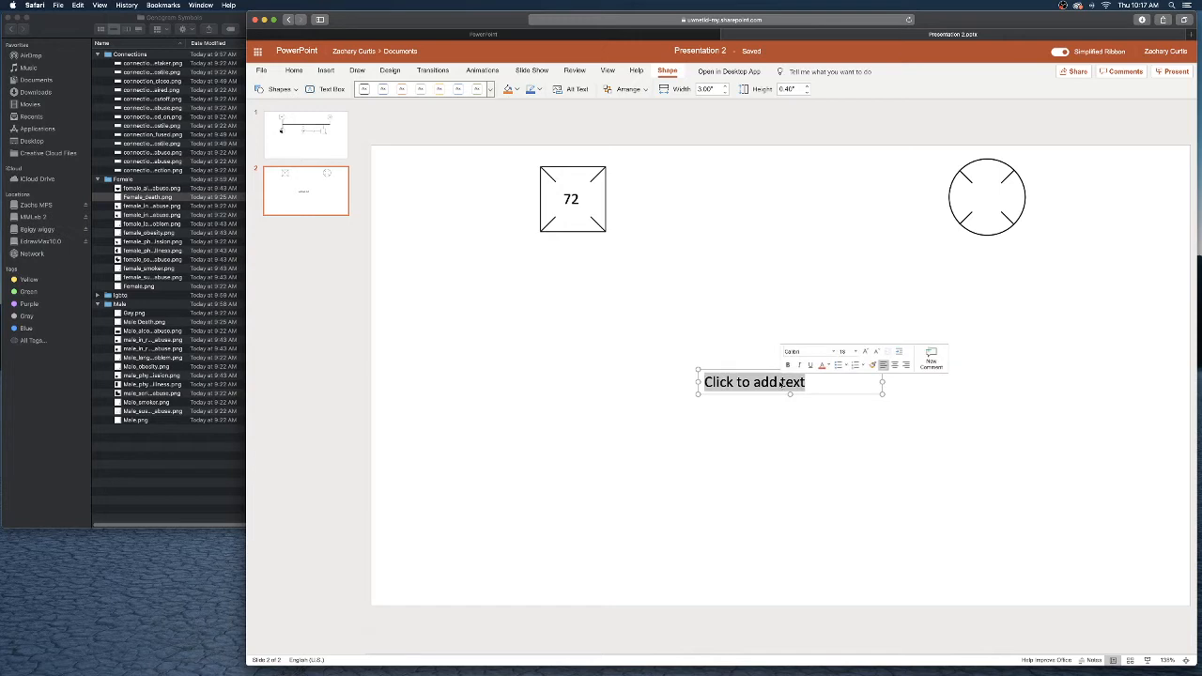
Step: Type "75" in the new text box, narrow it, and move it into the circle
type("75")
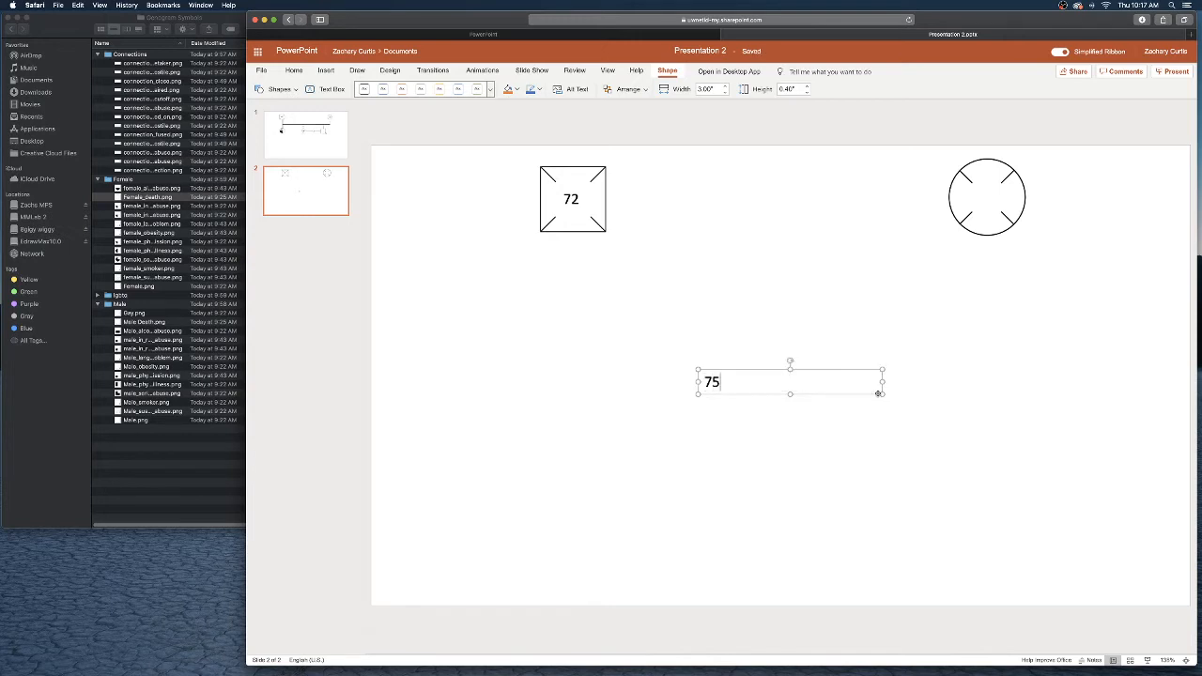
left_click_drag(881, 381, 728, 381)
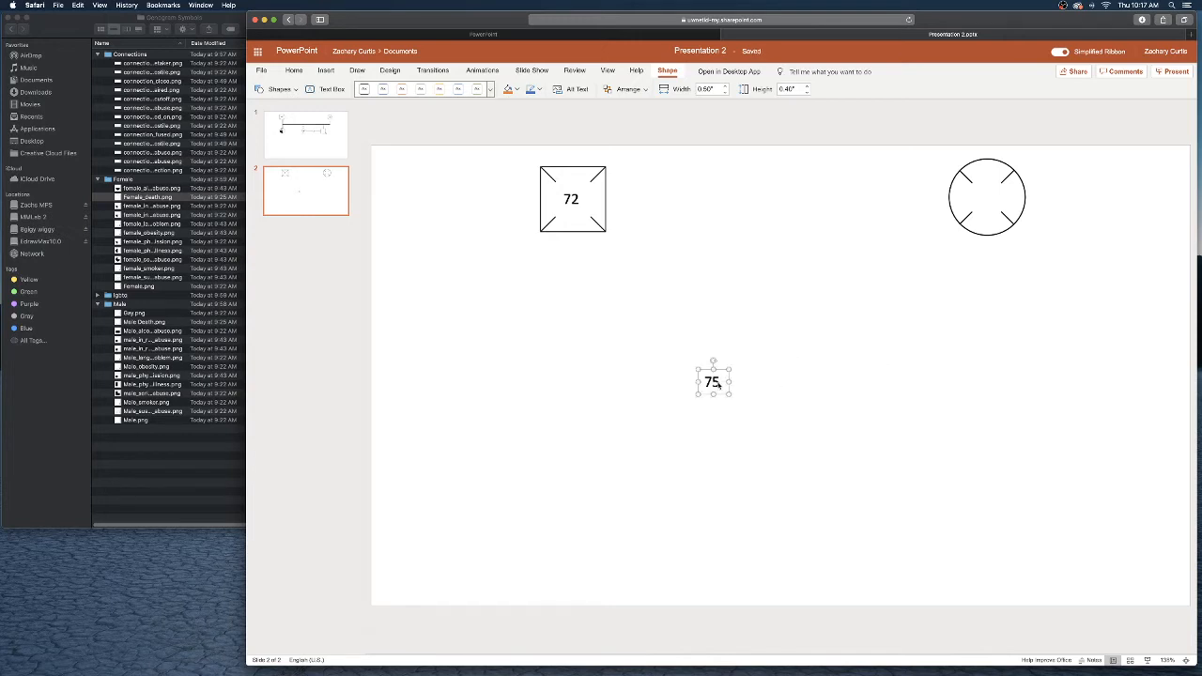
left_click_drag(714, 381, 902, 239)
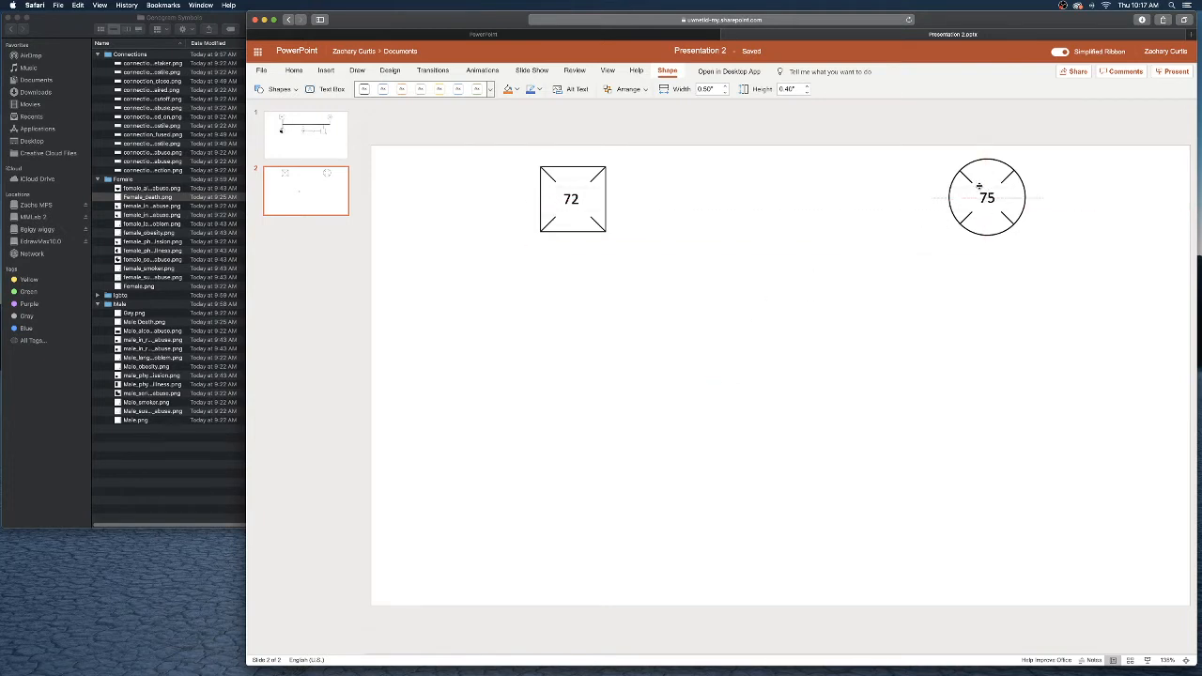
left_click(754, 193)
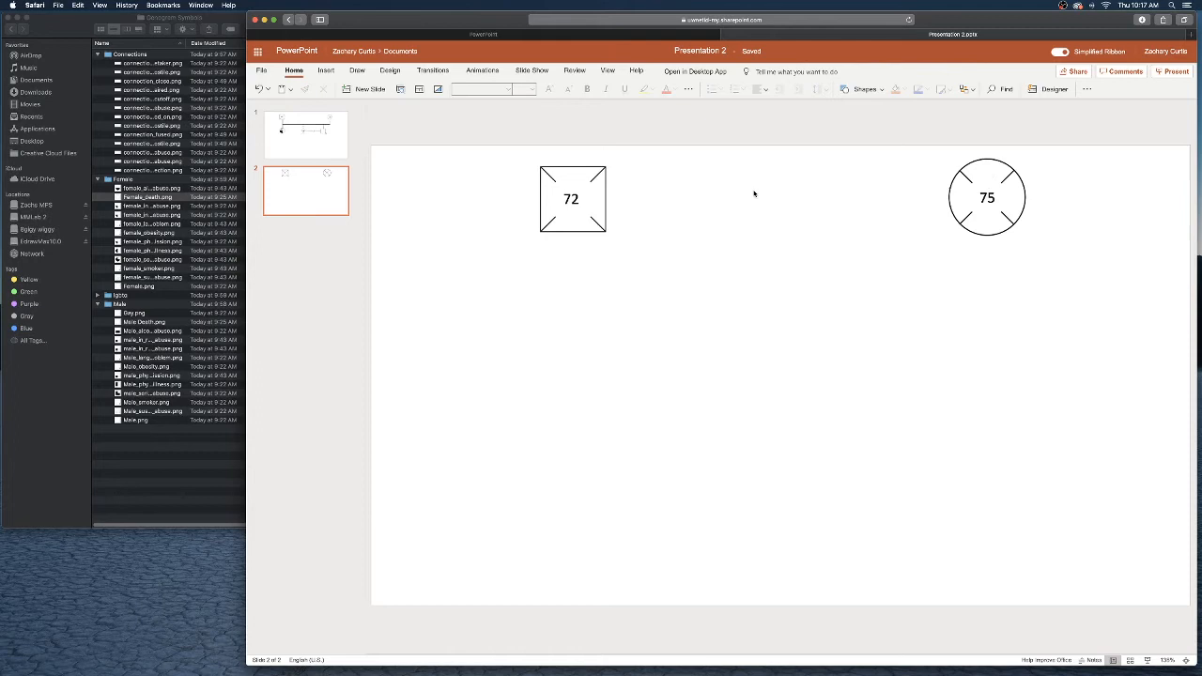
mouse_move(840, 121)
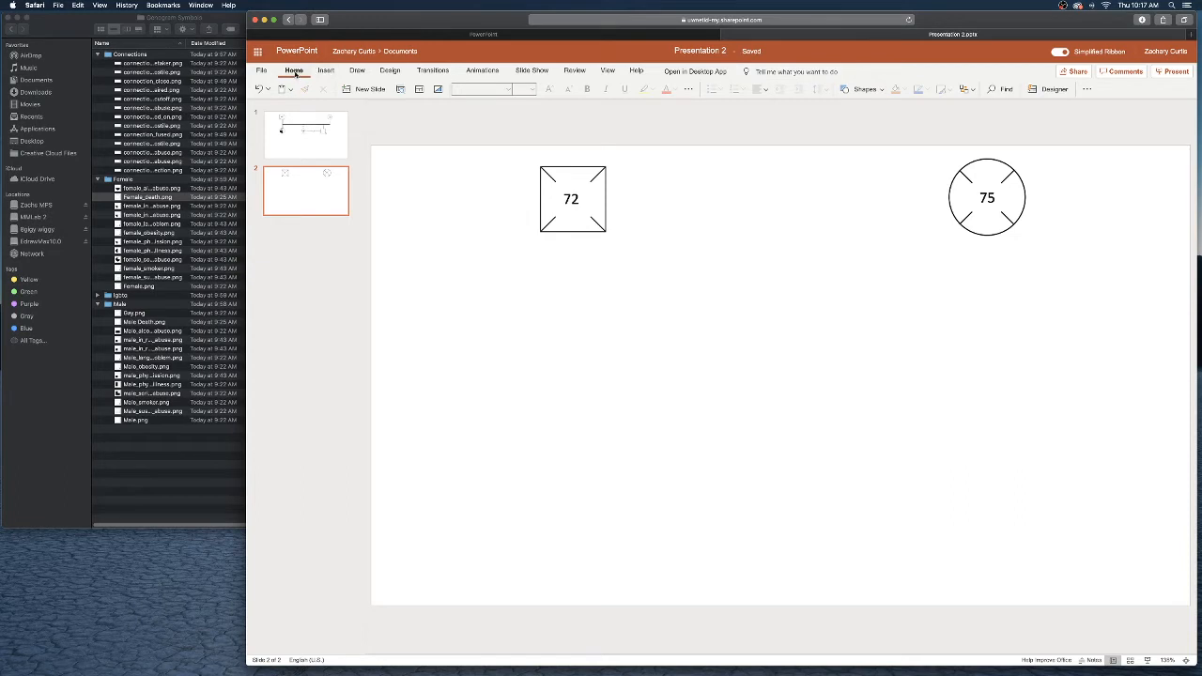
Step: Draw a vertical line below the 72 square and make it black and thicker
left_click(327, 71)
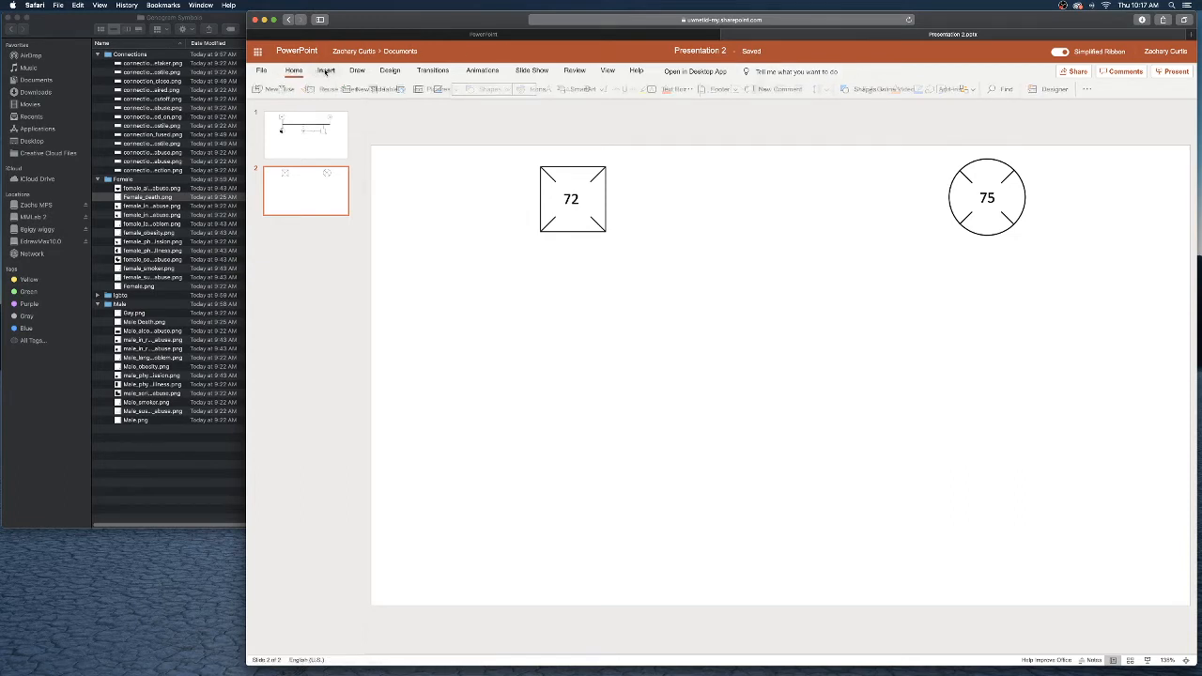
left_click(294, 71)
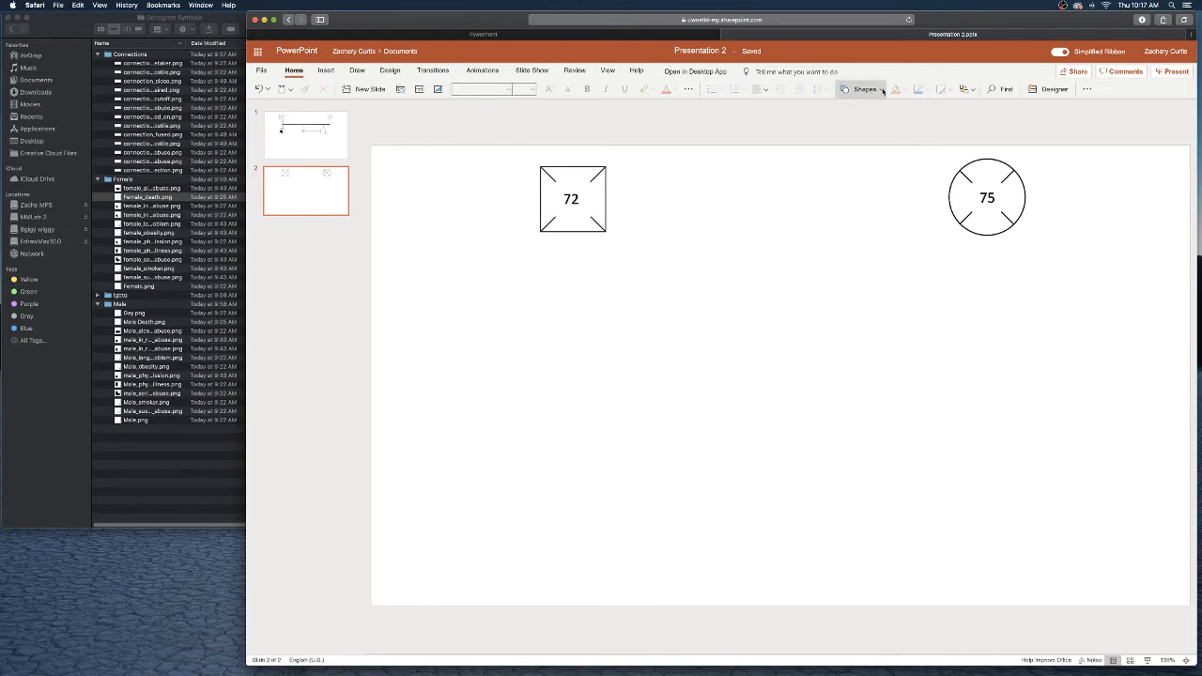
left_click(865, 88)
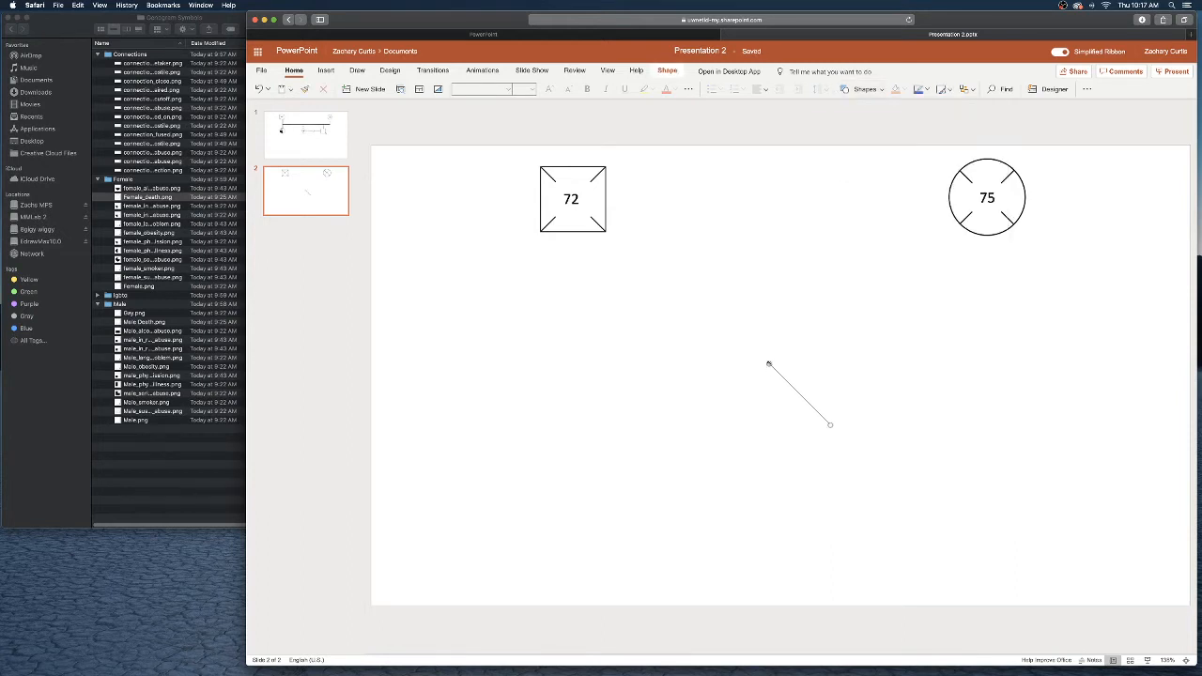
left_click_drag(770, 365, 573, 235)
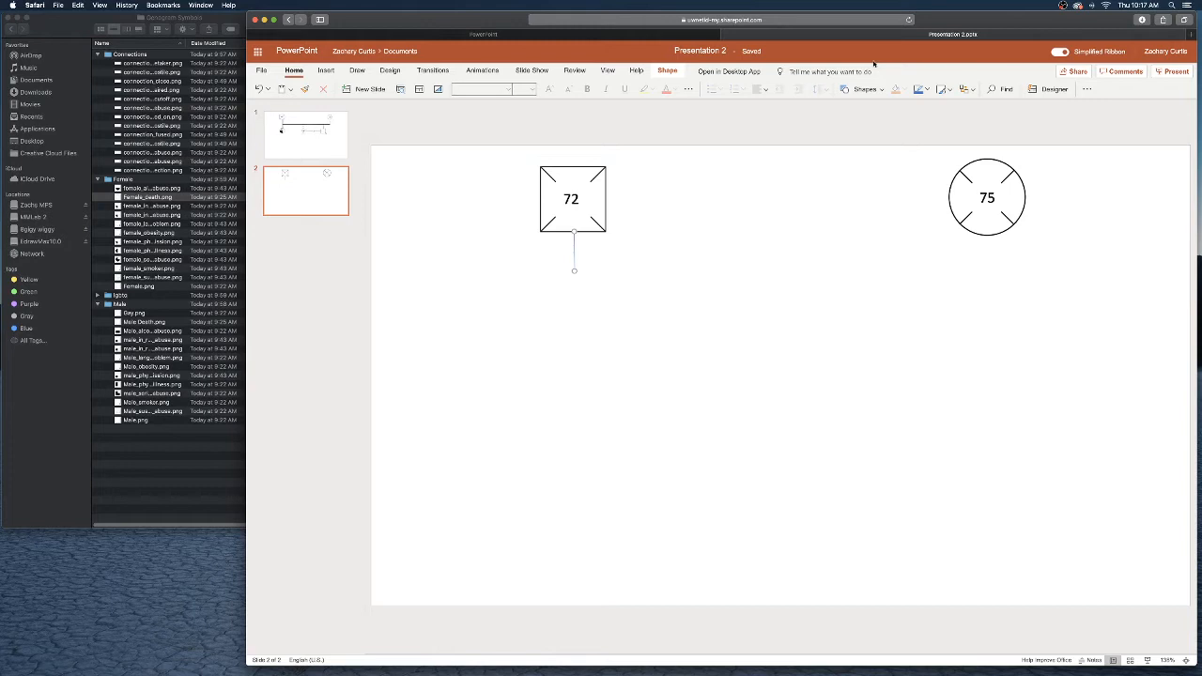
mouse_move(925, 89)
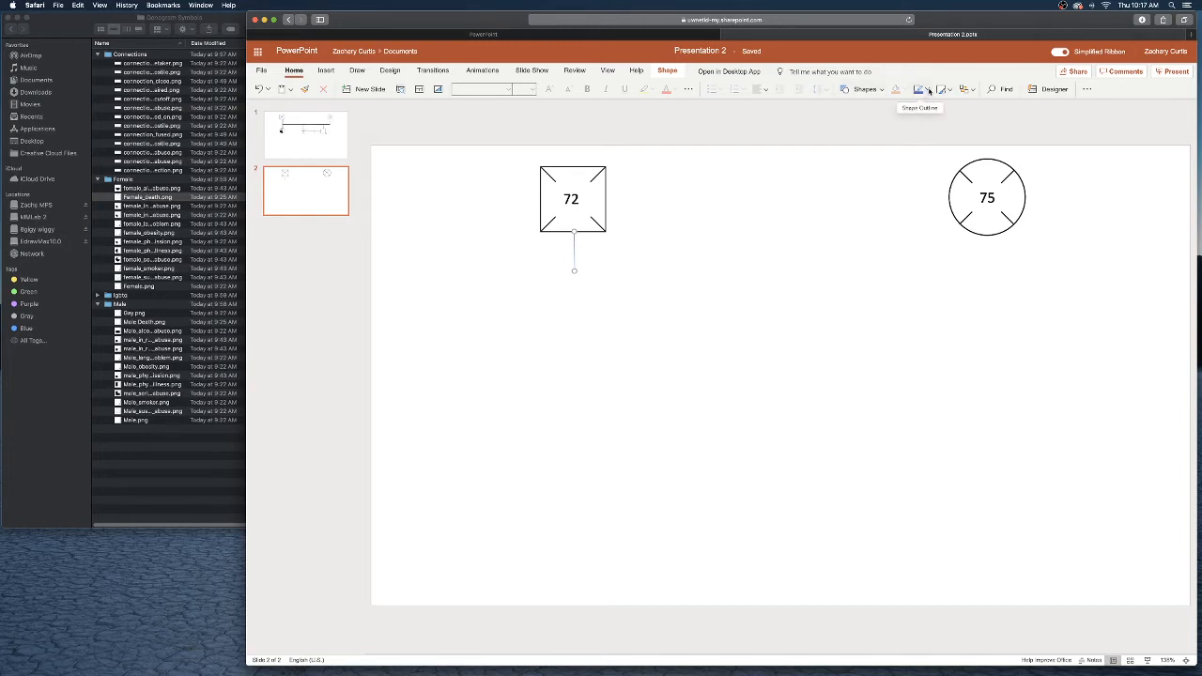
left_click(919, 89)
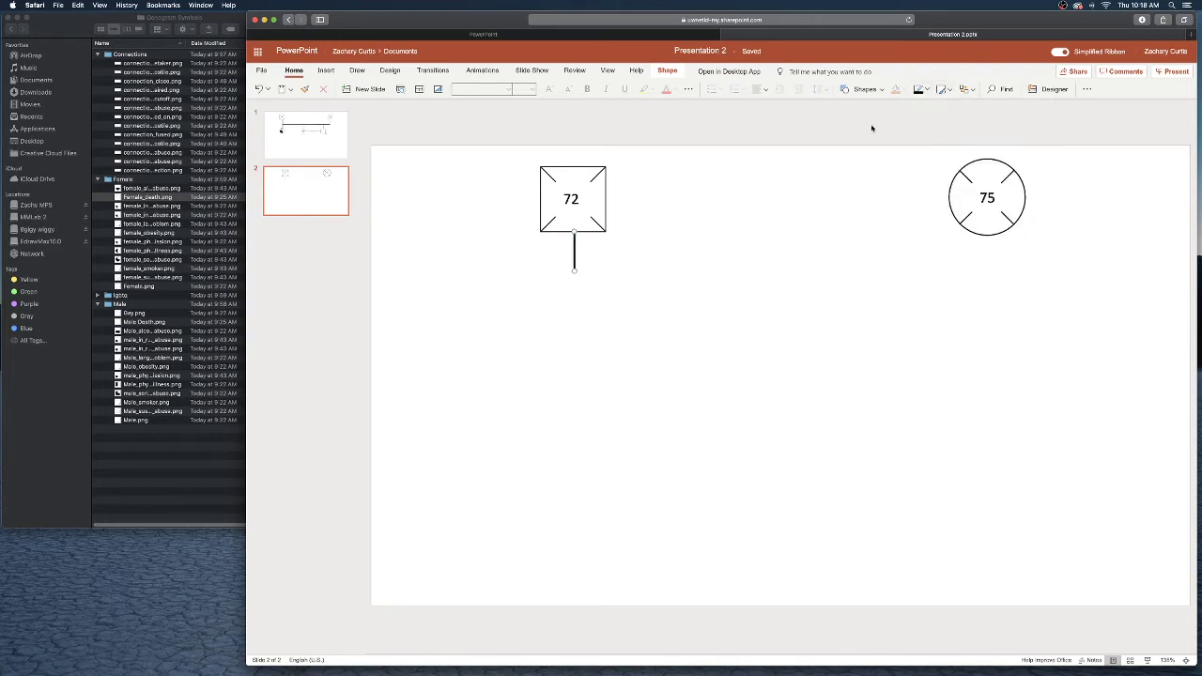
mouse_move(715, 286)
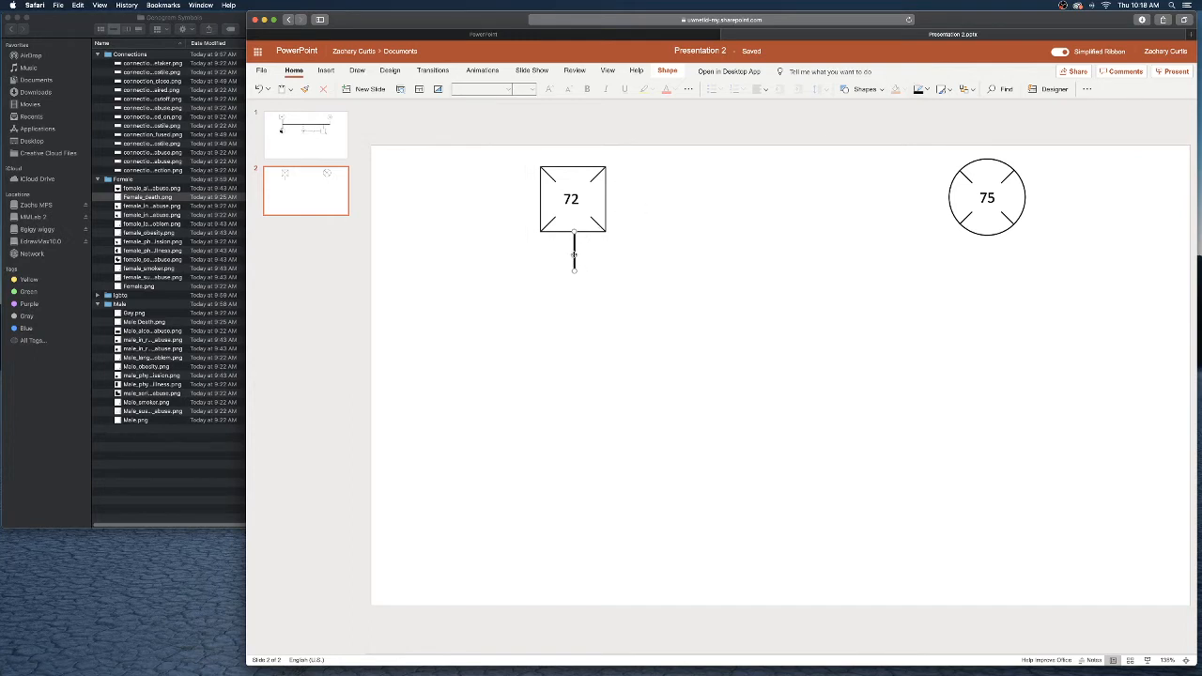
Step: Paste copies of the line under the circle and as a horizontal connector between both
right_click(573, 216)
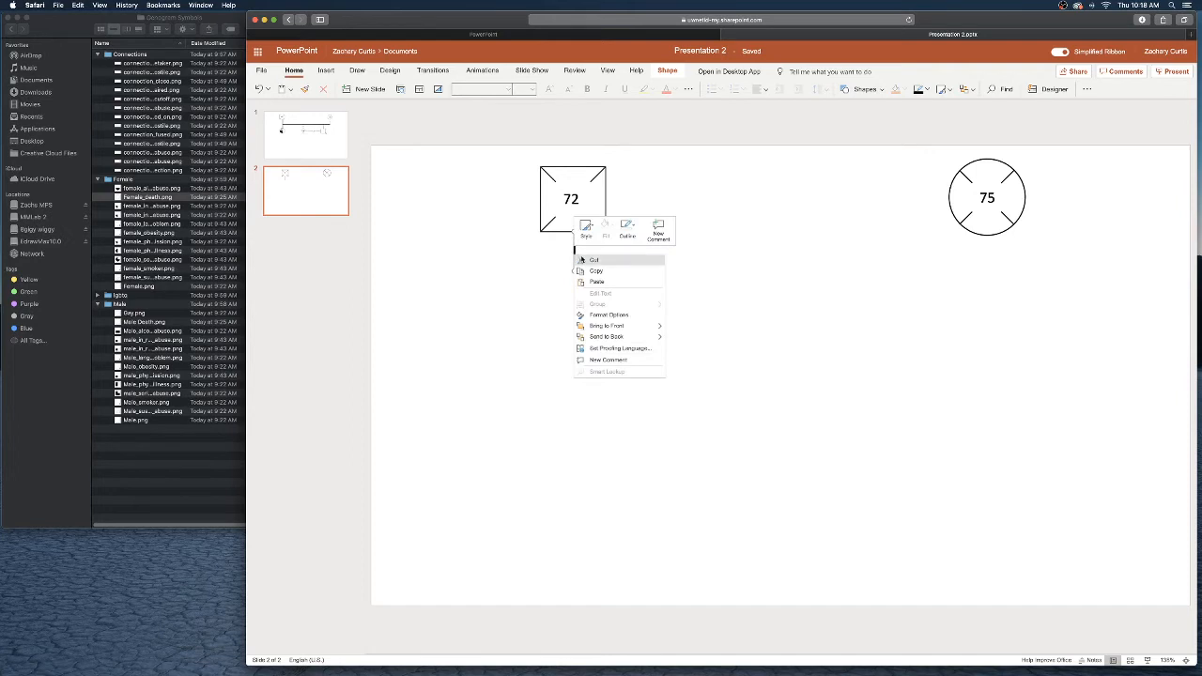
right_click(900, 280)
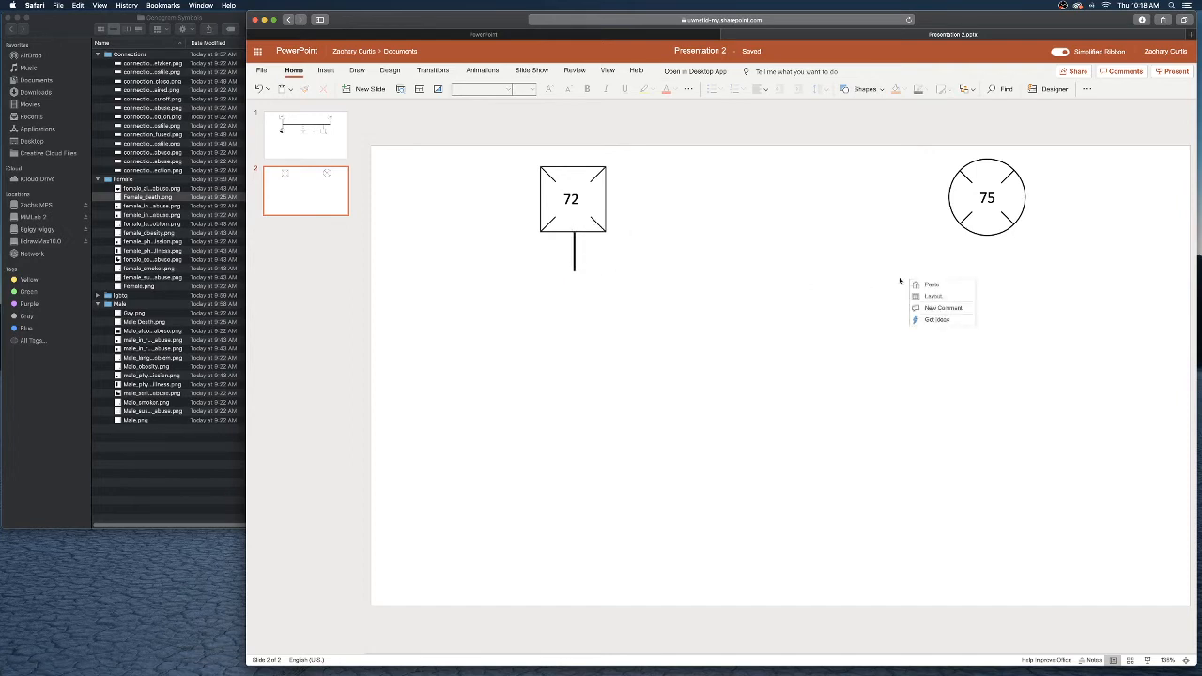
left_click(573, 263)
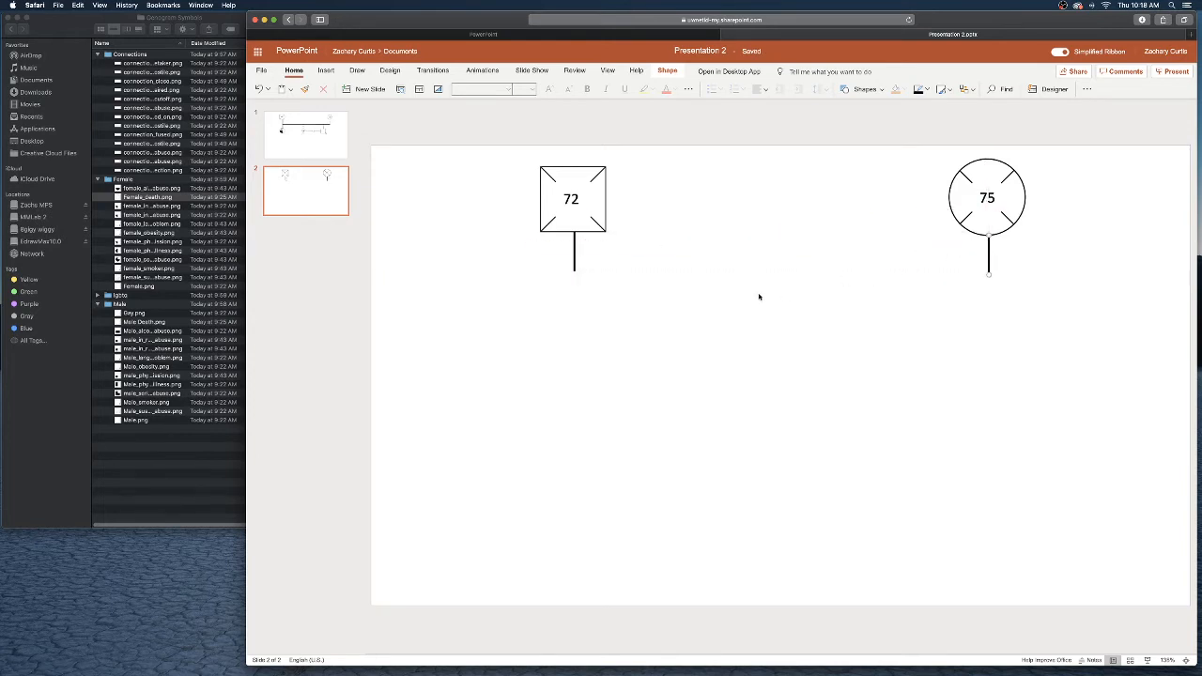
left_click(571, 198)
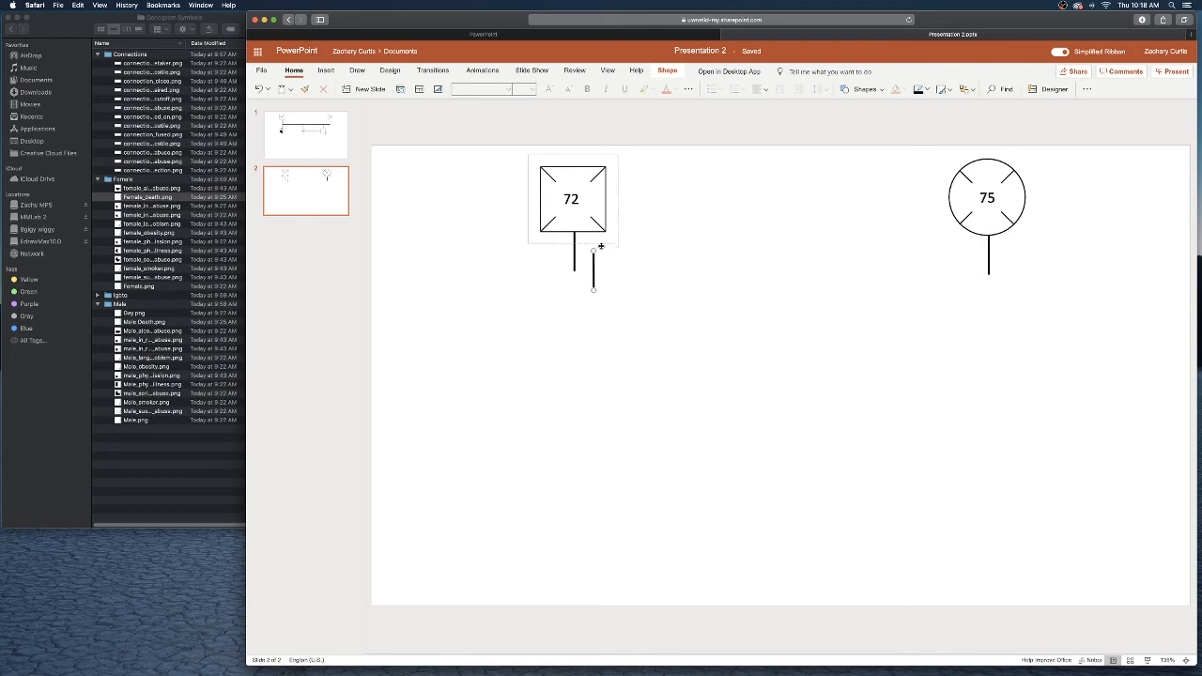
left_click_drag(593, 287, 986, 272)
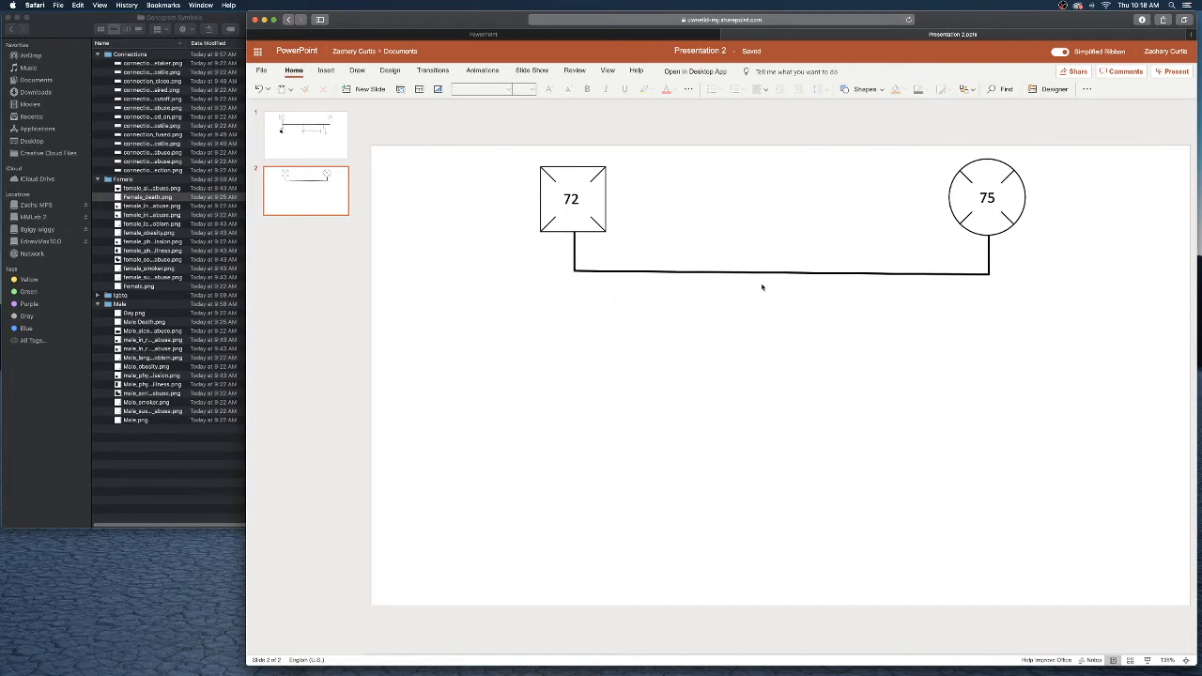
mouse_move(383, 189)
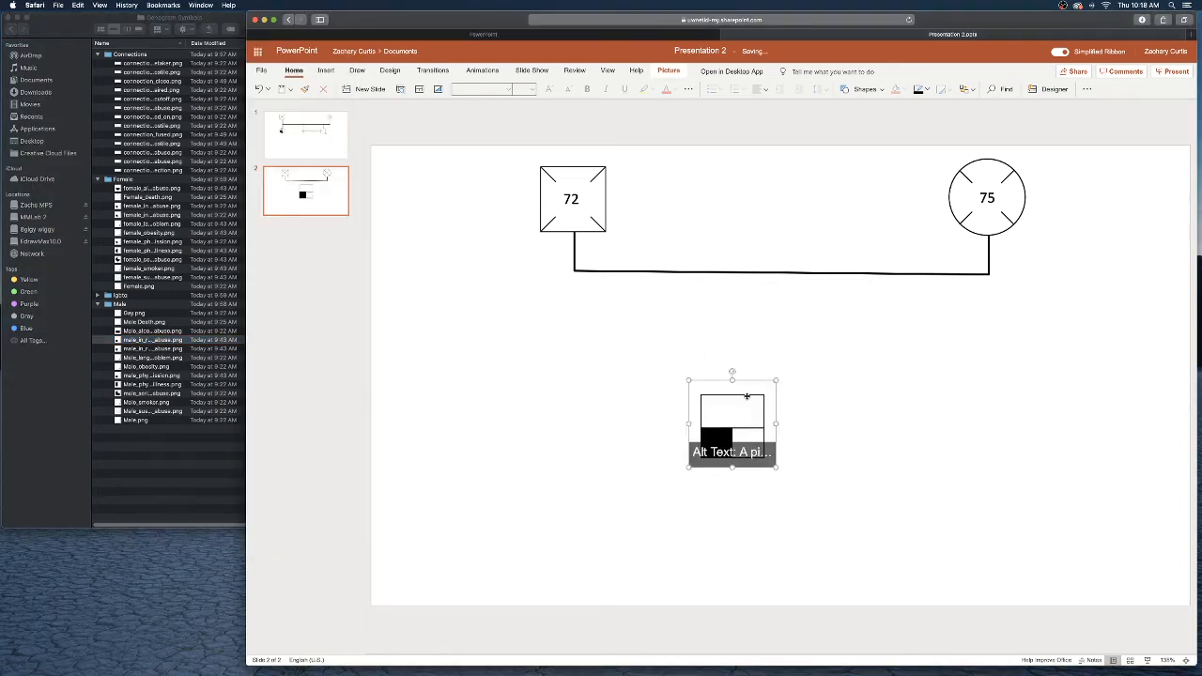
Step: Place the son's square below the couple and join it to the marriage line with a dashed line
left_click_drag(732, 422, 610, 352)
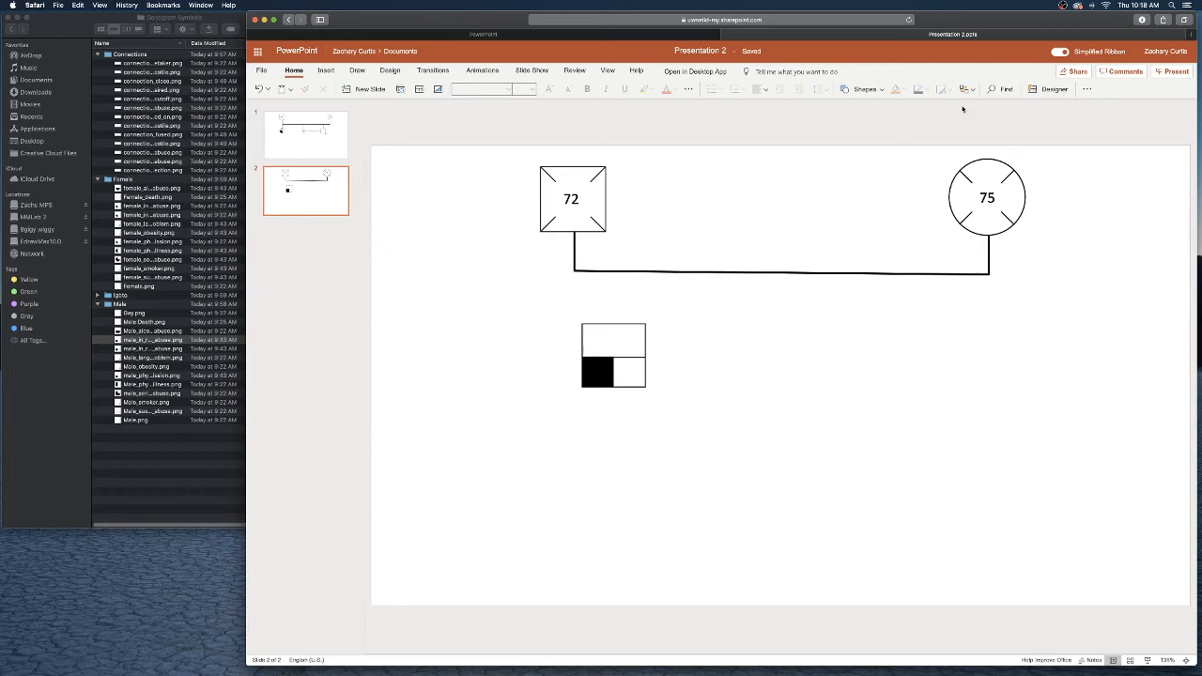
mouse_move(899, 99)
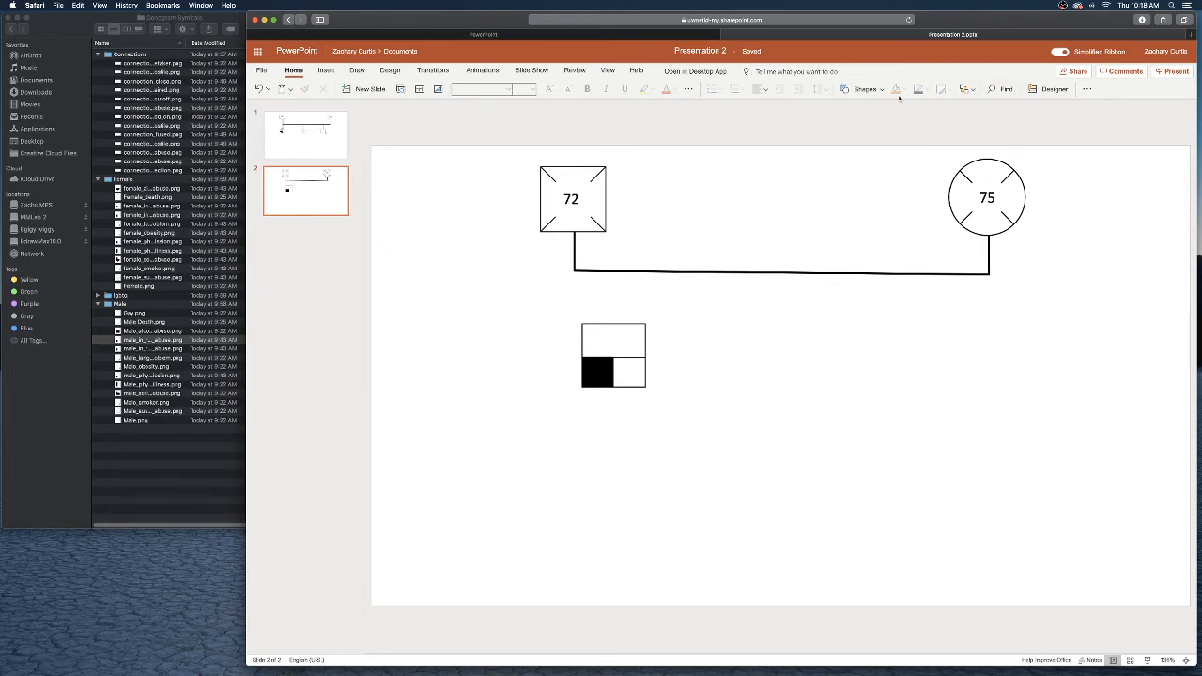
left_click(574, 254)
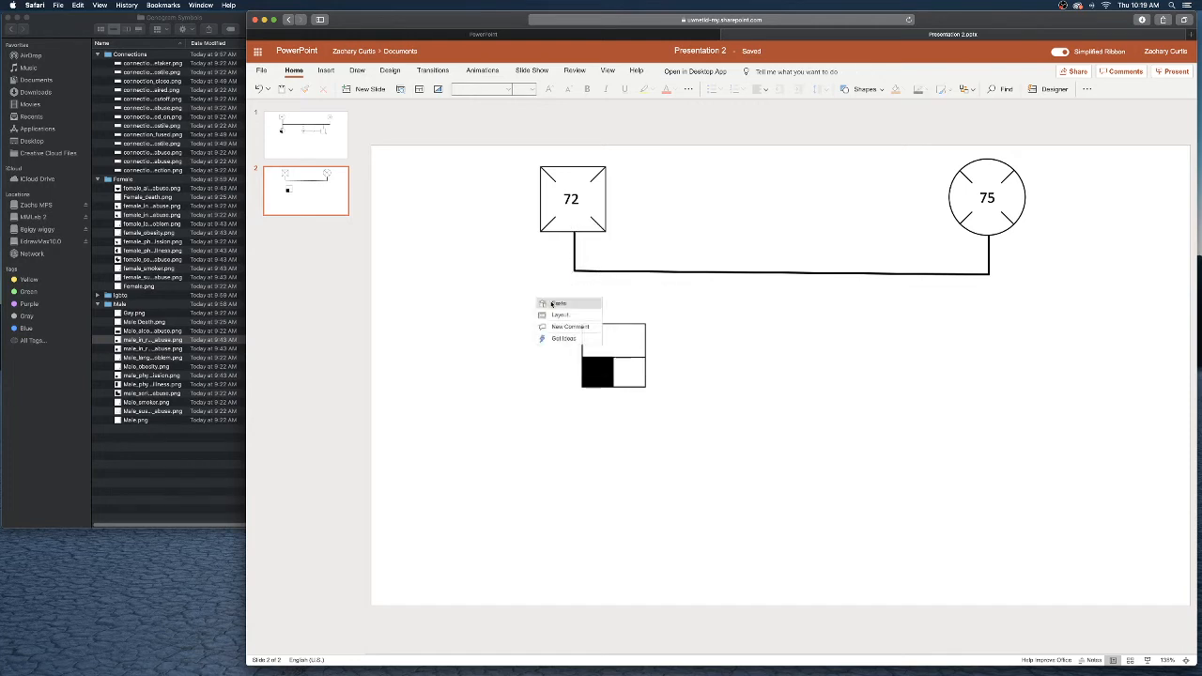
left_click(613, 357)
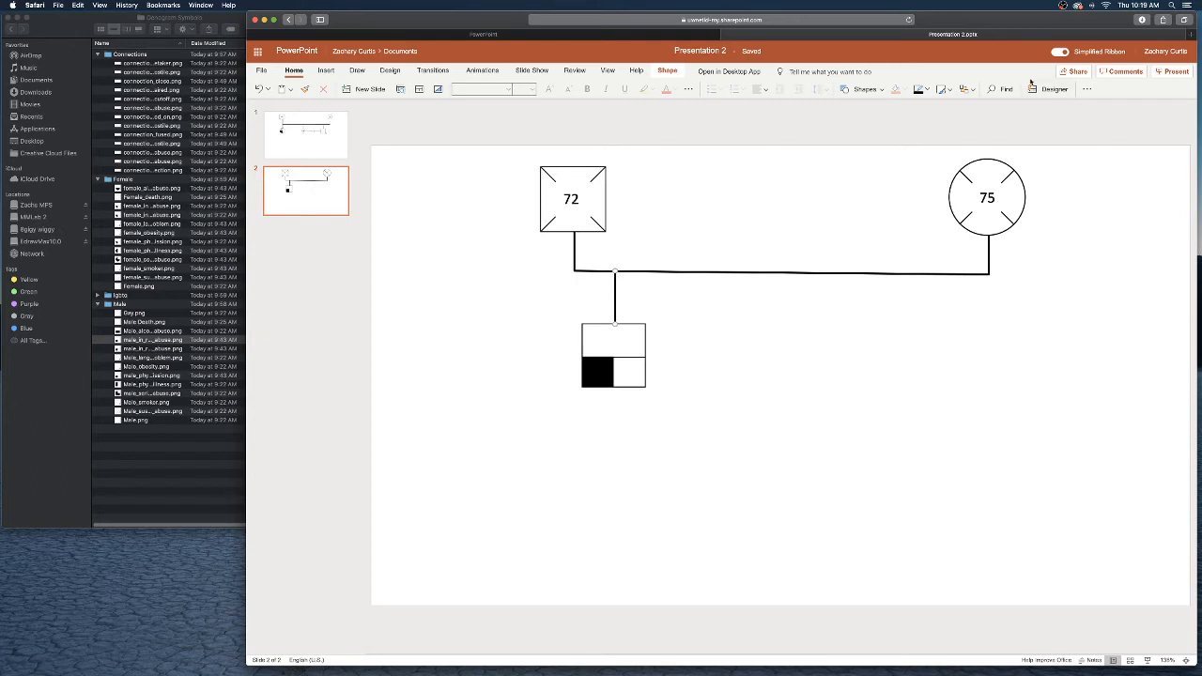
mouse_move(925, 89)
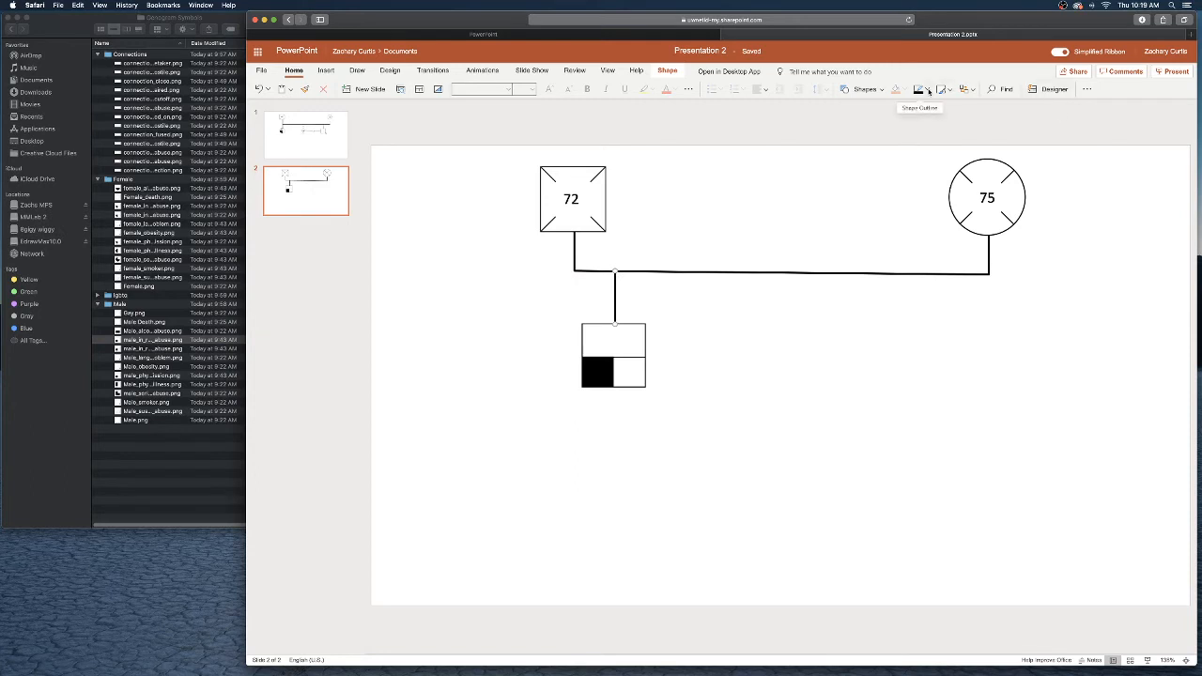
left_click(928, 90)
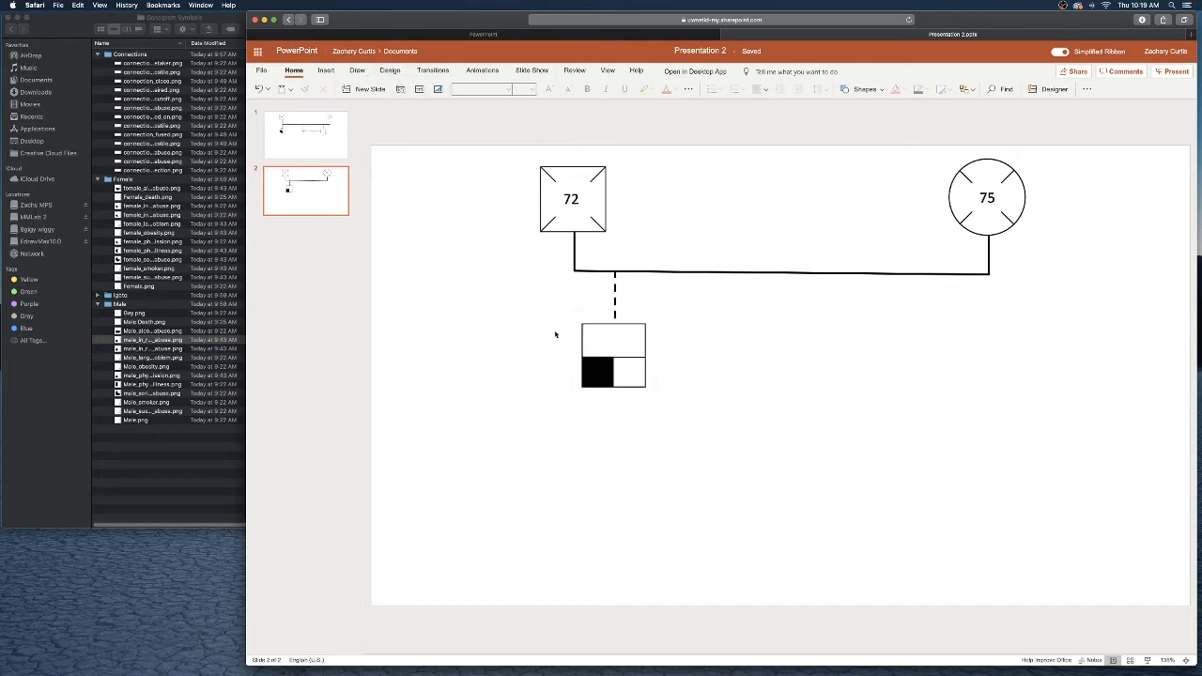
mouse_move(565, 317)
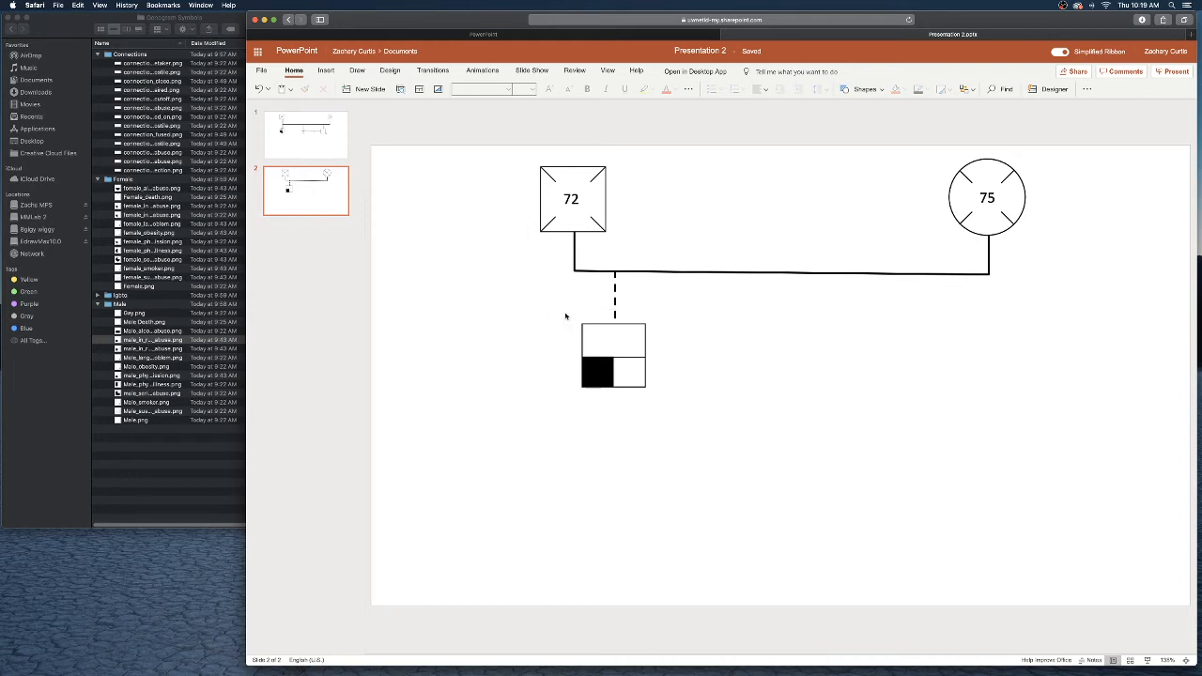
mouse_move(429, 124)
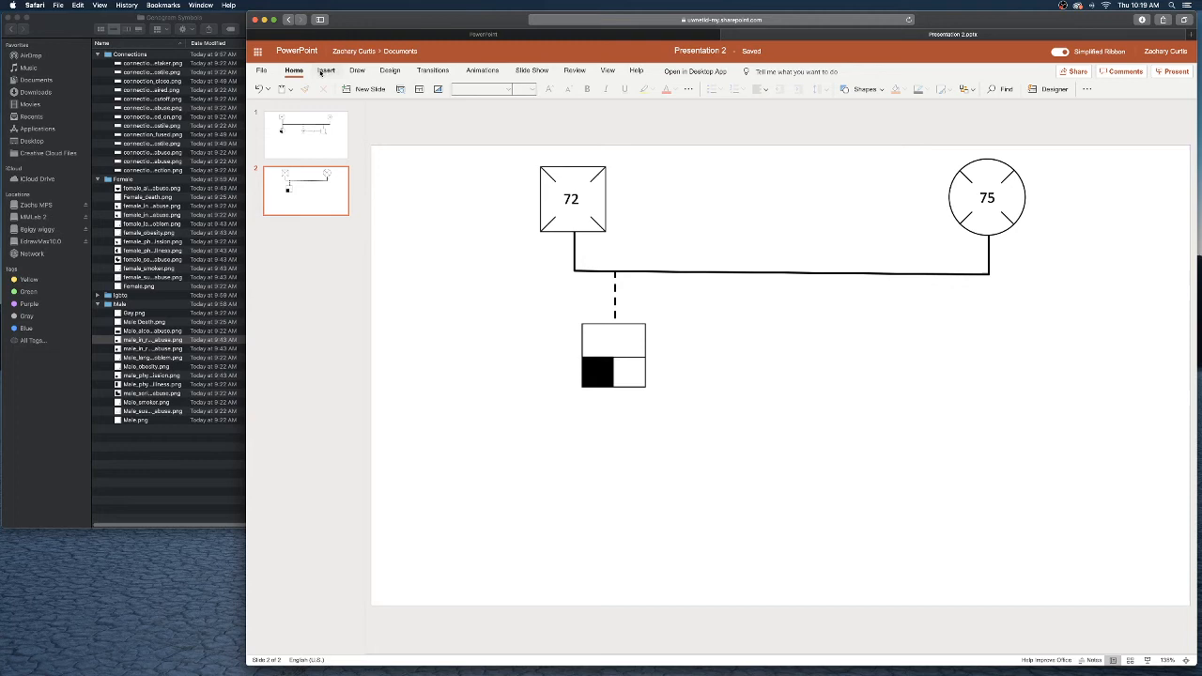
Step: Add a "Bob" text box and move it beside the son's square
left_click(326, 70)
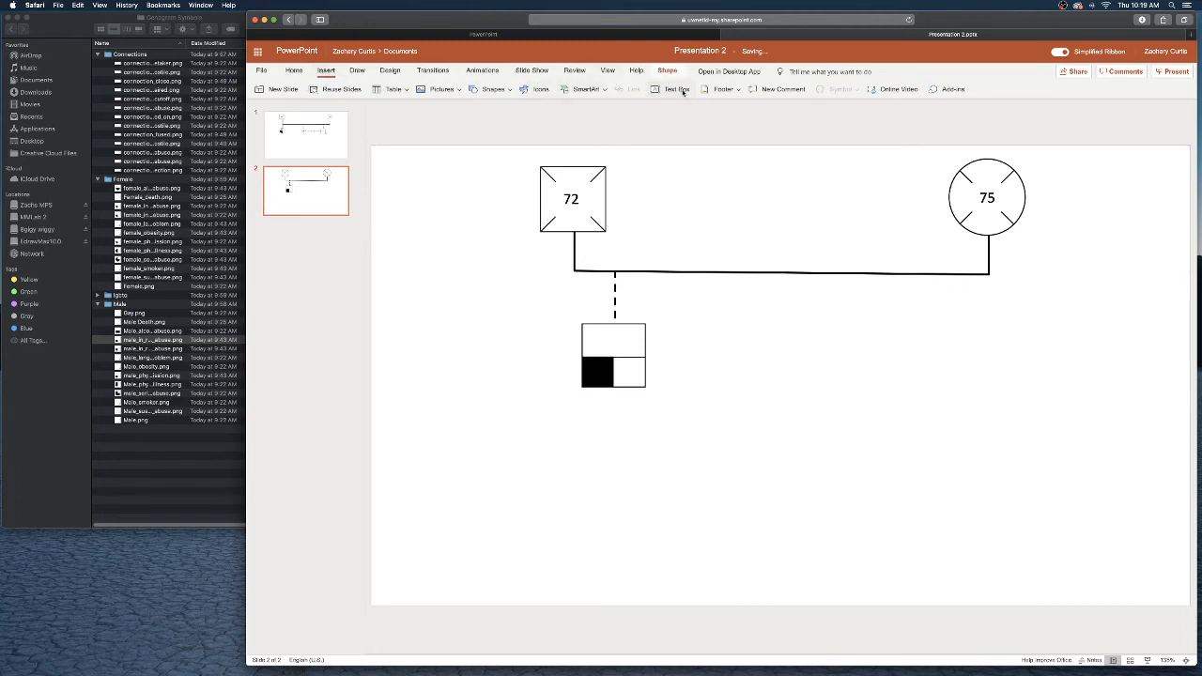
left_click(674, 88)
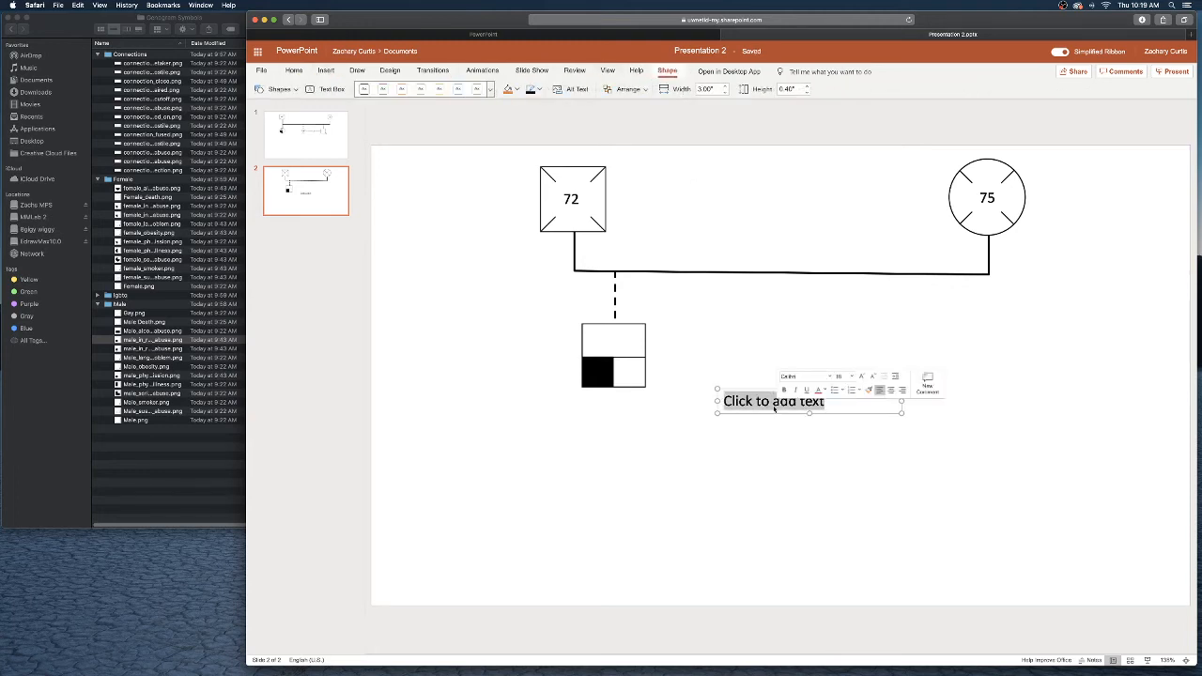
type("B")
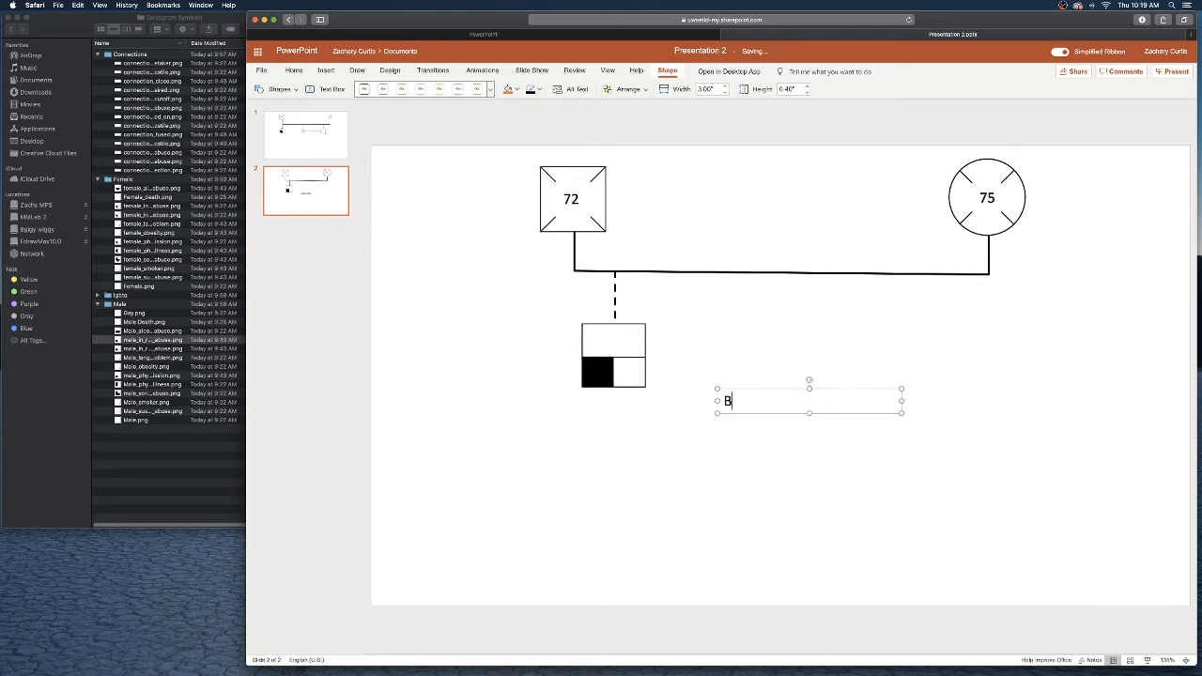
type("ob")
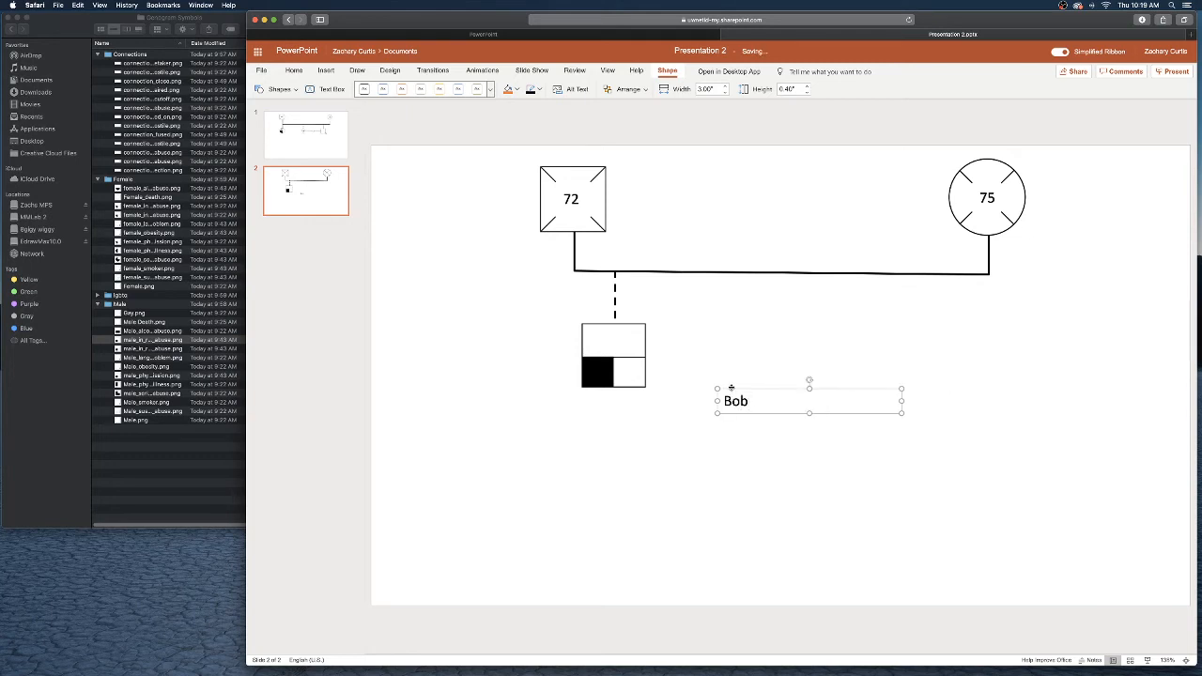
left_click_drag(809, 401, 615, 345)
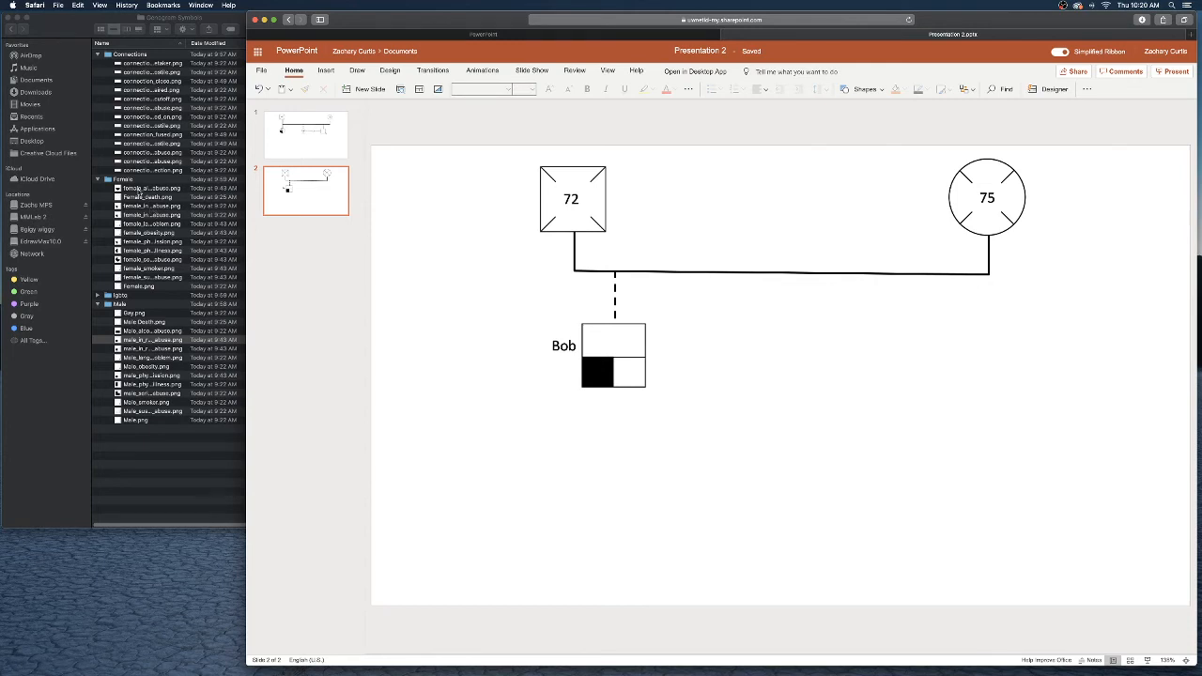
Step: Add the female obesity circle right of Bob and connect it to the marriage line
left_click(150, 188)
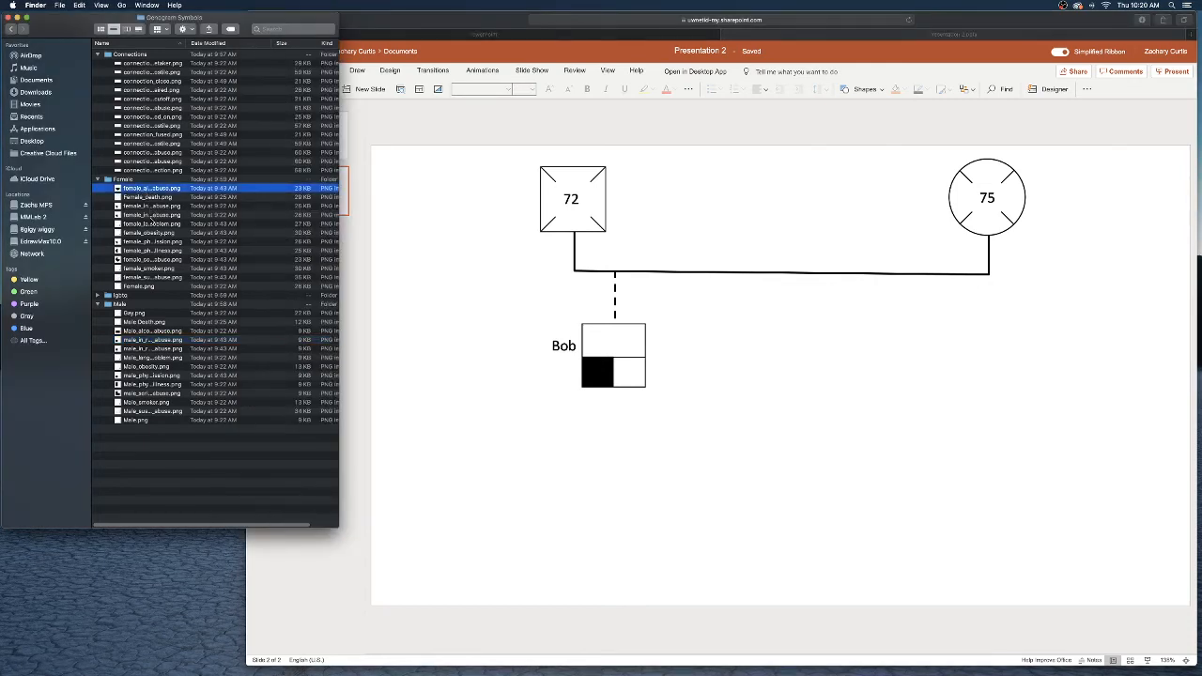
left_click(147, 232)
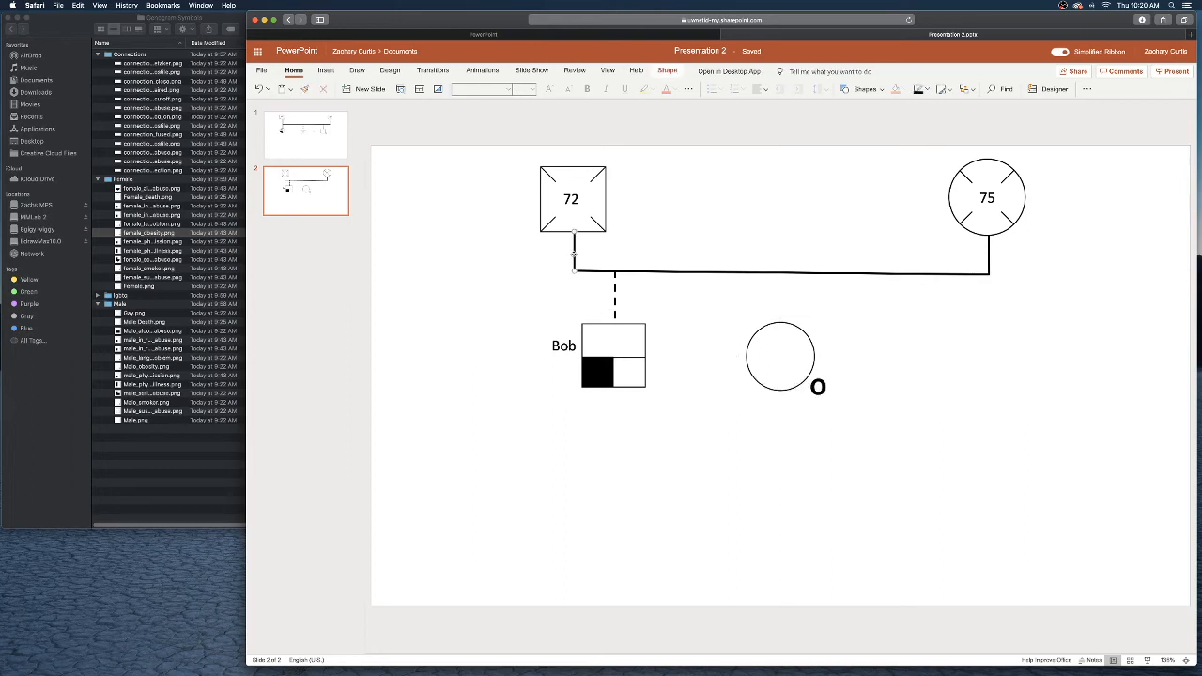
right_click(575, 255)
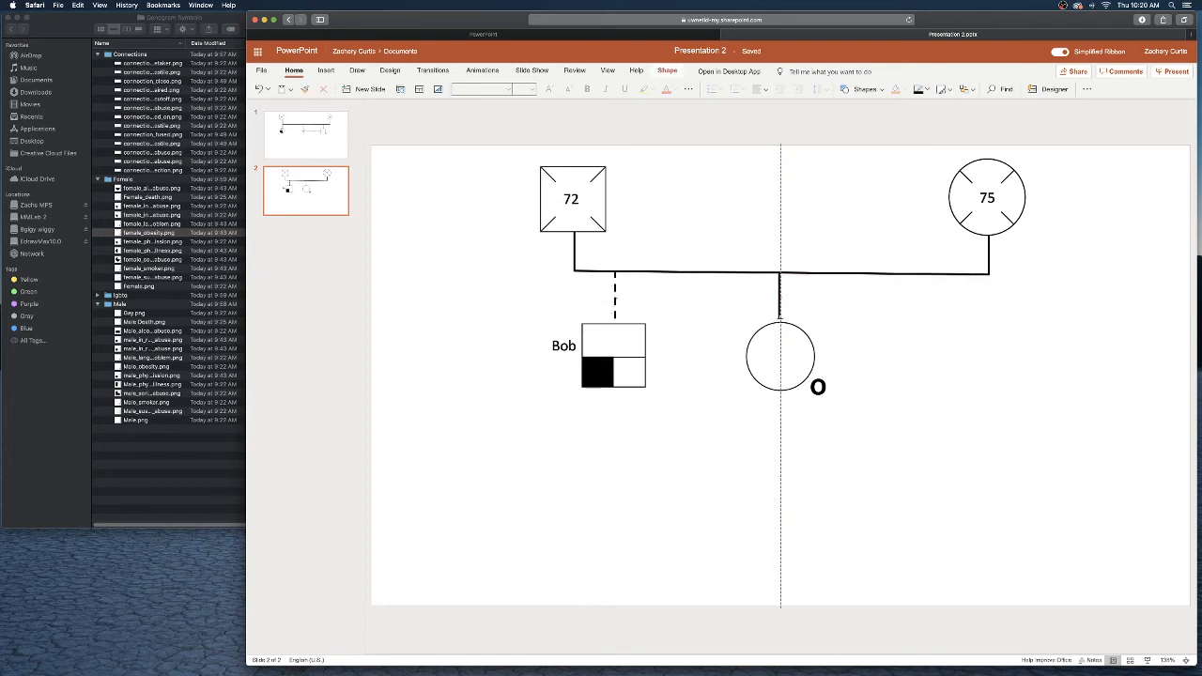
left_click(779, 355)
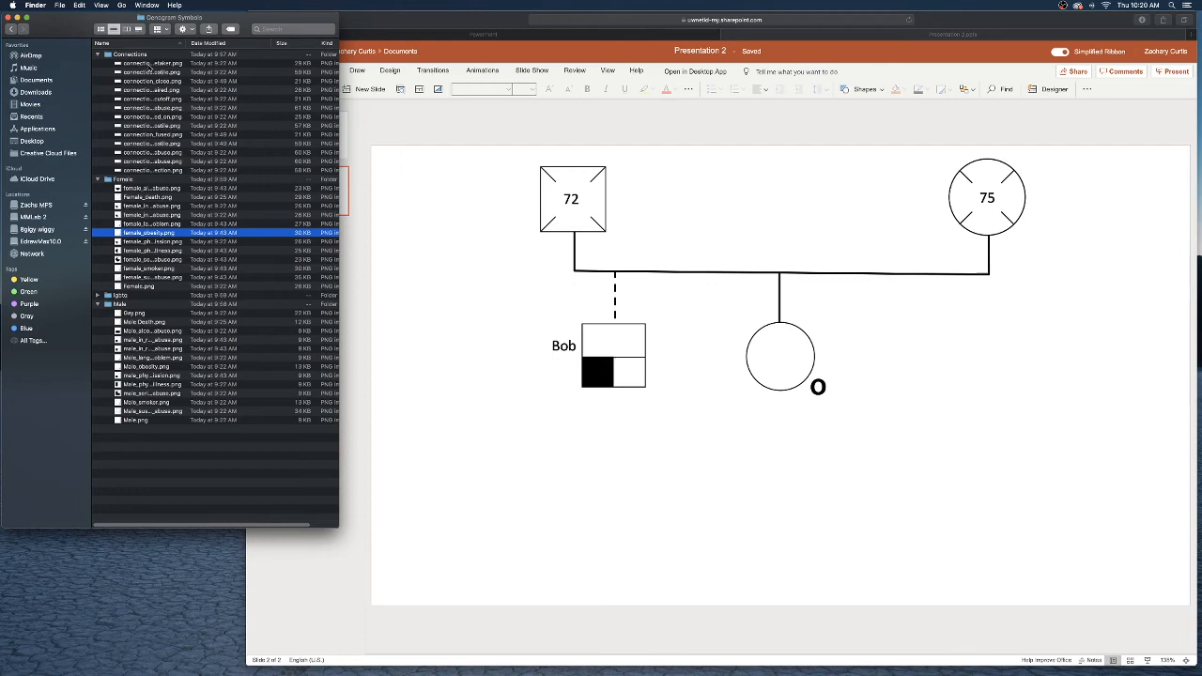
Step: Place the cutoff-repaired connection symbol between Bob's square and the daughter's circle
left_click(150, 72)
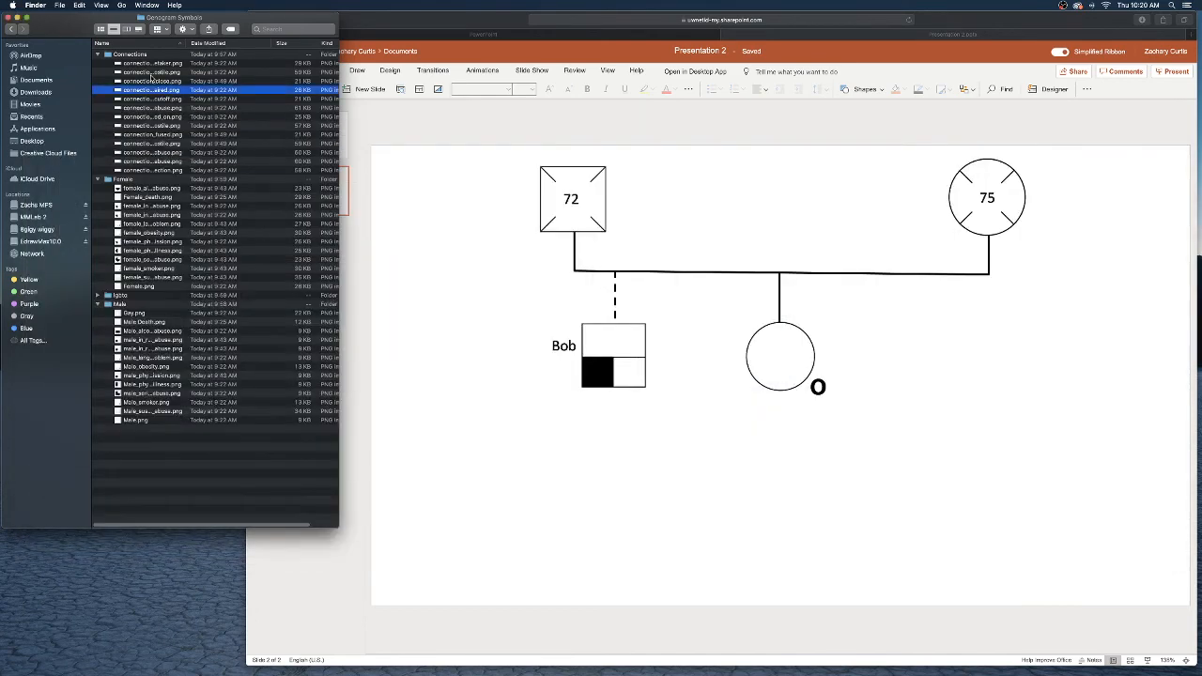
left_click(780, 356)
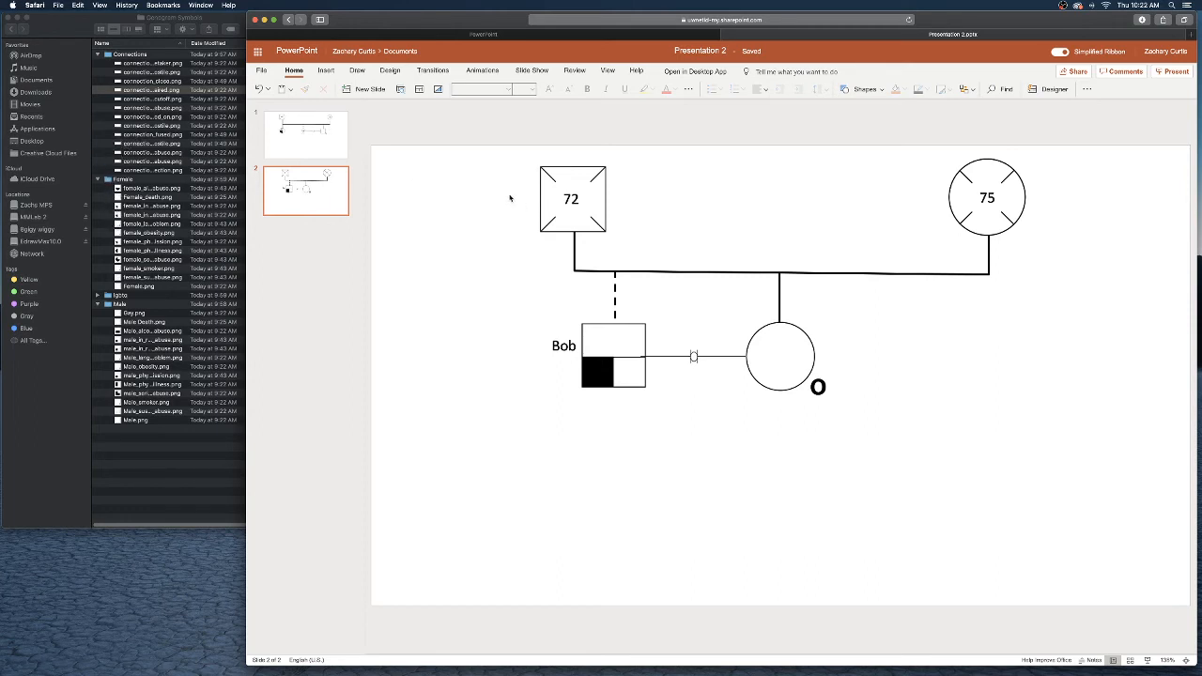
mouse_move(897, 53)
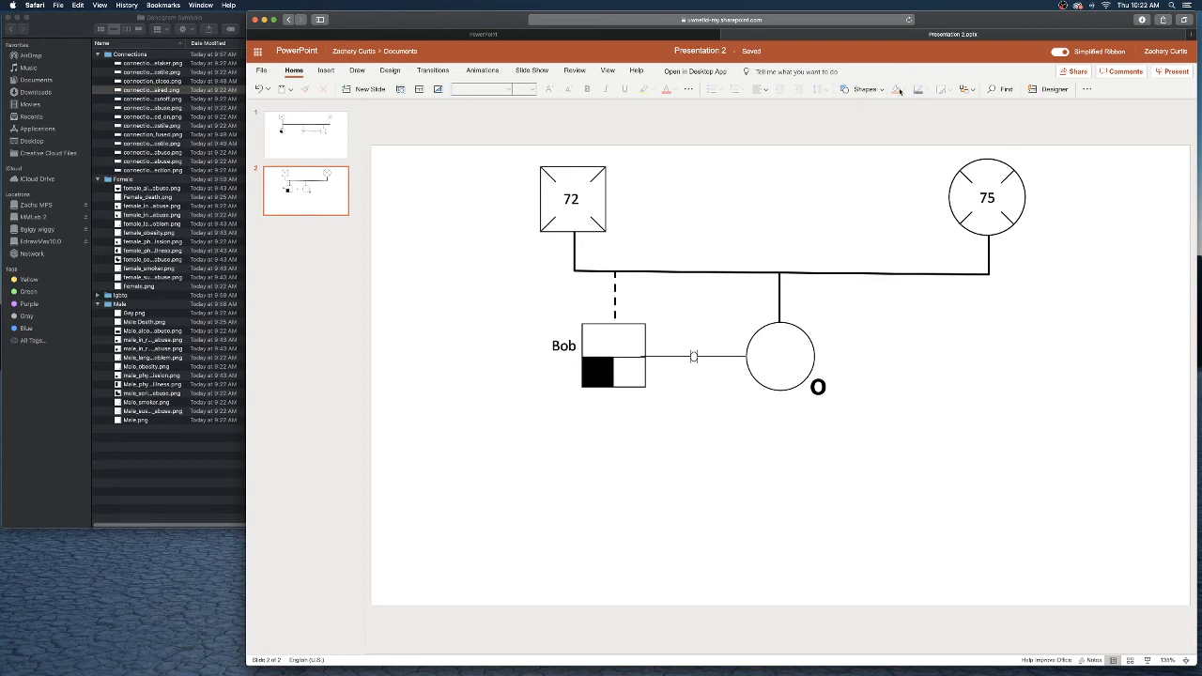
left_click(986, 197)
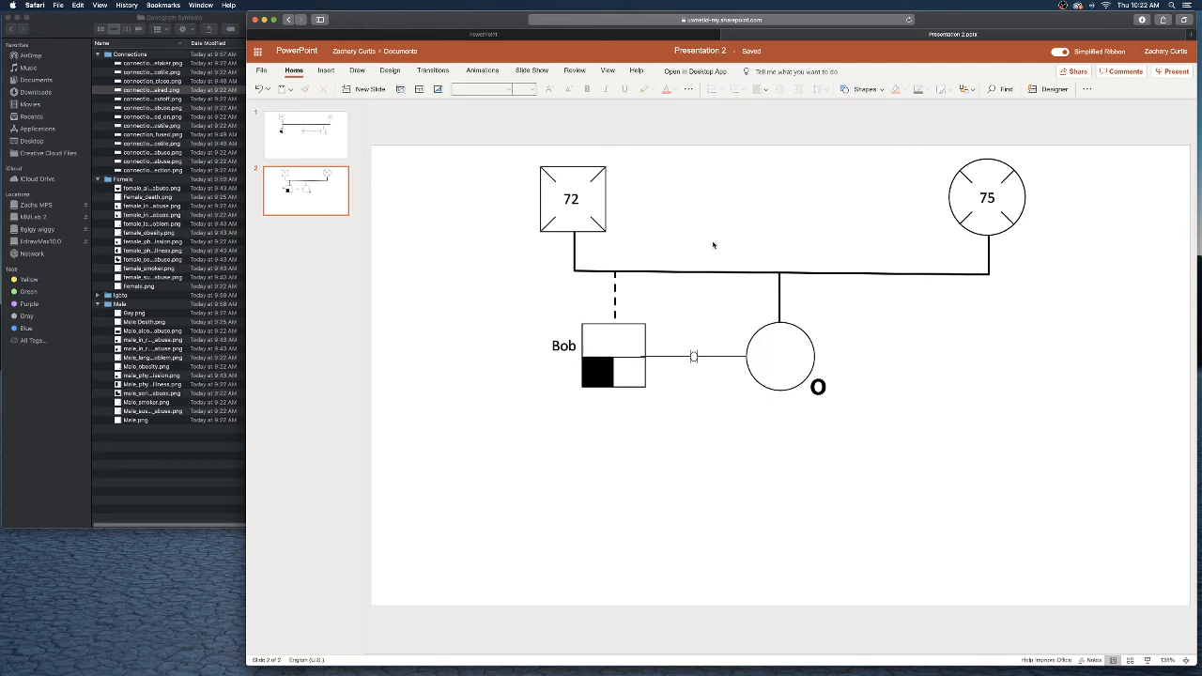
mouse_move(513, 202)
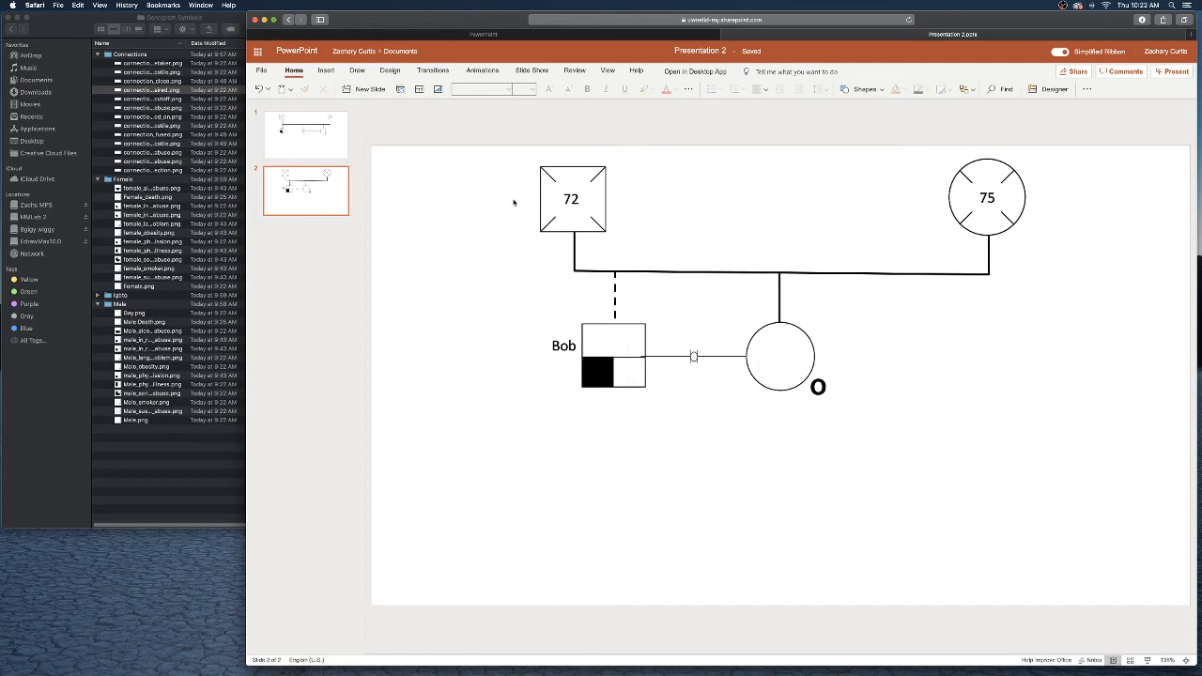
mouse_move(837, 358)
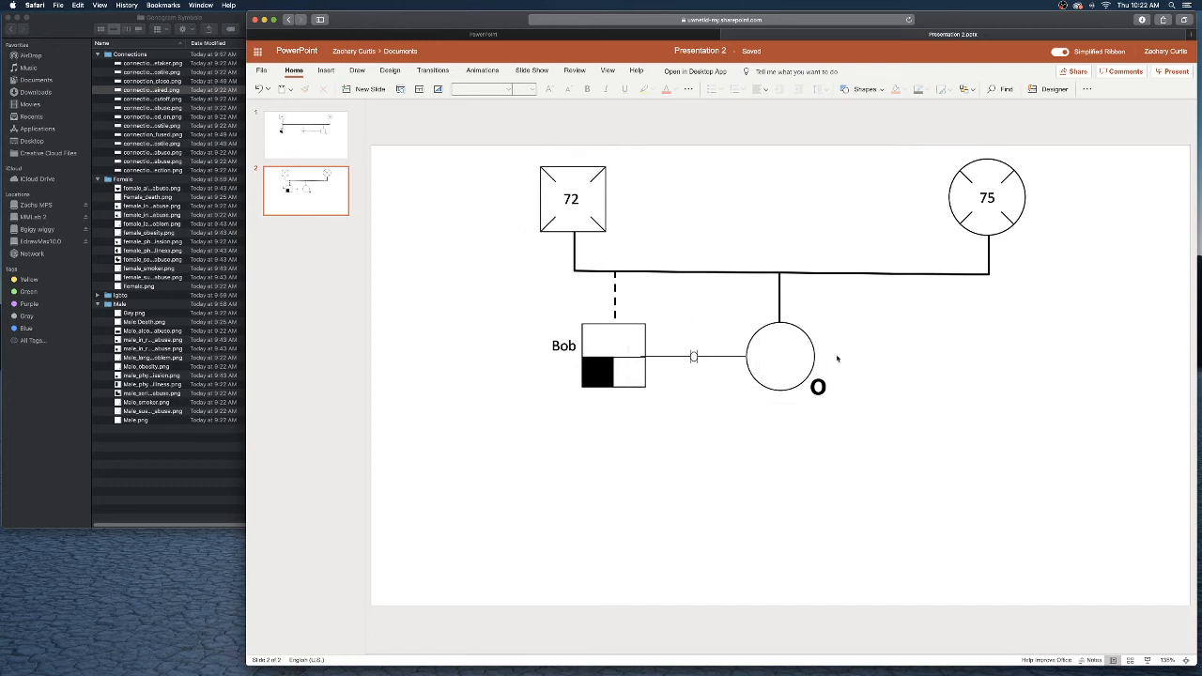
left_click(780, 357)
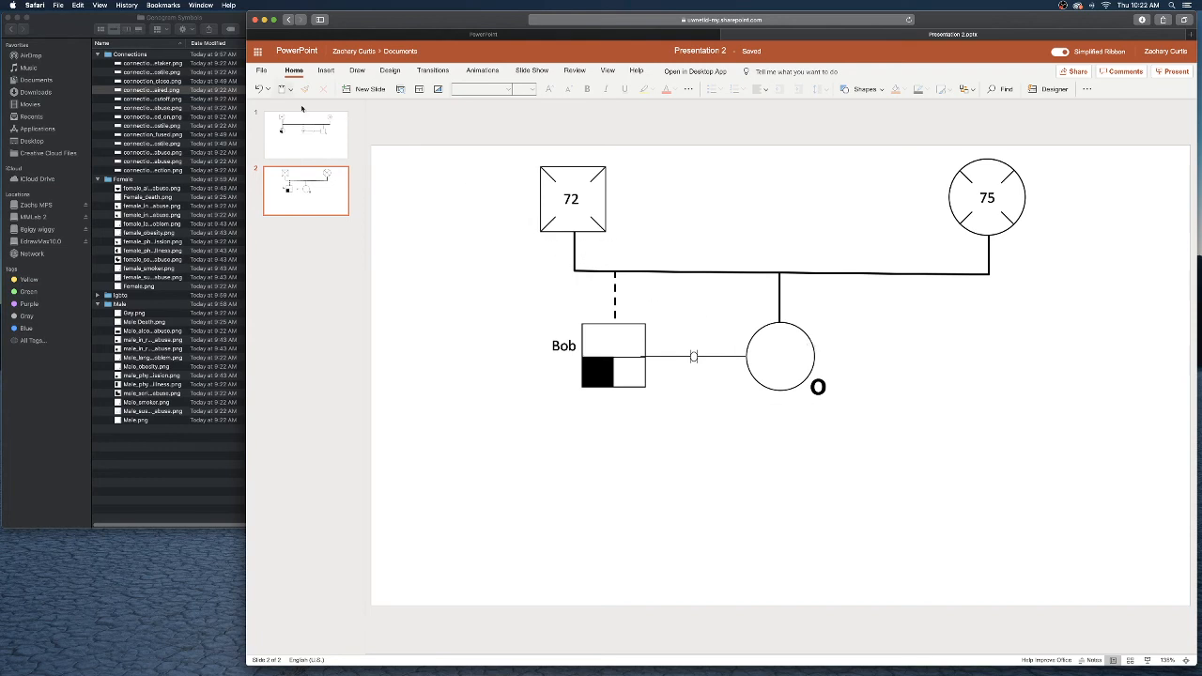
mouse_move(430, 145)
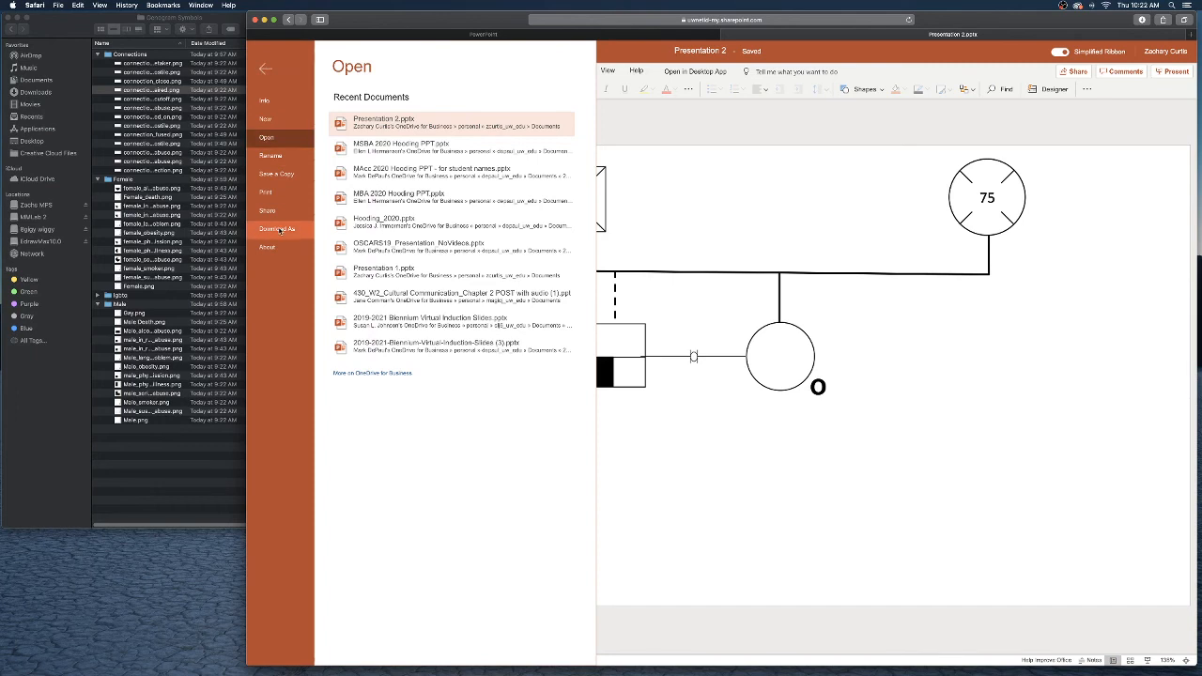
Step: Download the deck as a two-page PDF of both genograms and view it
left_click(277, 229)
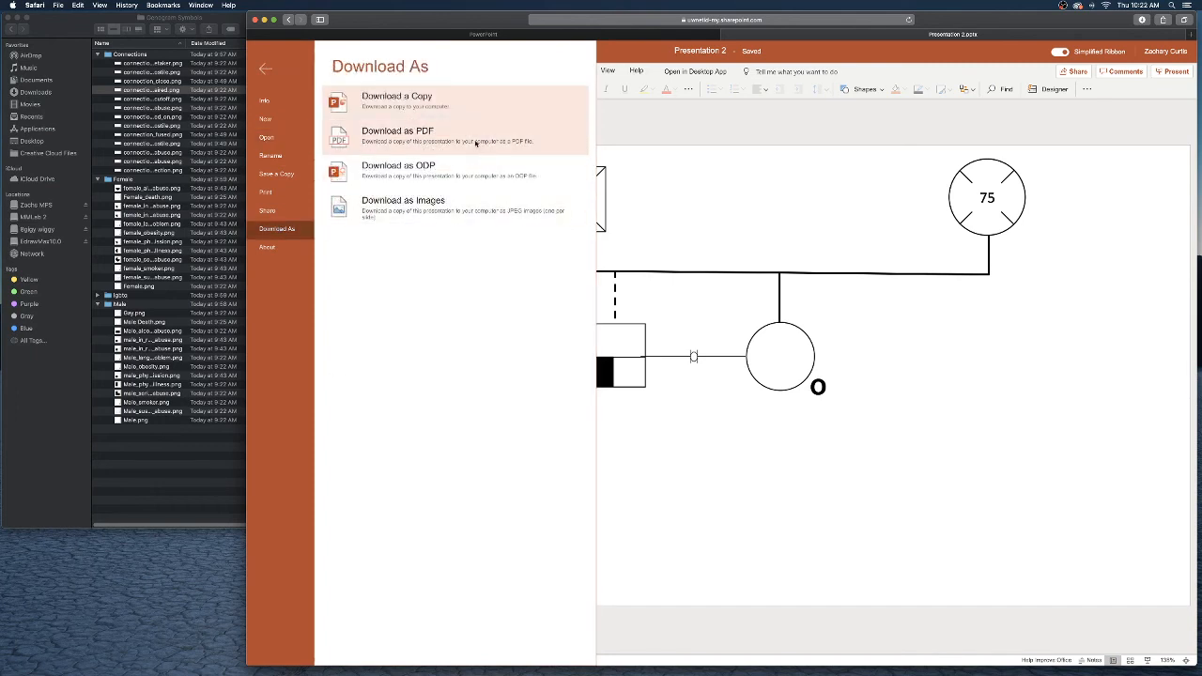
left_click(396, 100)
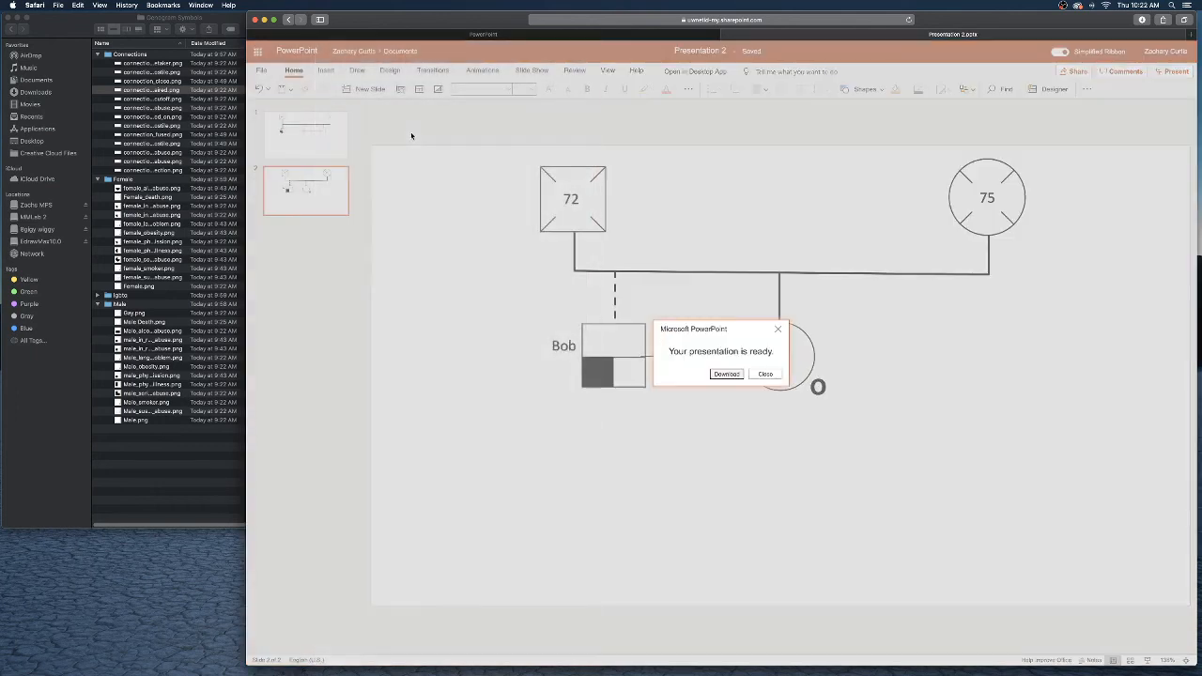
left_click(765, 373)
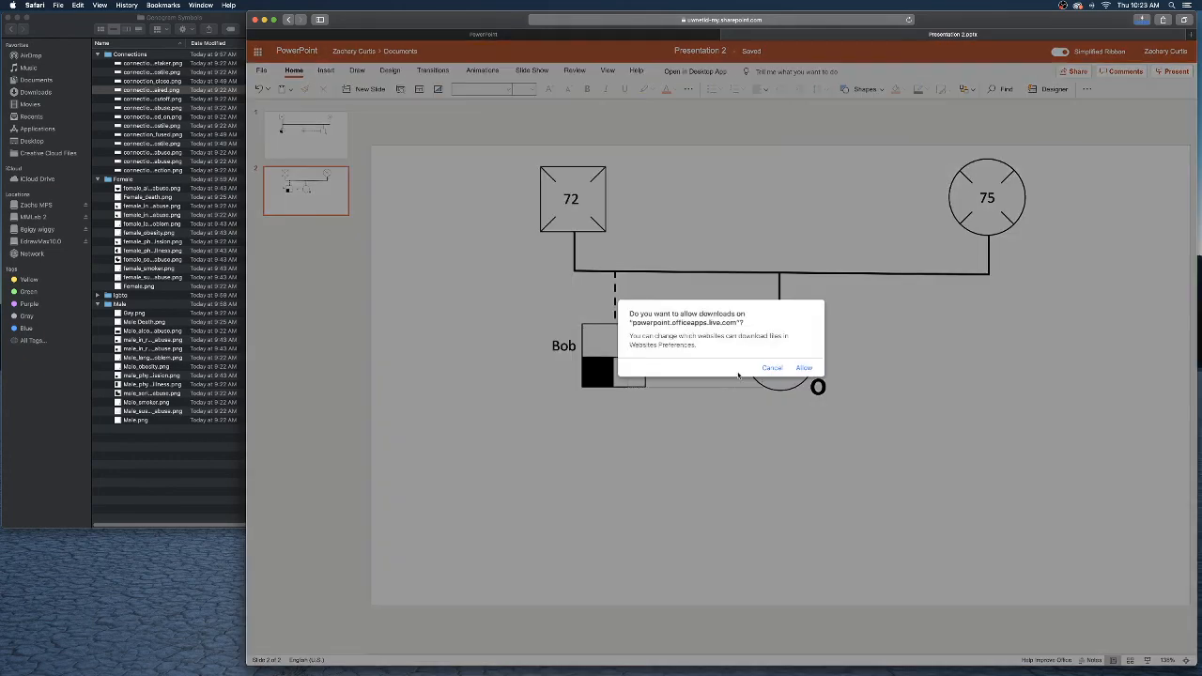
left_click(804, 367)
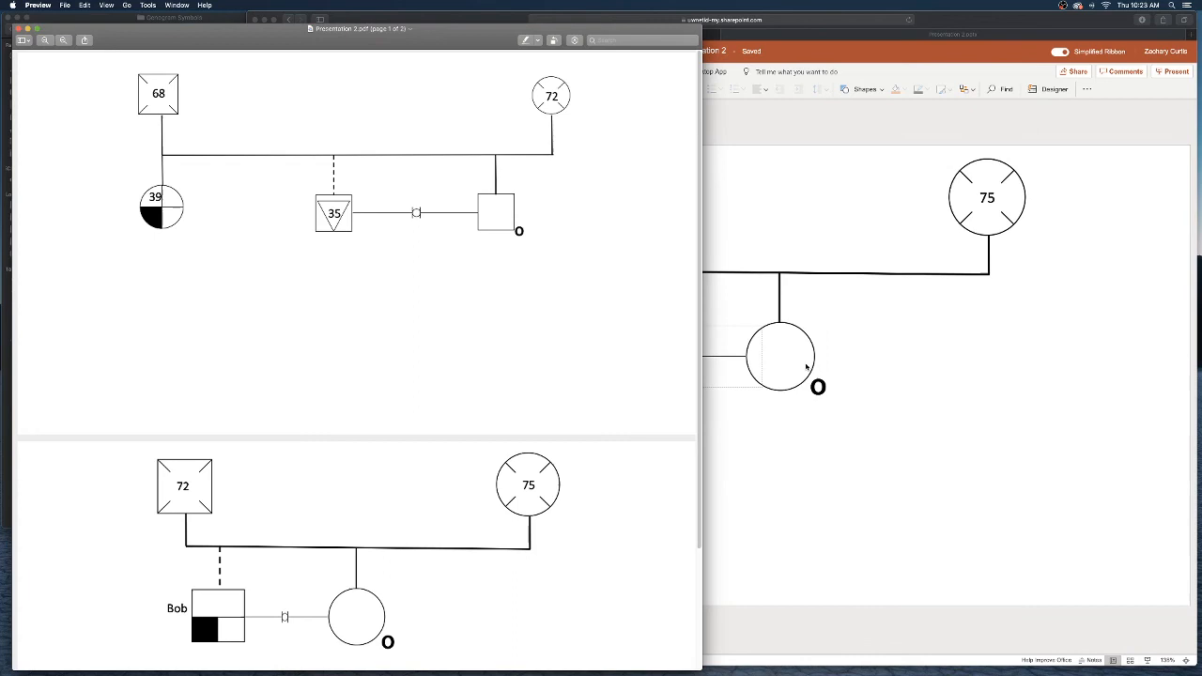
scroll("down", 3)
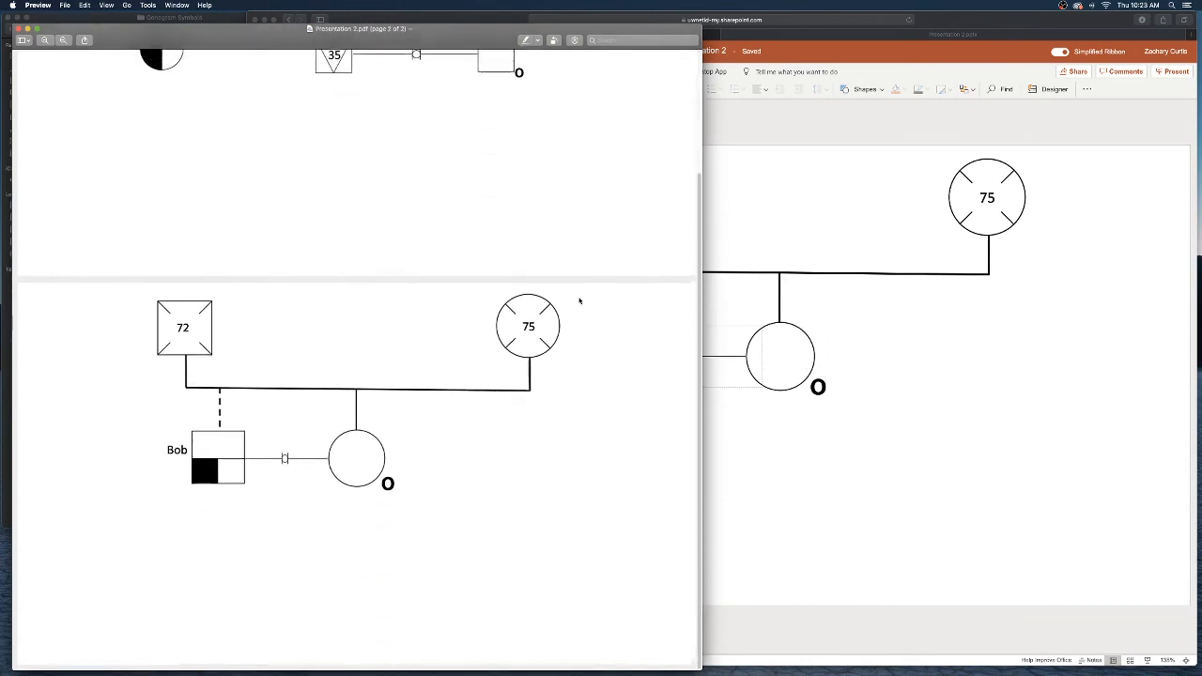
scroll("up", 3)
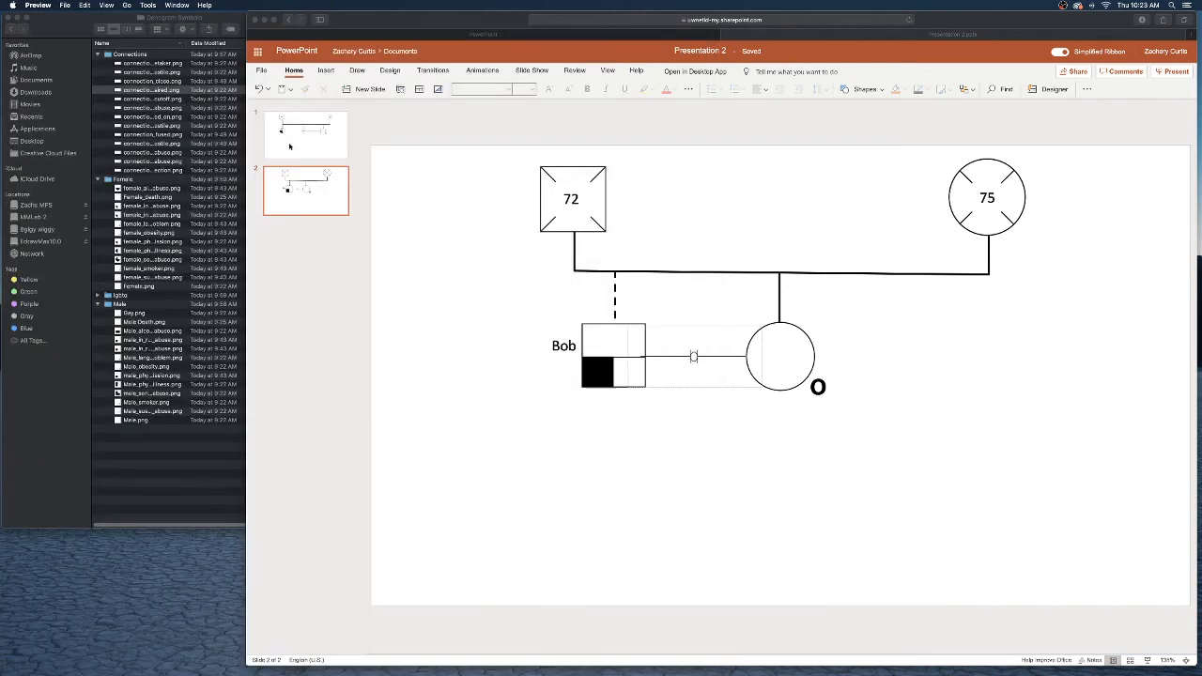
Step: Delete the earlier genogram slide so only Bob's genogram slide remains
right_click(305, 131)
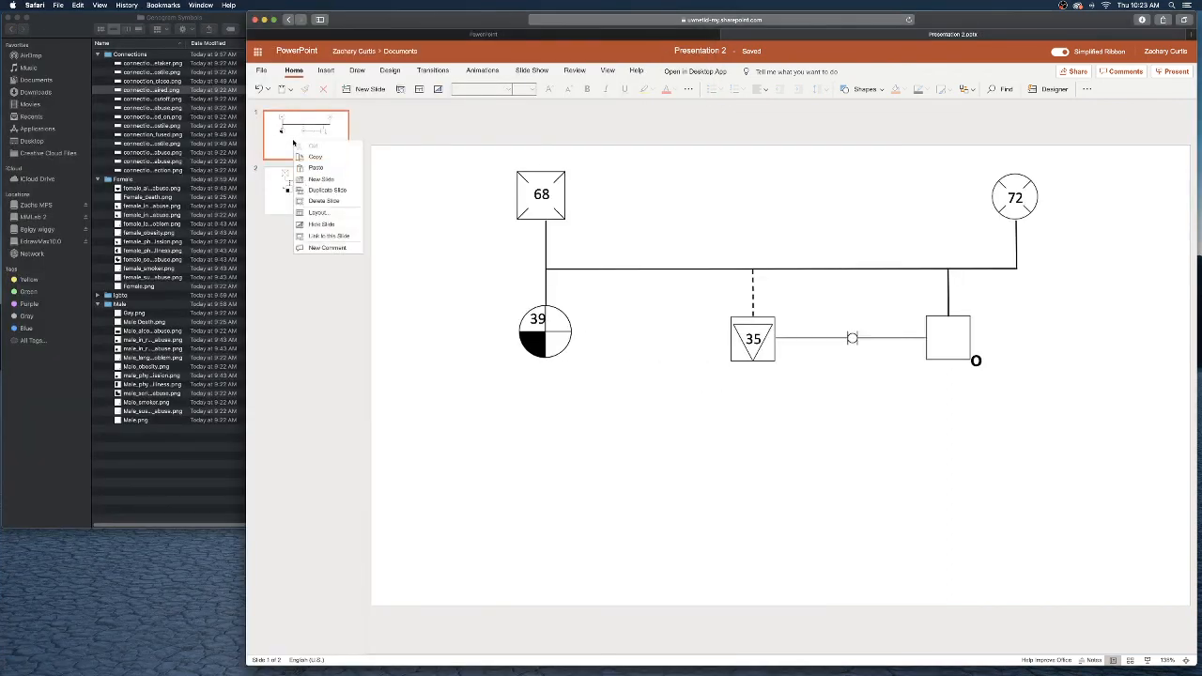
mouse_move(328, 235)
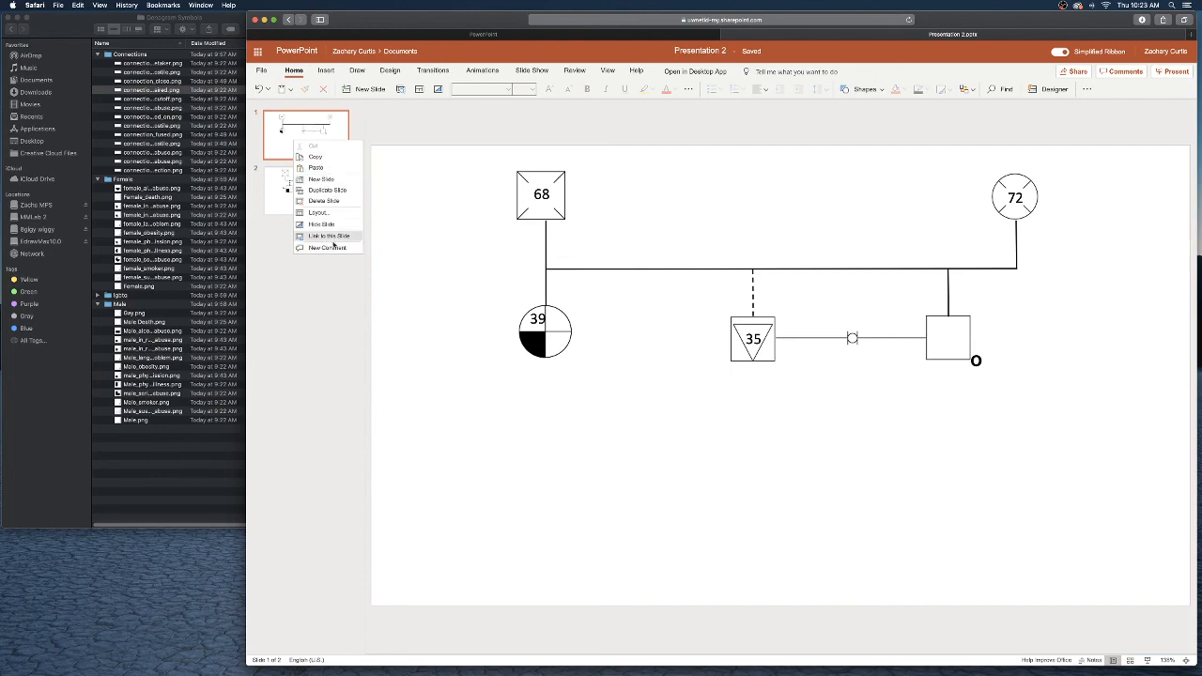
left_click(324, 200)
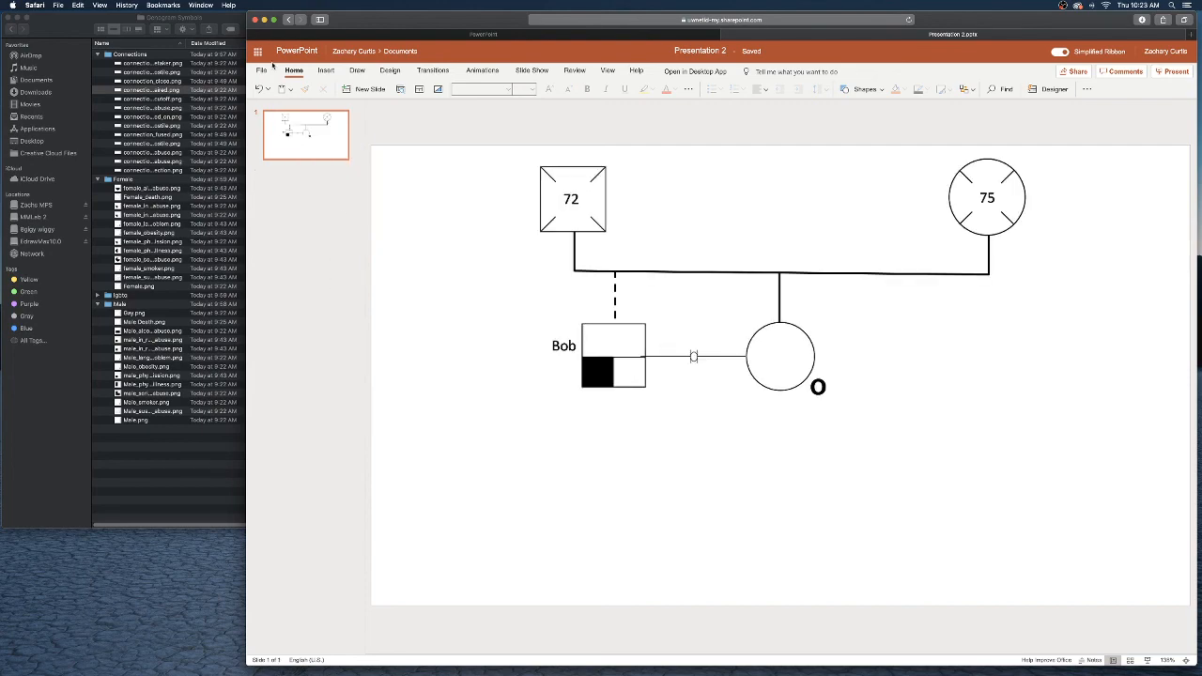
left_click(261, 70)
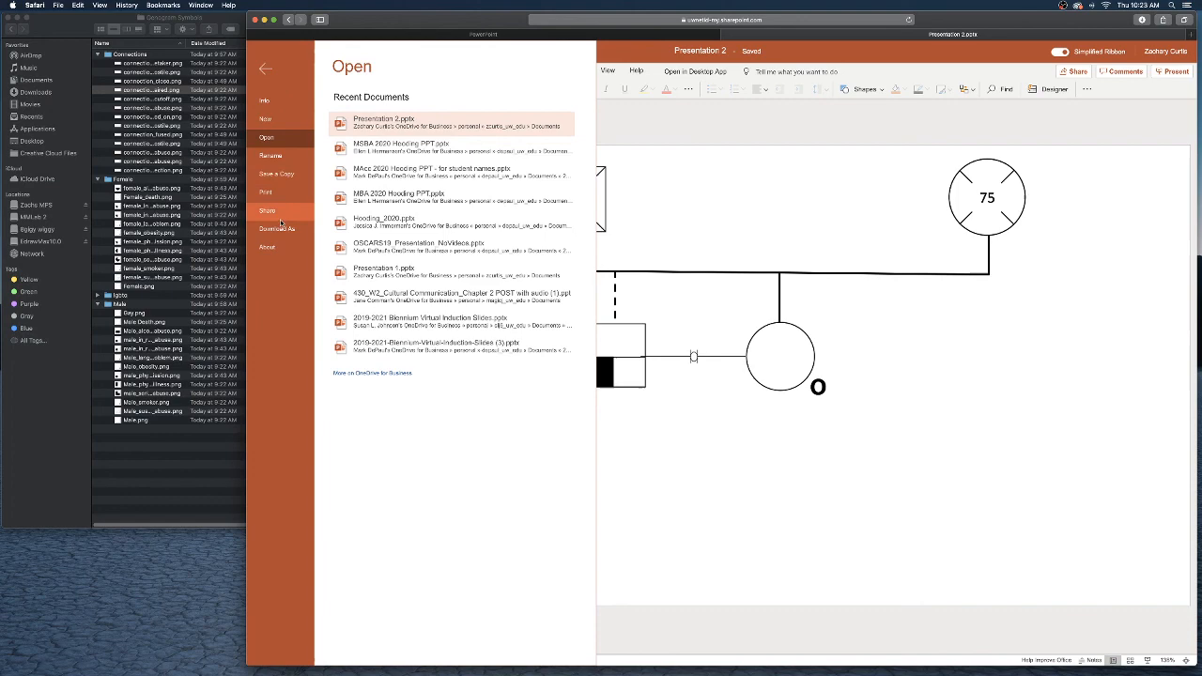
Step: Download Bob's genogram slide as a JPEG image
left_click(276, 229)
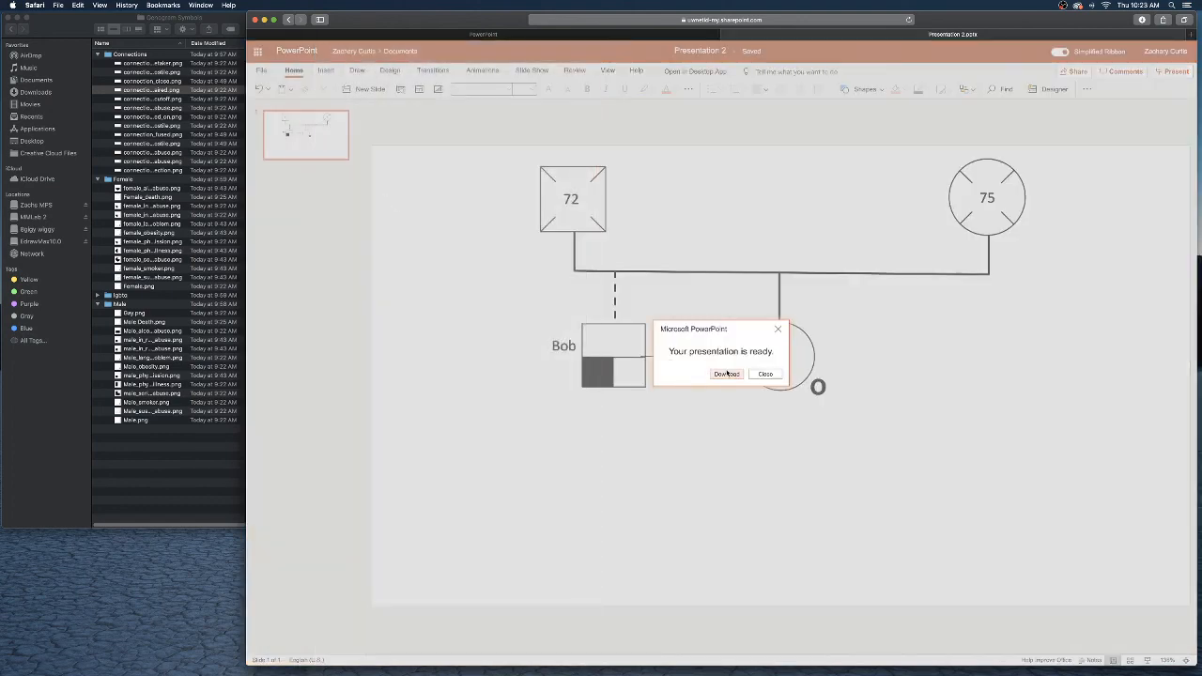
left_click(727, 374)
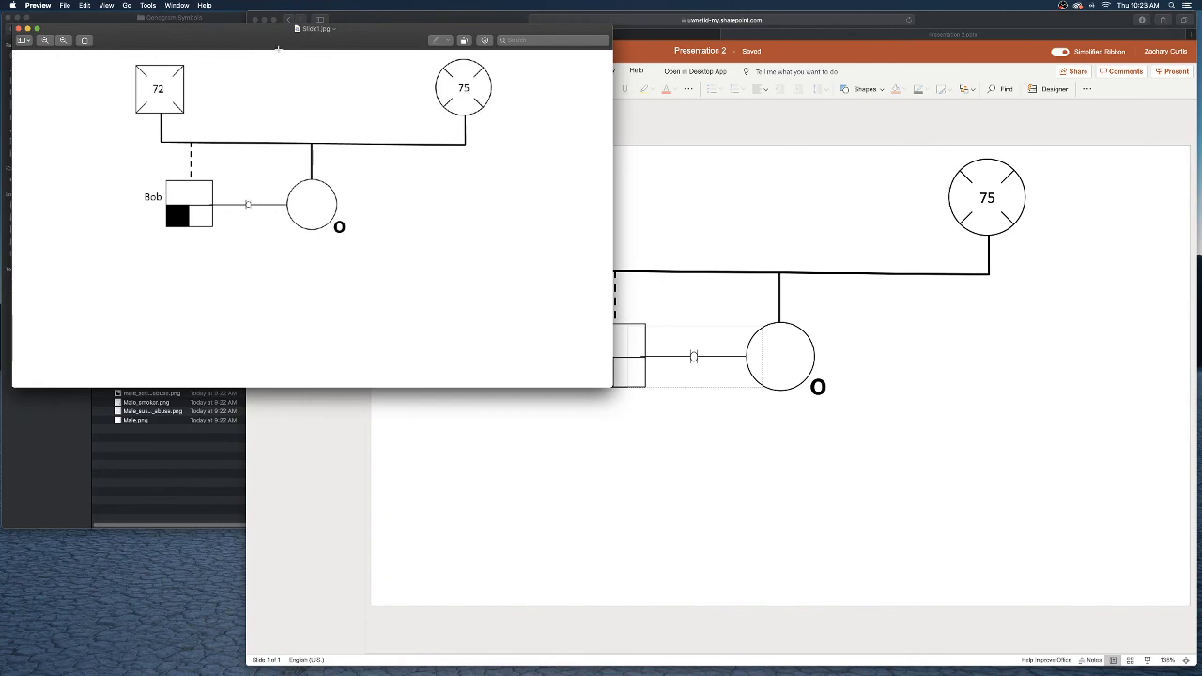